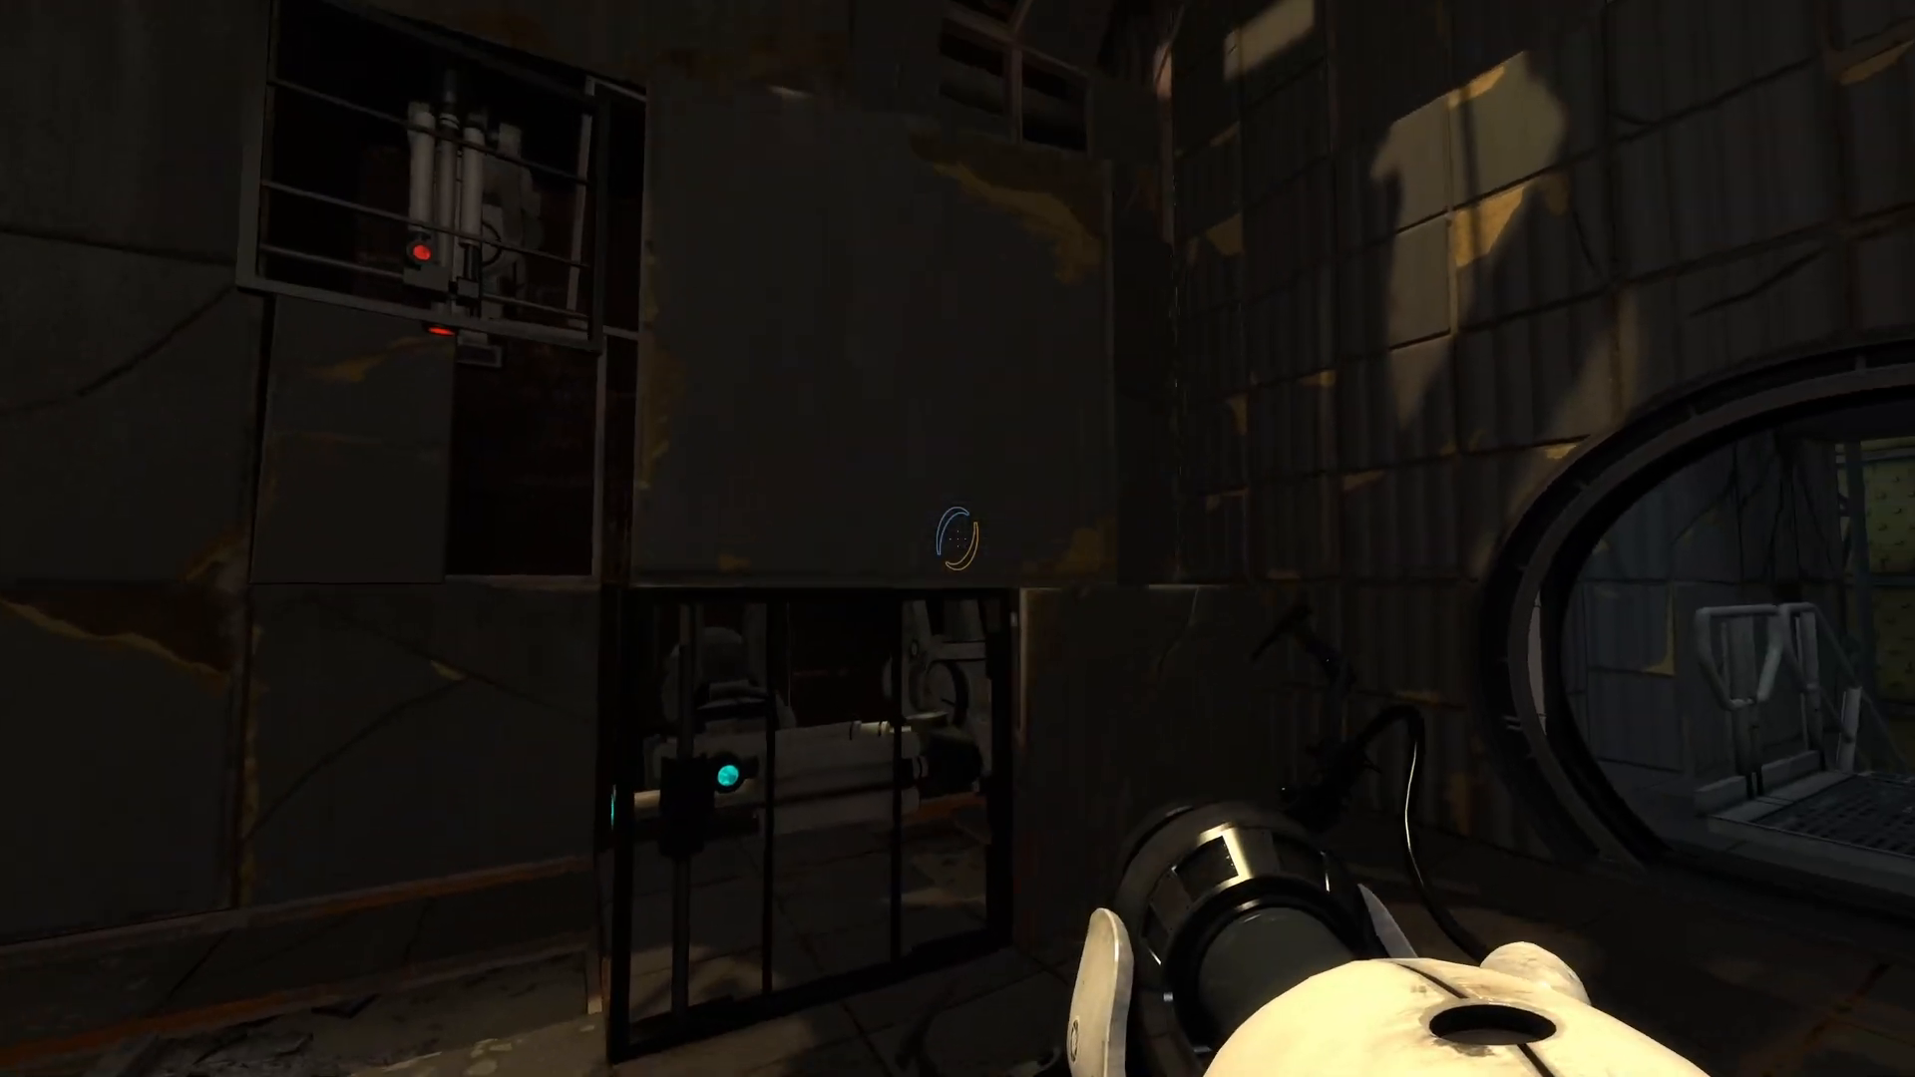
{"action": "mouse_move", "coordinate": [950, 545]}
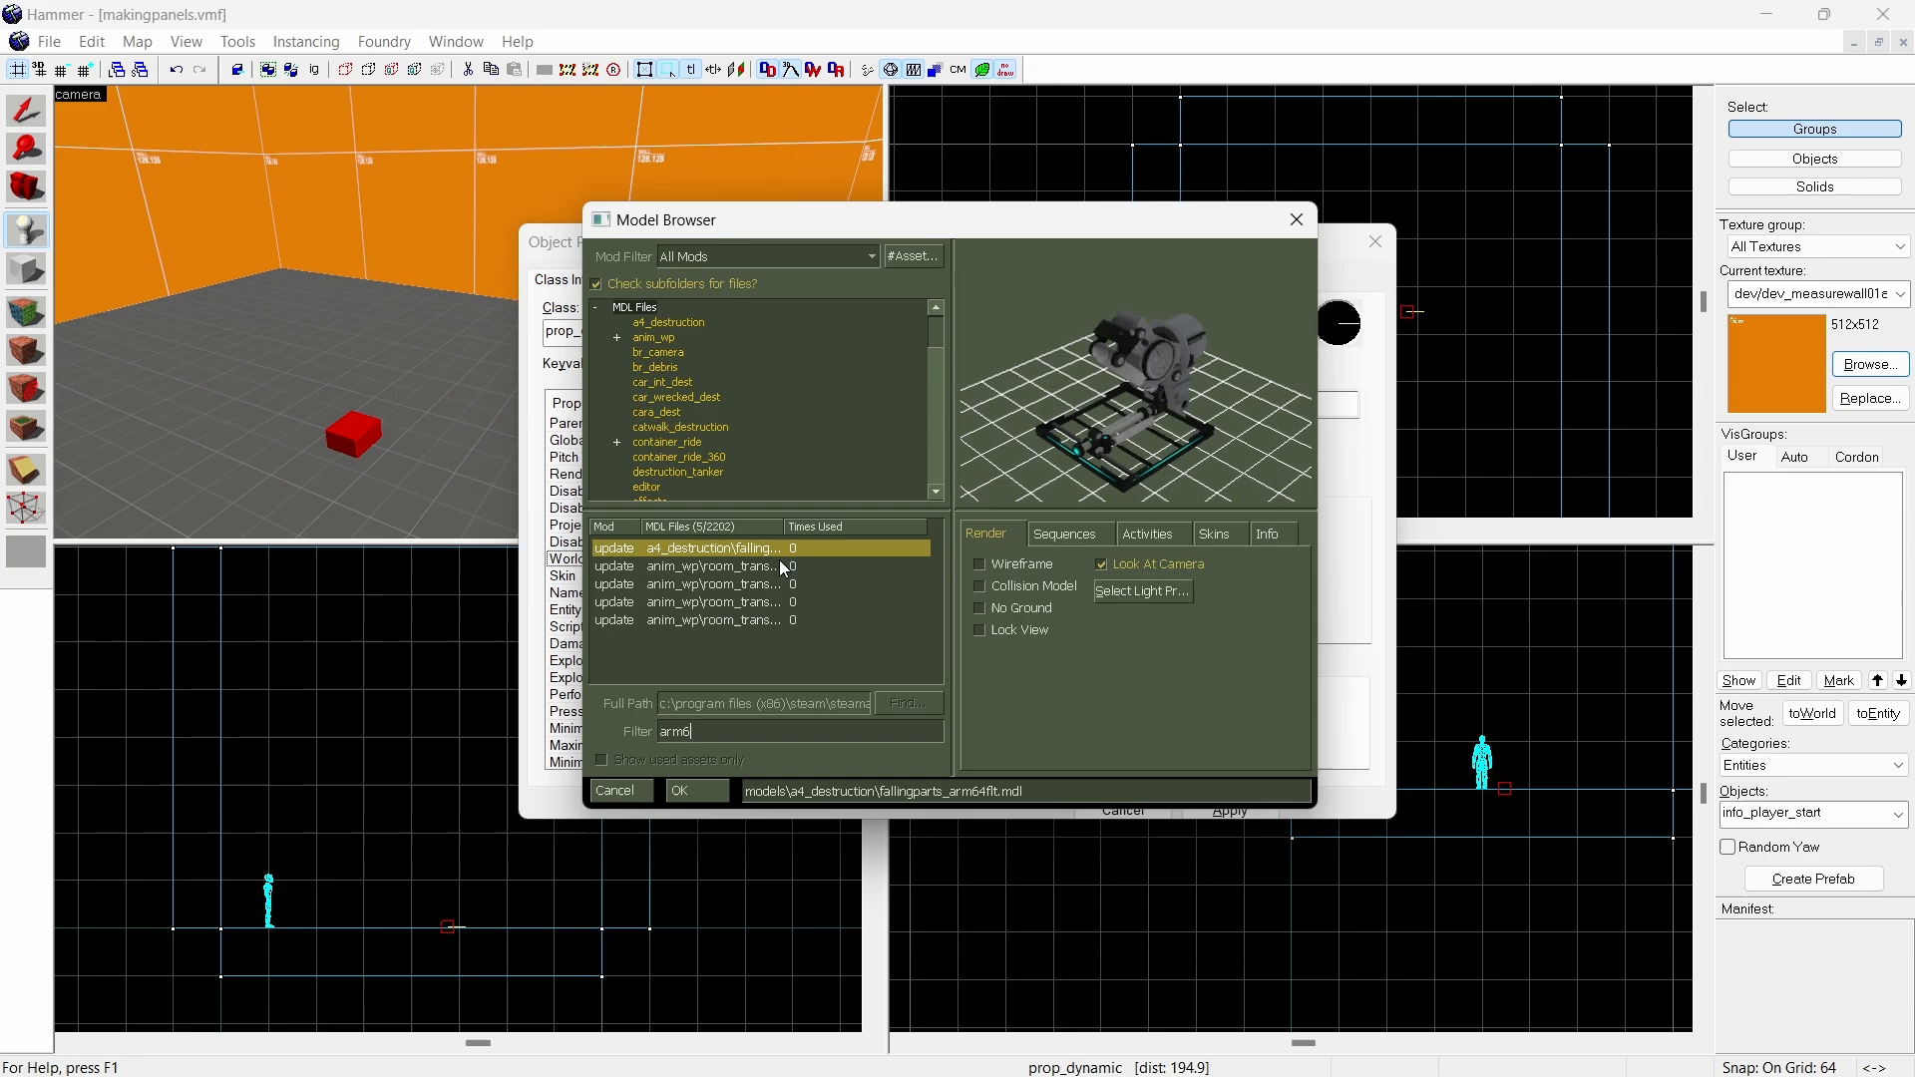
- Assign arm64x64_interior.mdl, pick powerupA_01 sequence, scrub to frame 42, and return to keyvalues
{"action": "left_click", "coordinate": [711, 566]}
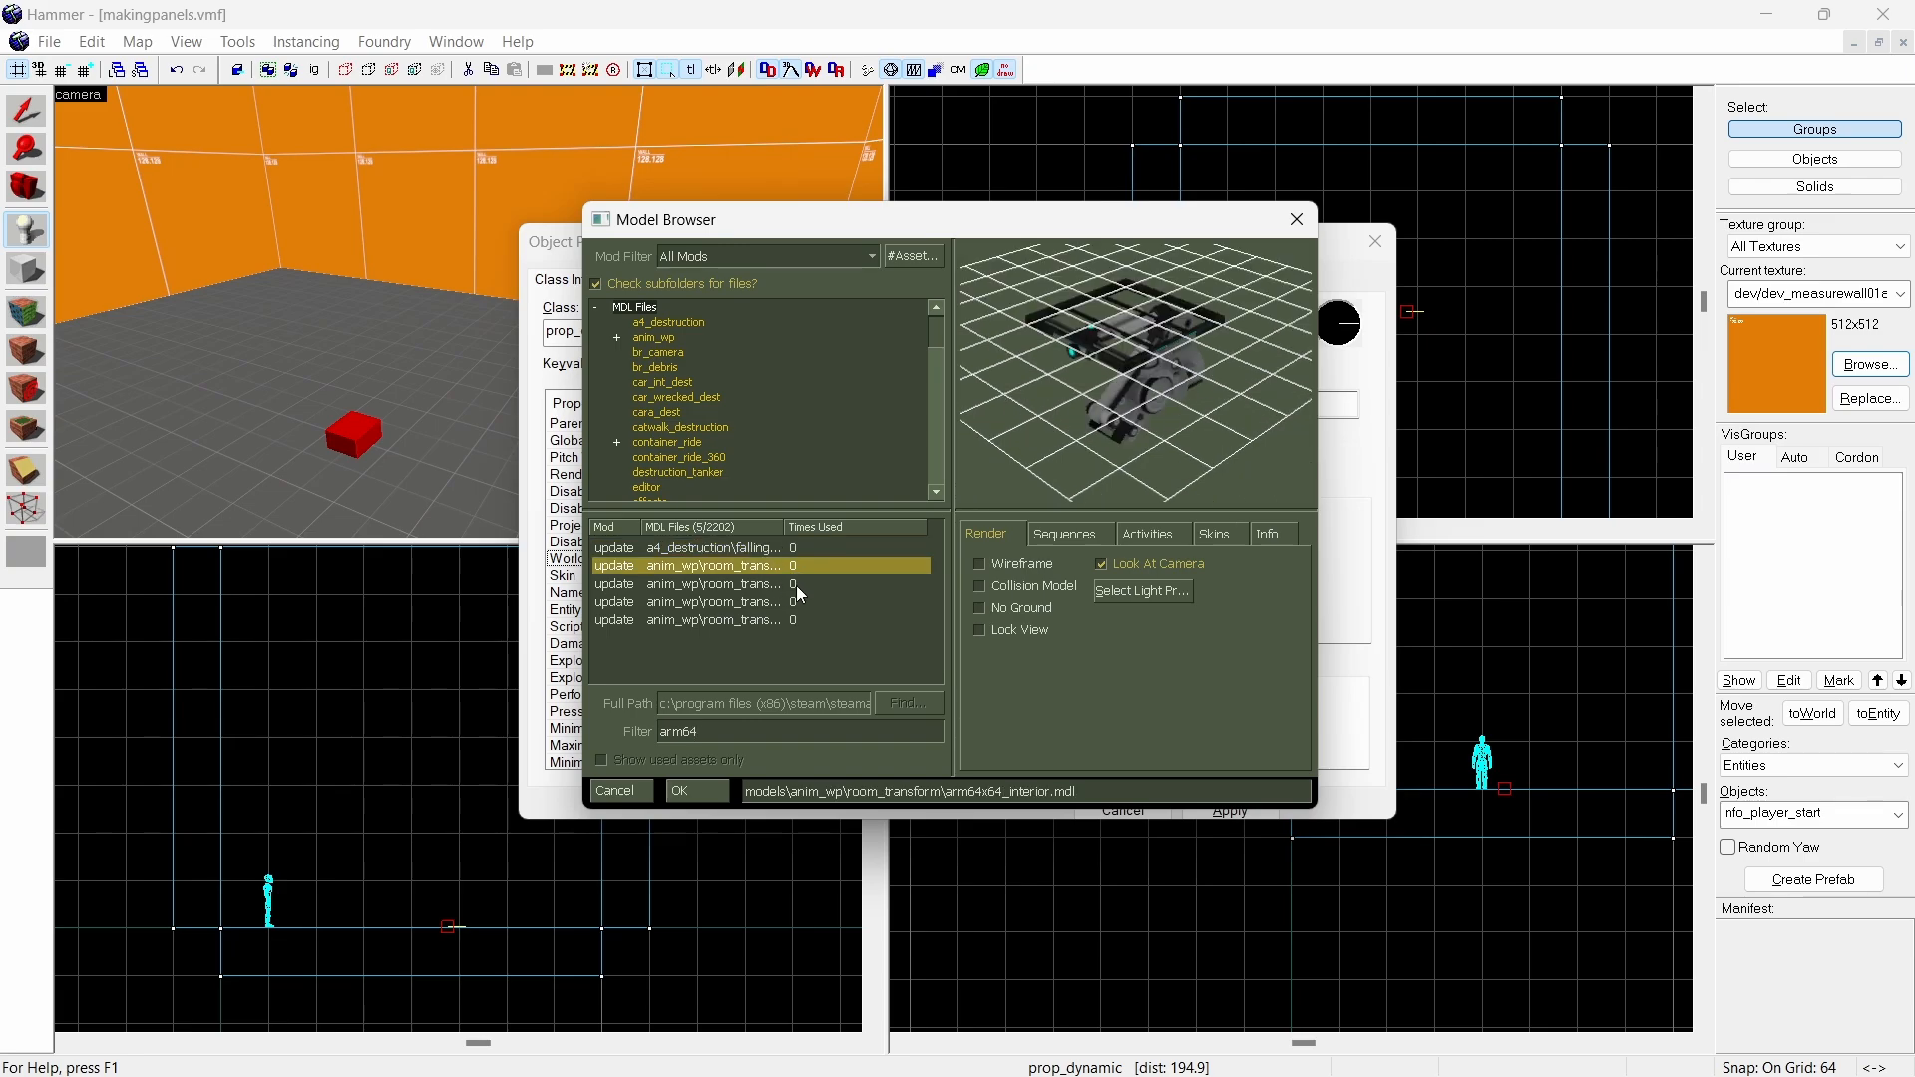
{"action": "left_click", "coordinate": [679, 790]}
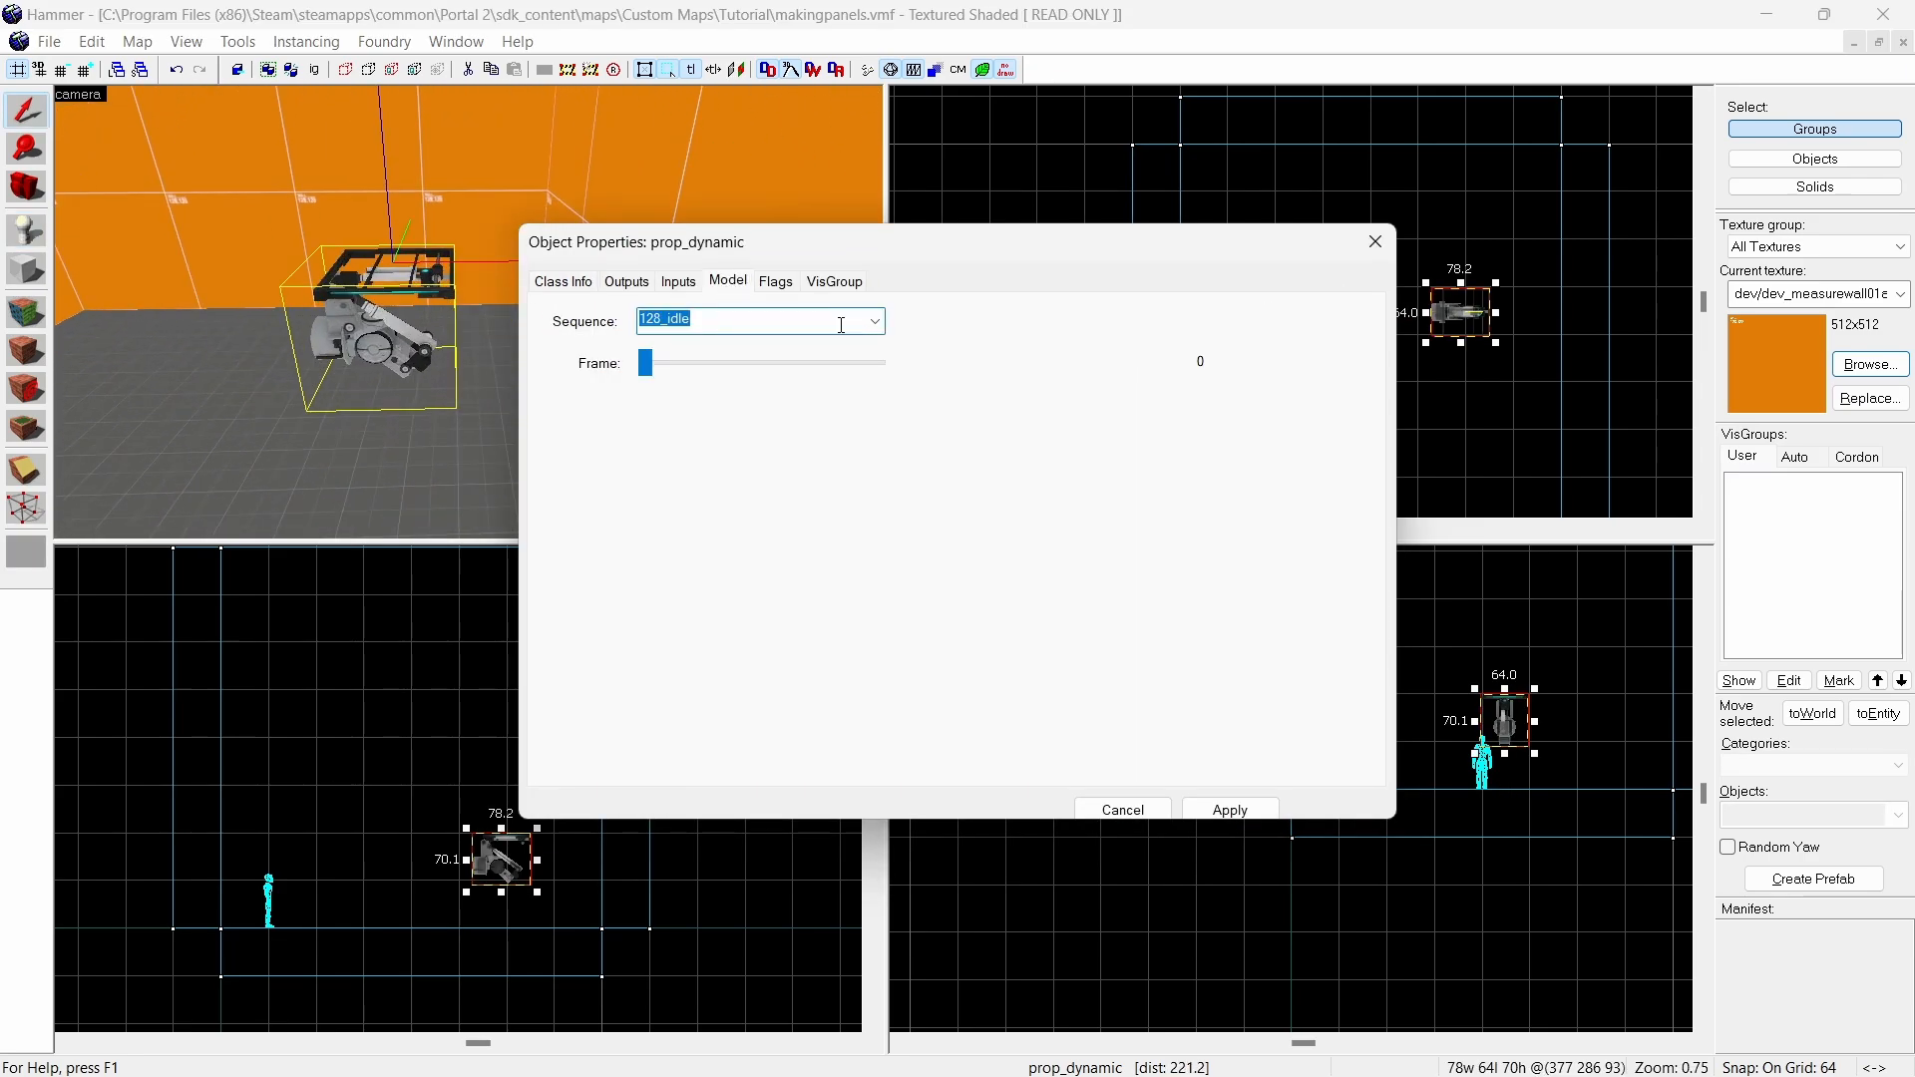
{"action": "left_click", "coordinate": [874, 320]}
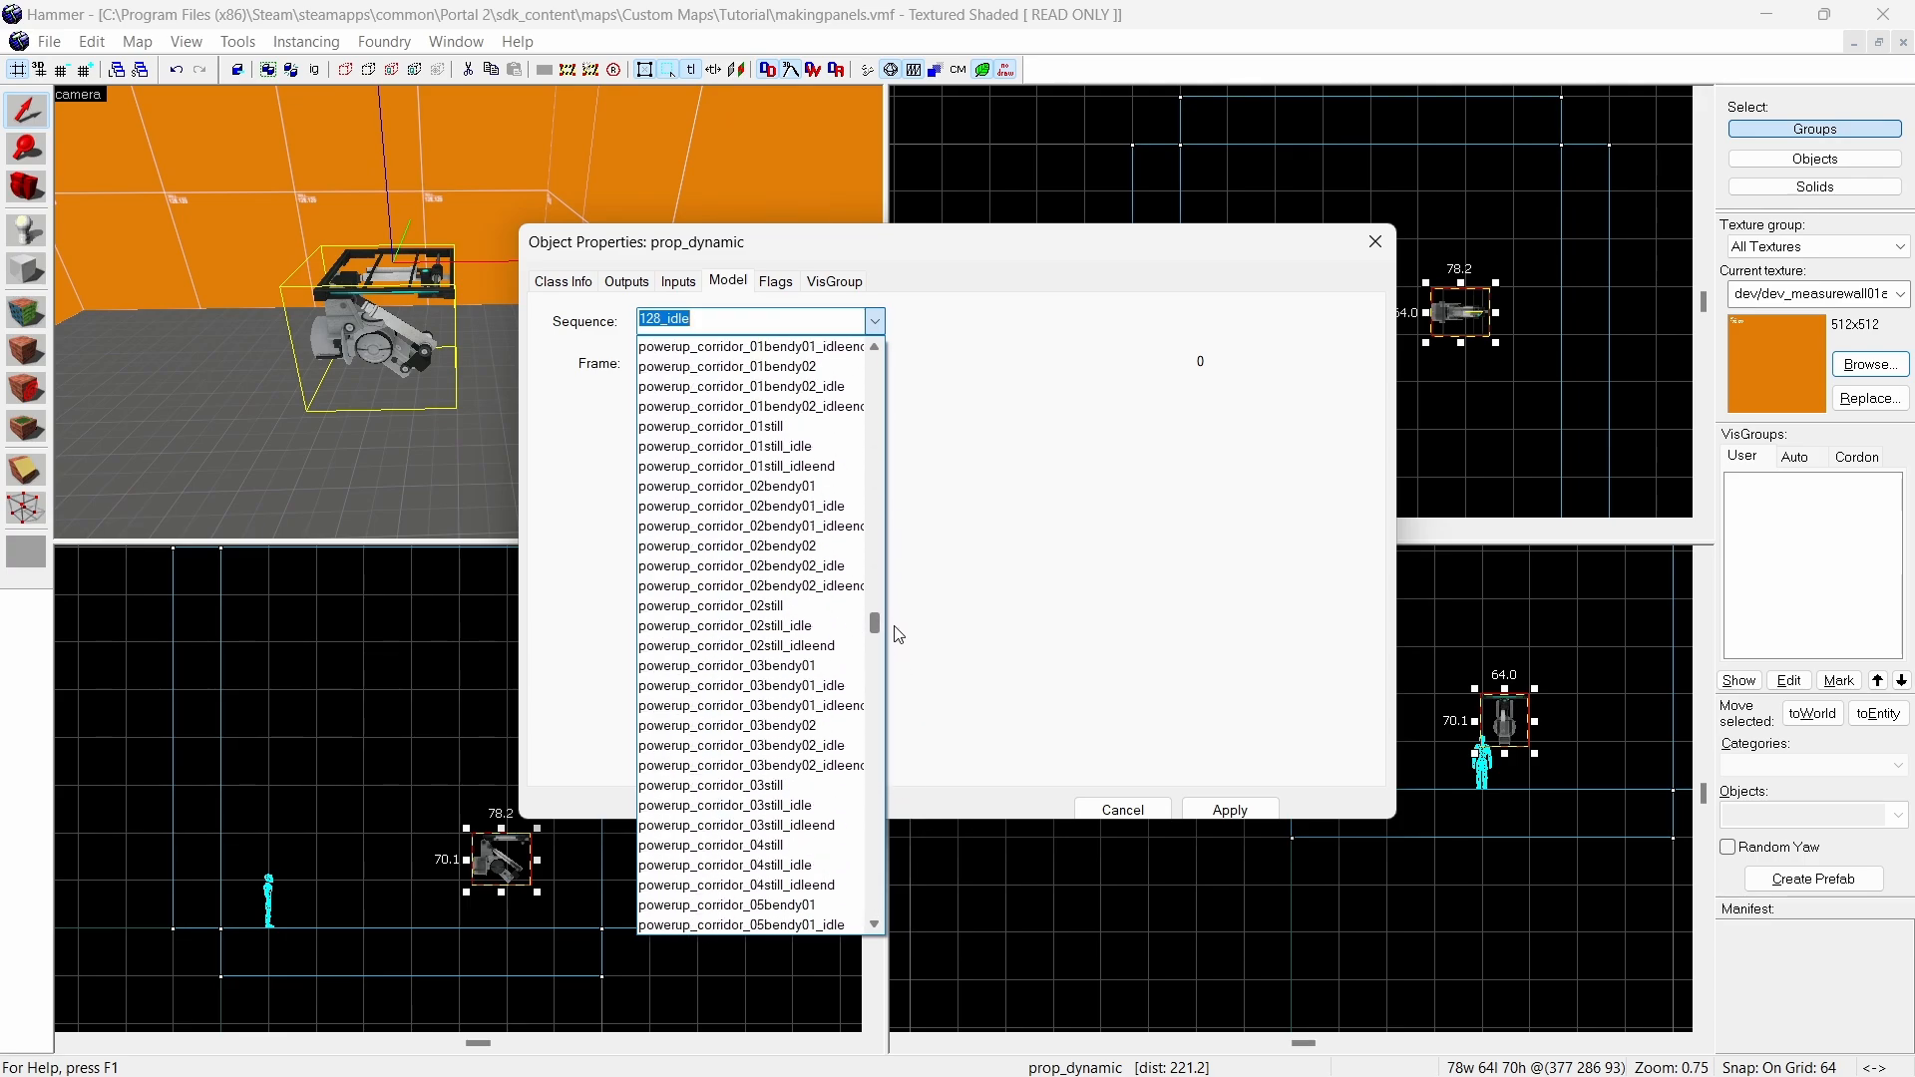
{"action": "type", "text": "powerupA_01"}
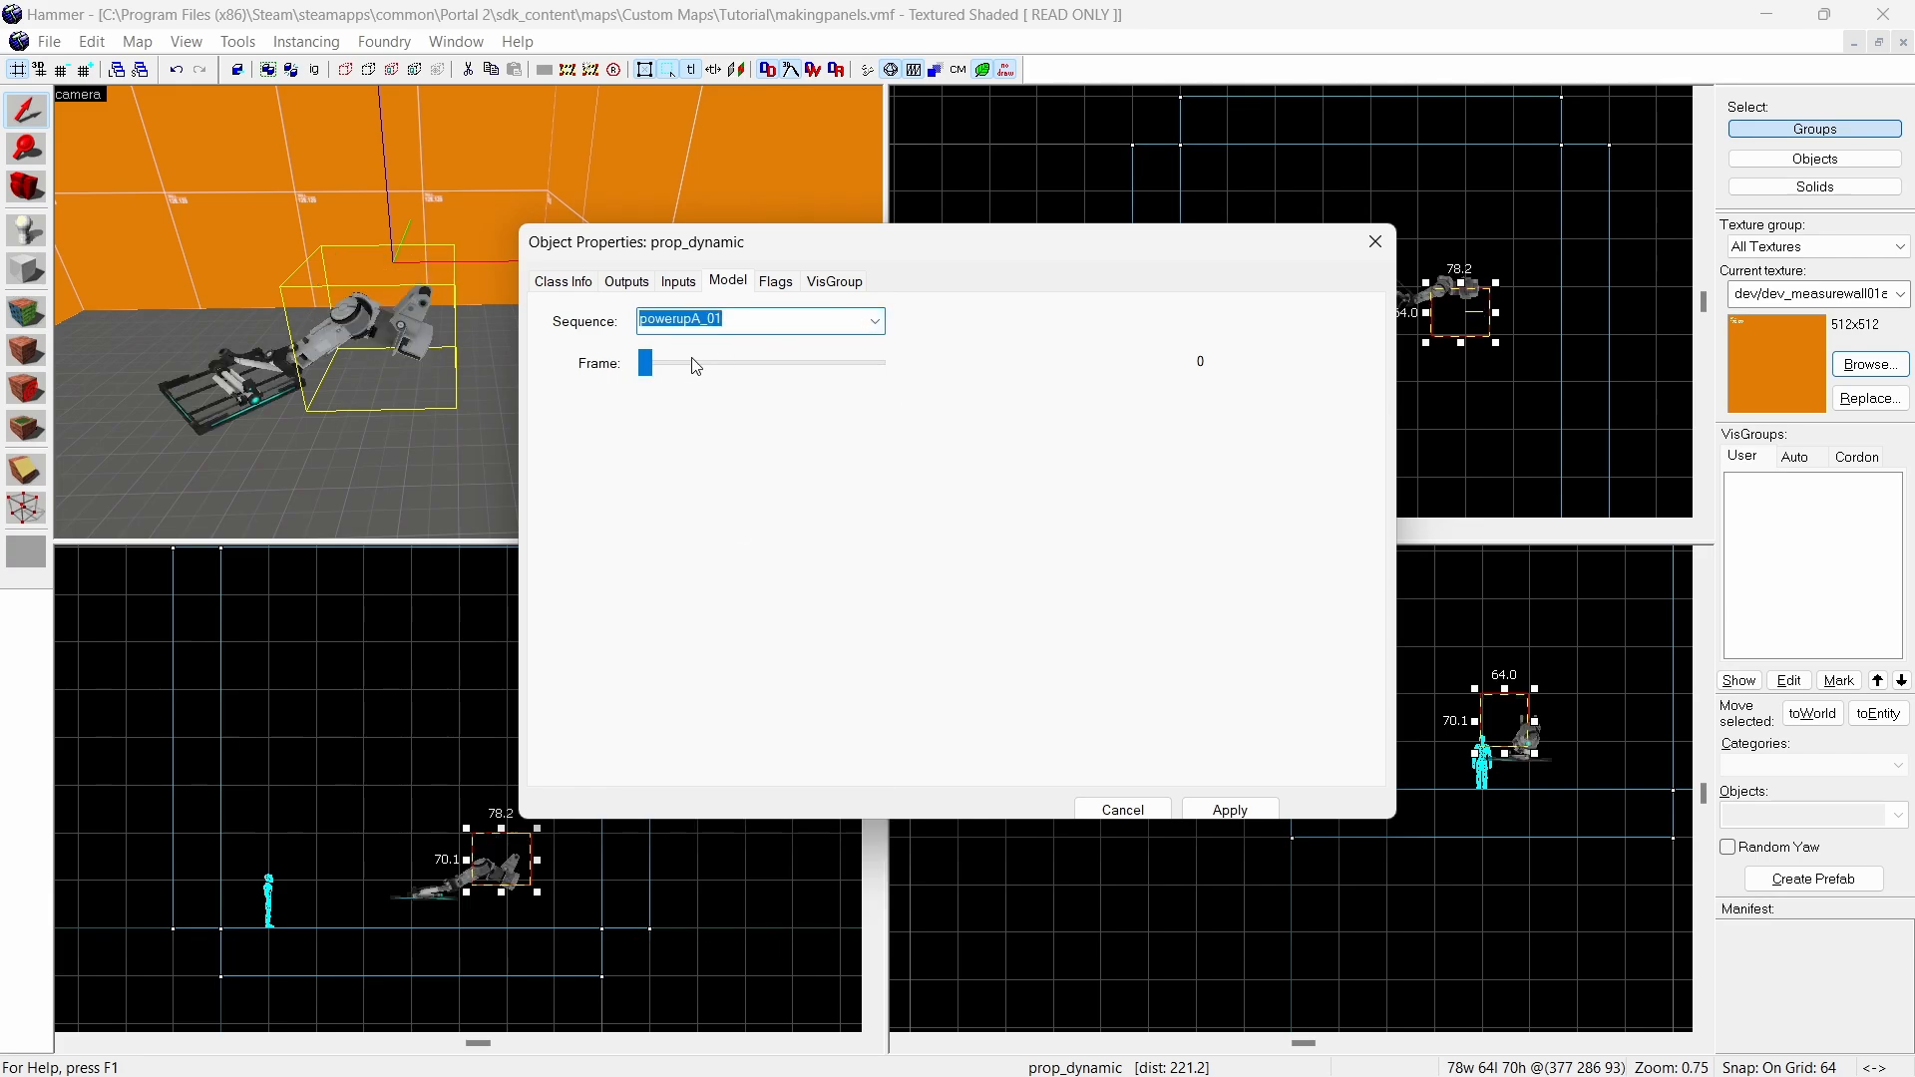
{"action": "left_click_drag", "start_coordinate": [647, 361], "coordinate": [682, 361]}
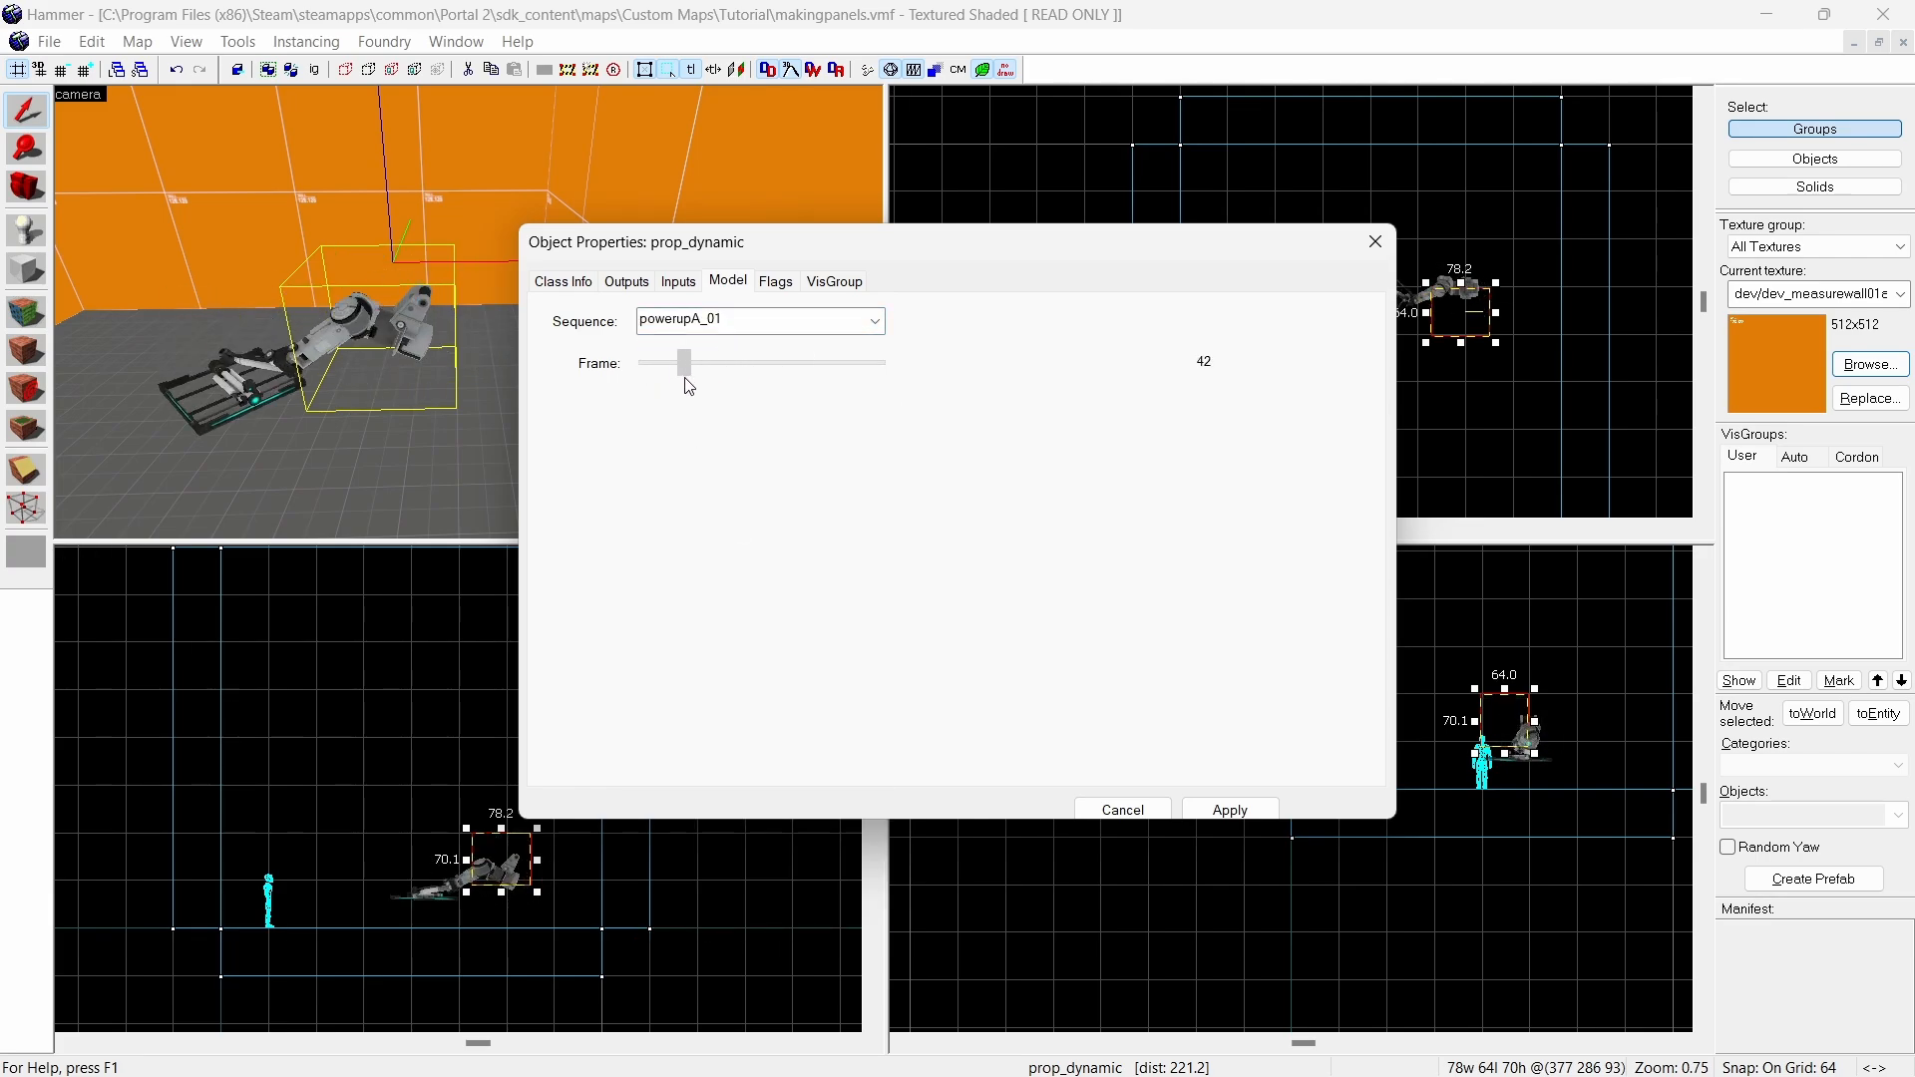
{"action": "left_click", "coordinate": [562, 281]}
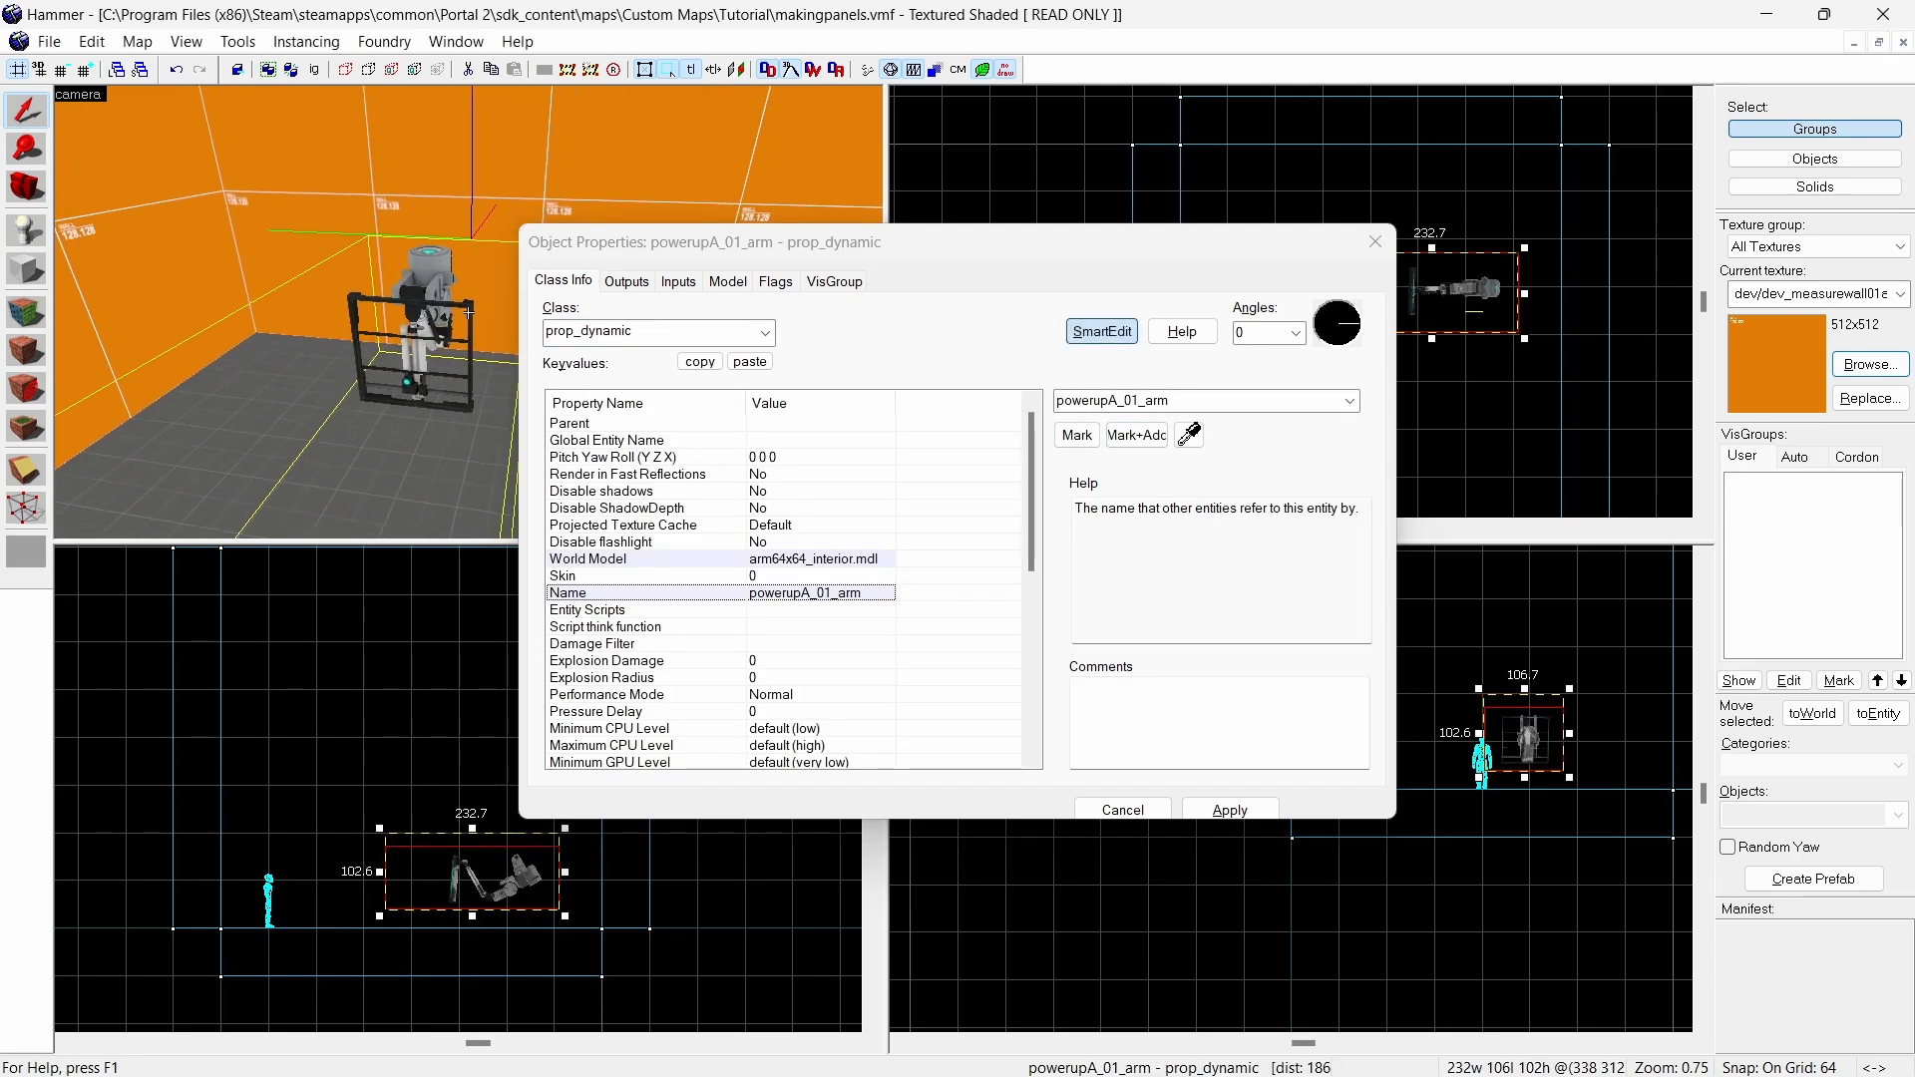
- Select powerupA_01idleend and set it as the Default Animation, then close the properties
{"action": "left_click", "coordinate": [728, 281]}
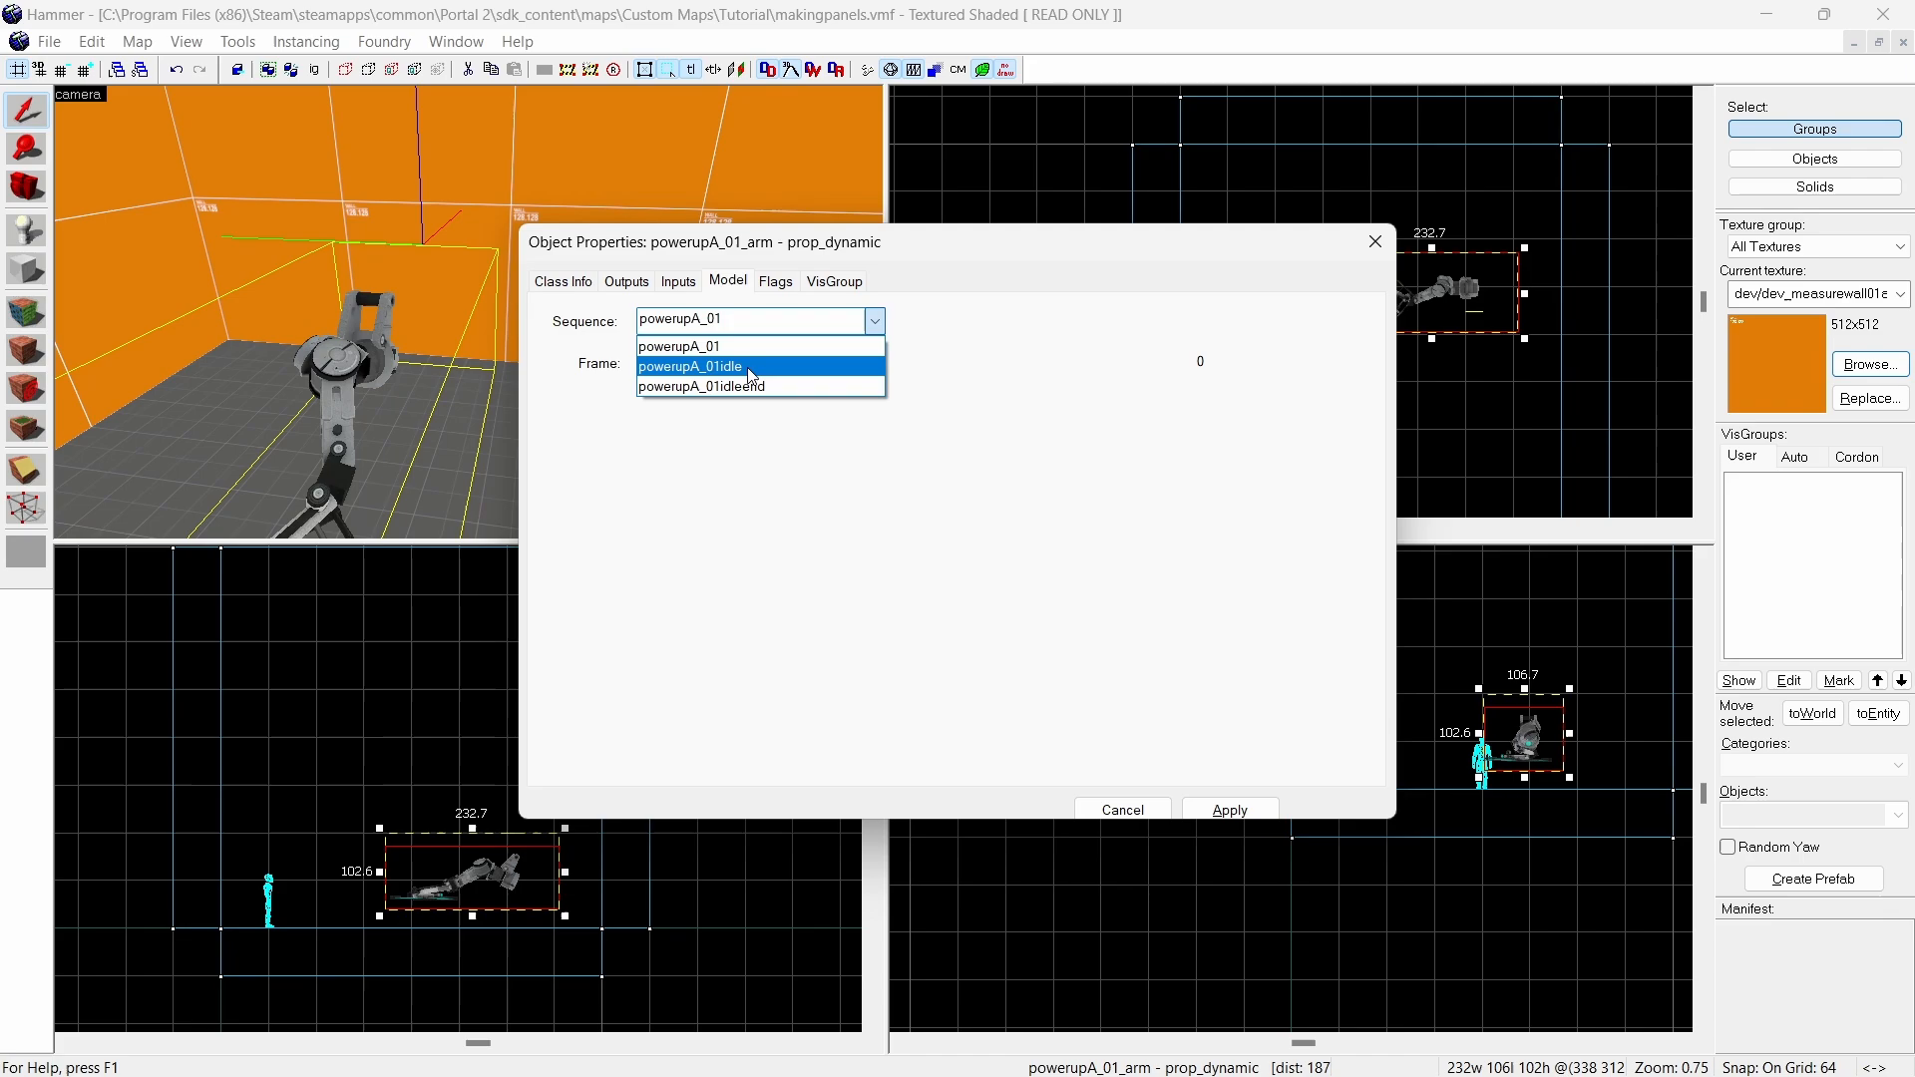
{"action": "left_click", "coordinate": [701, 386]}
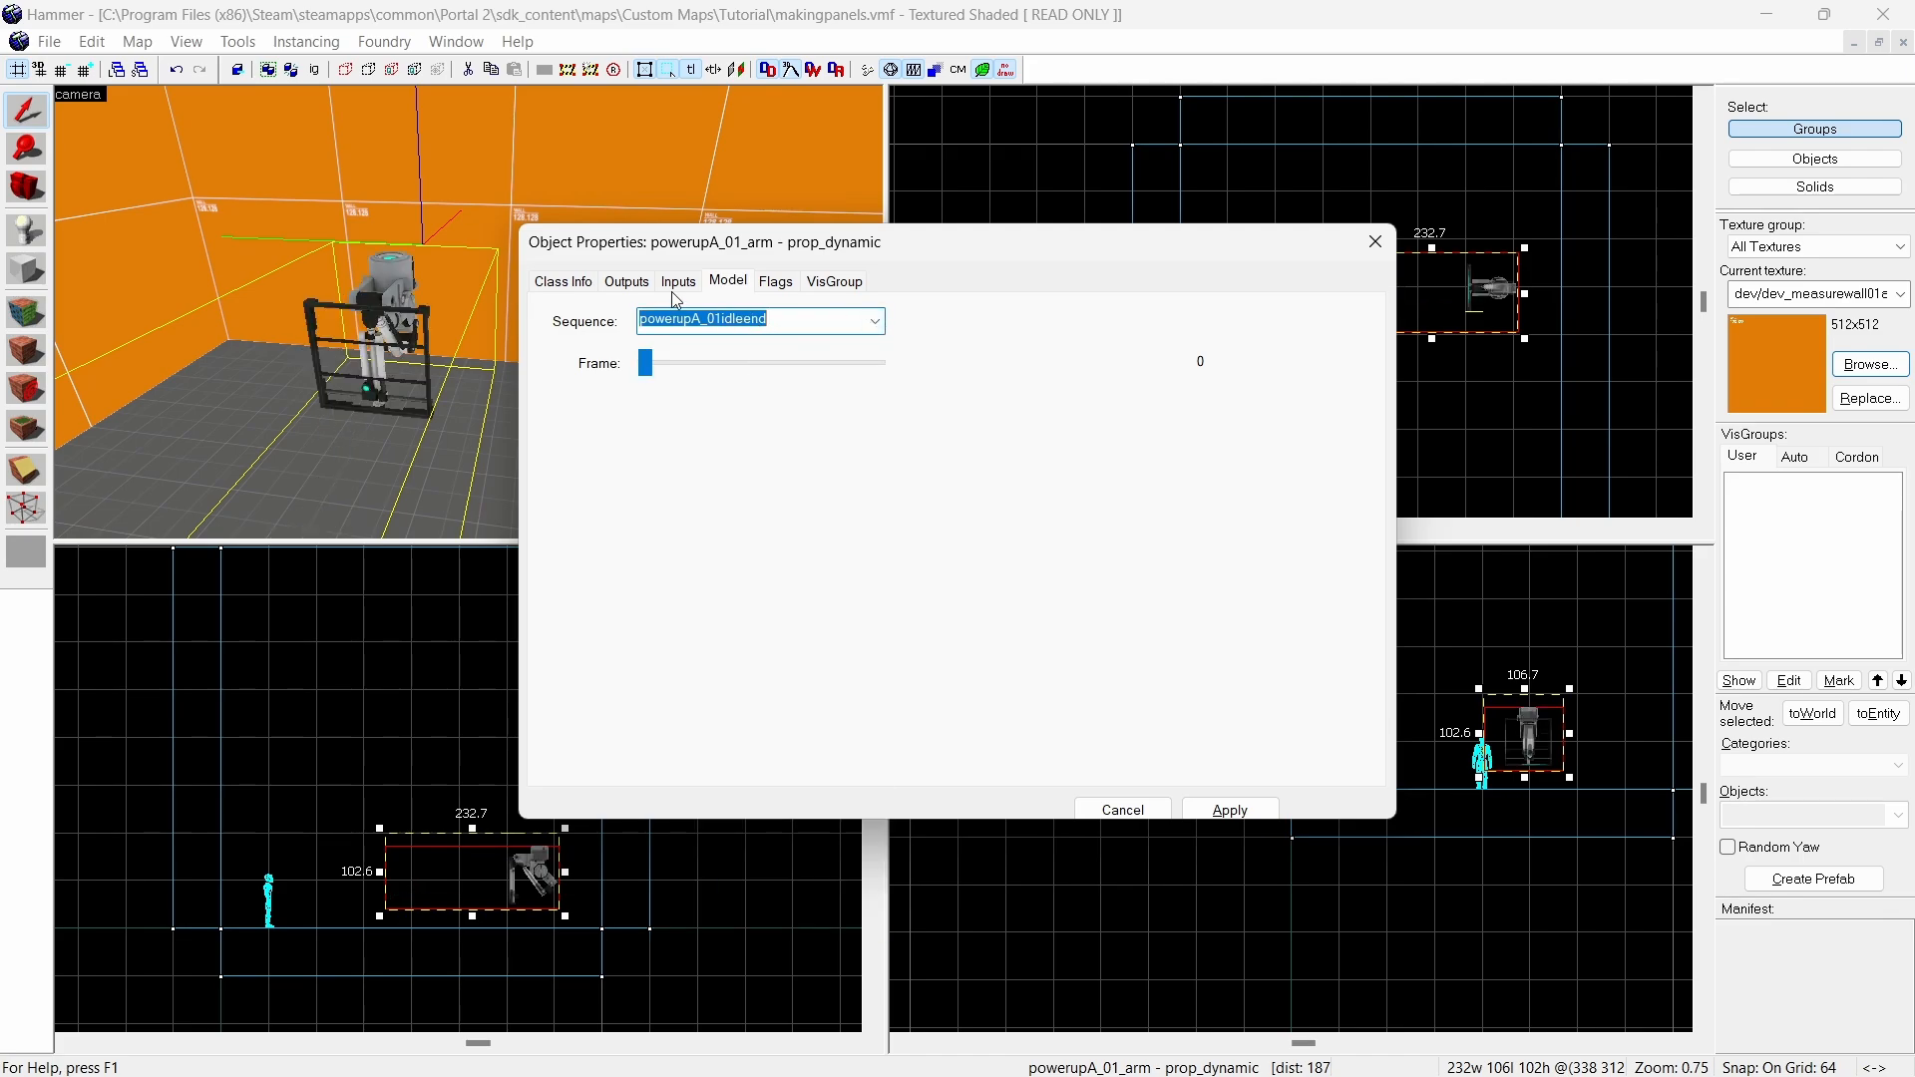
{"action": "left_click", "coordinate": [563, 280]}
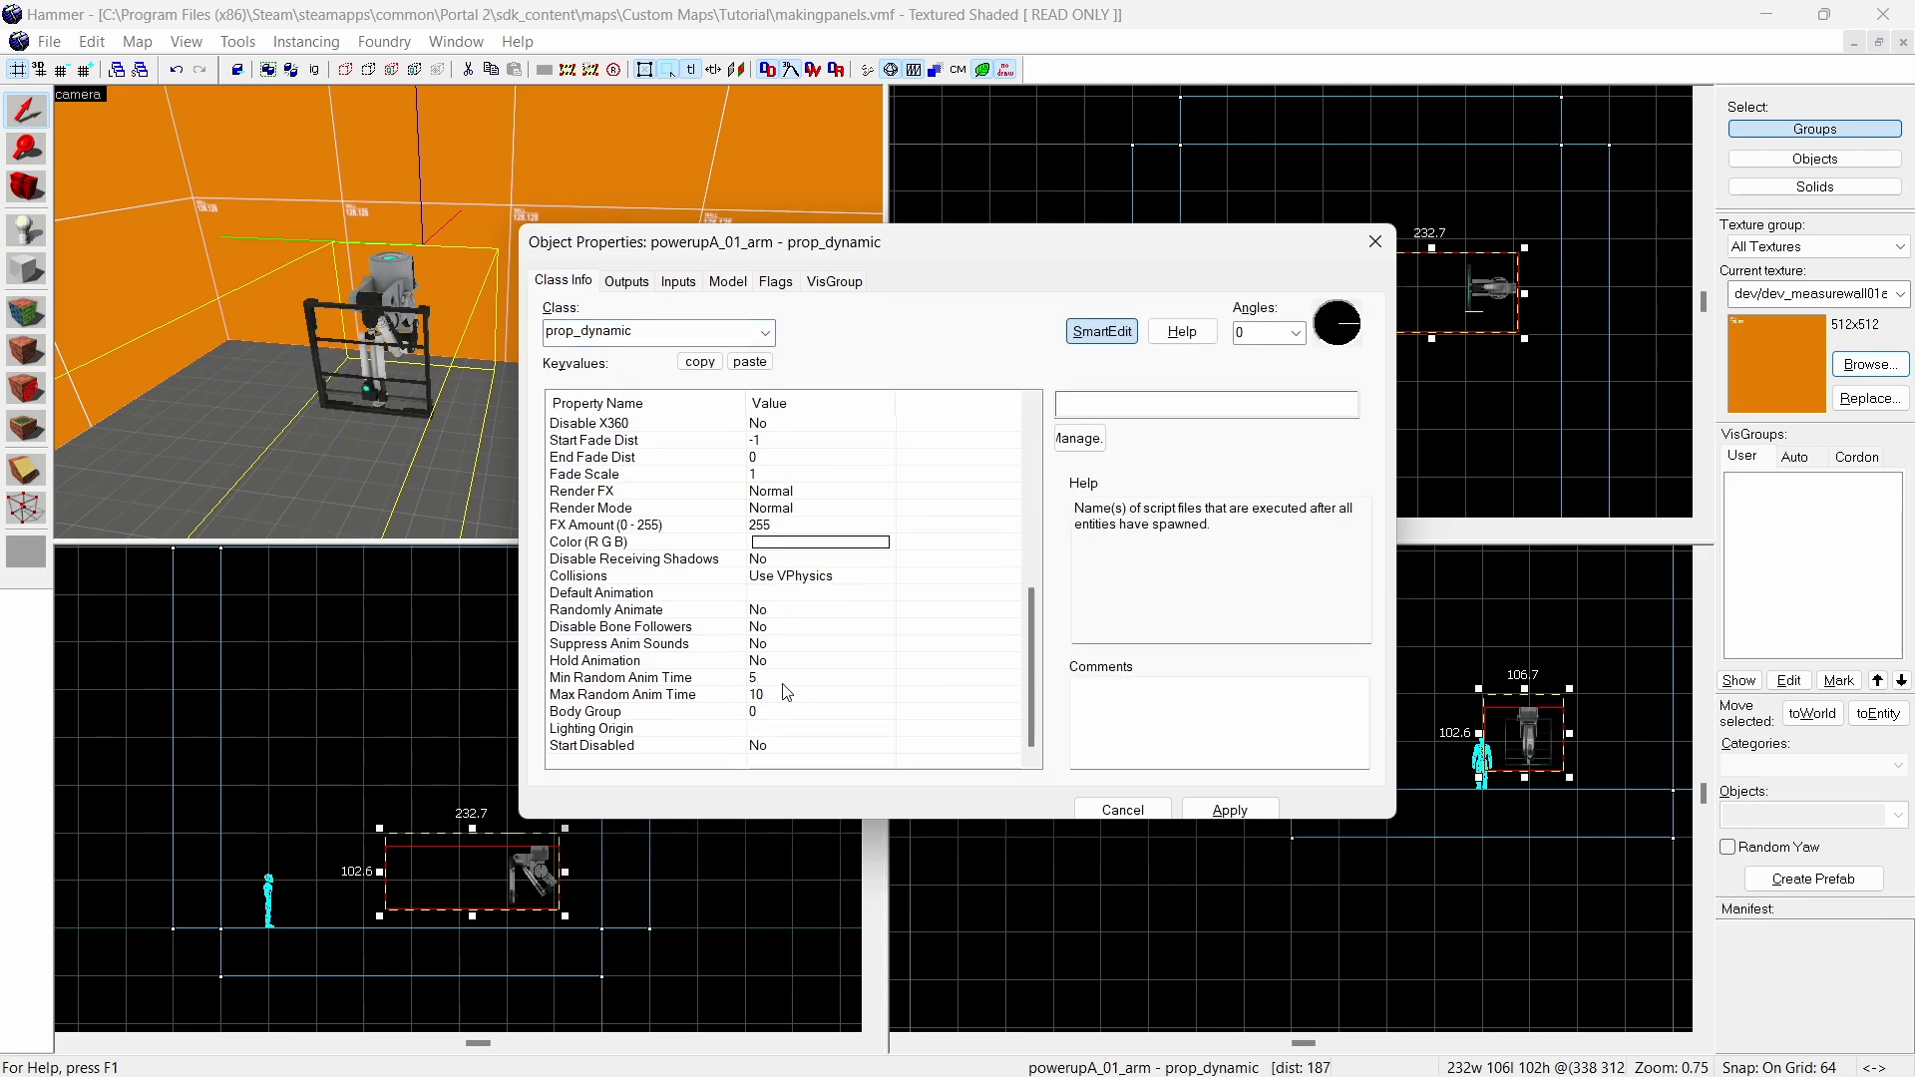
{"action": "left_click", "coordinate": [600, 593]}
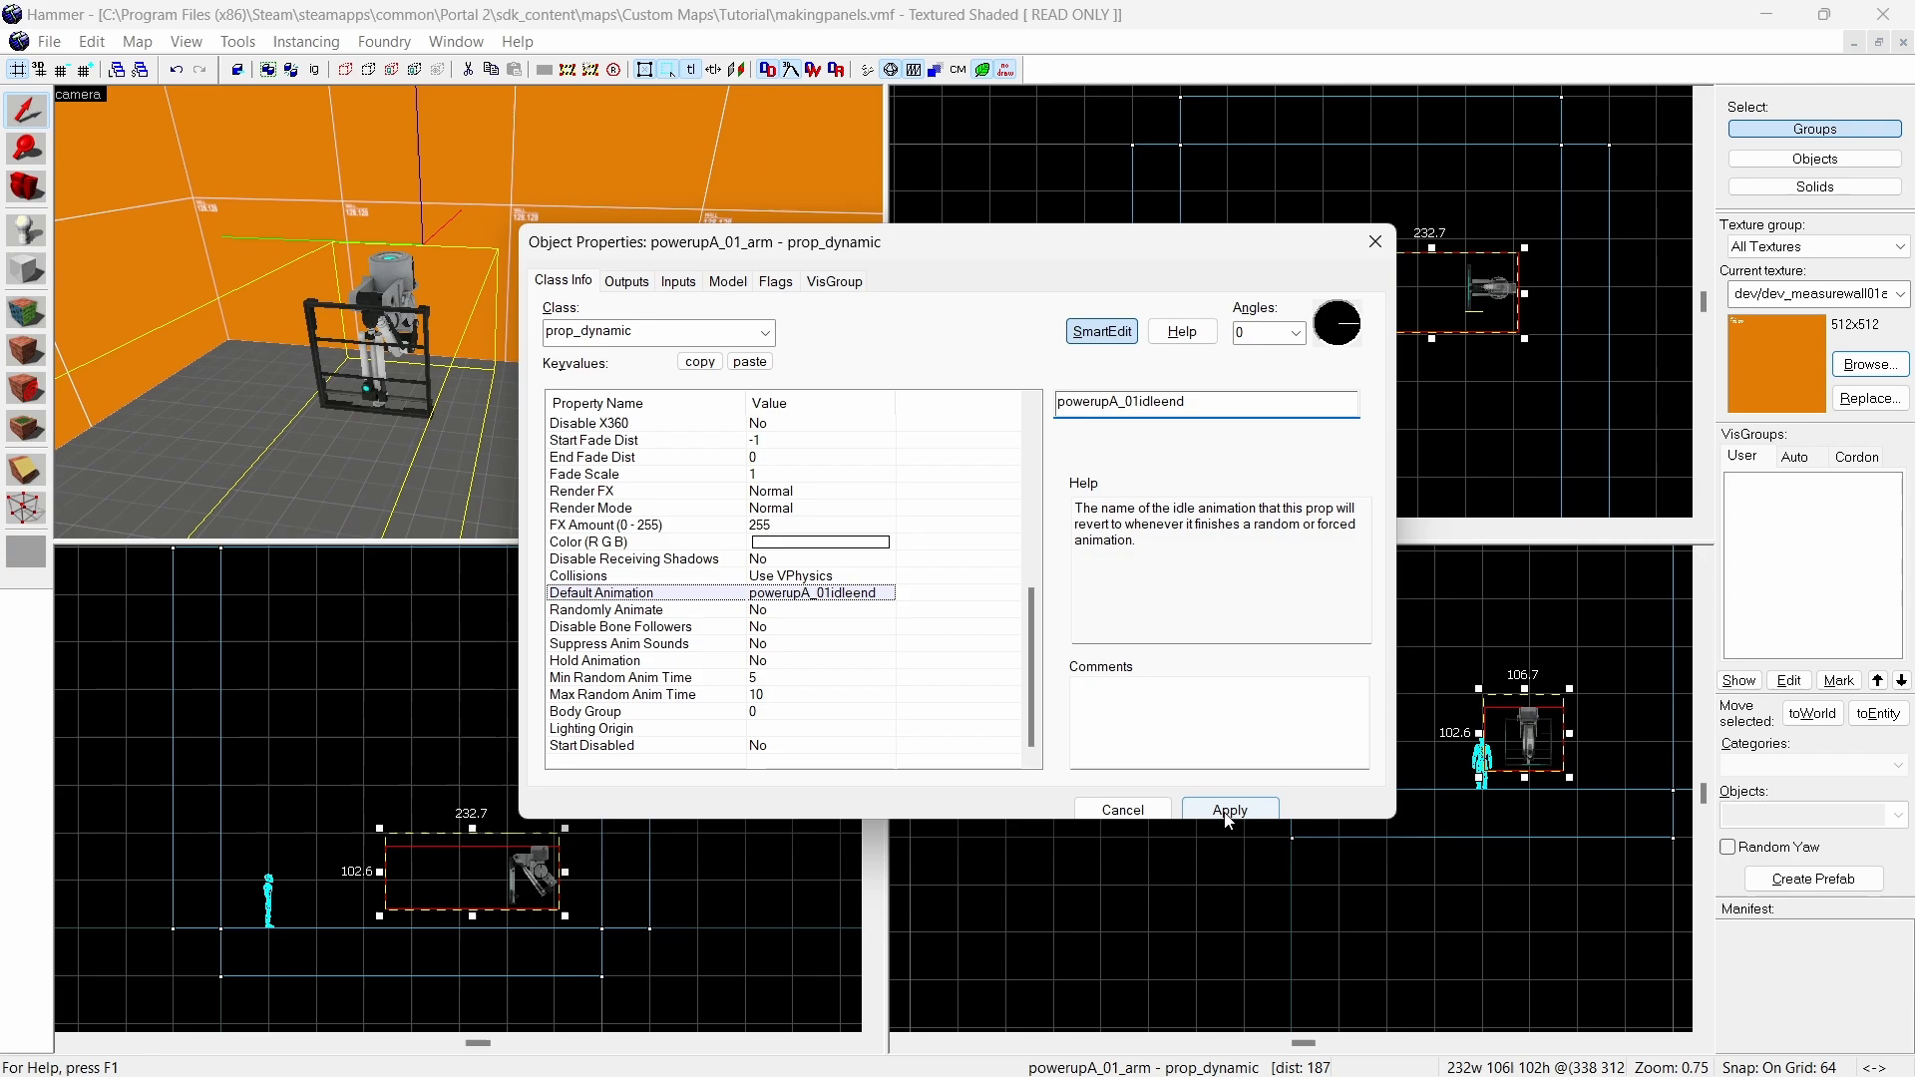
{"action": "left_click", "coordinate": [728, 280]}
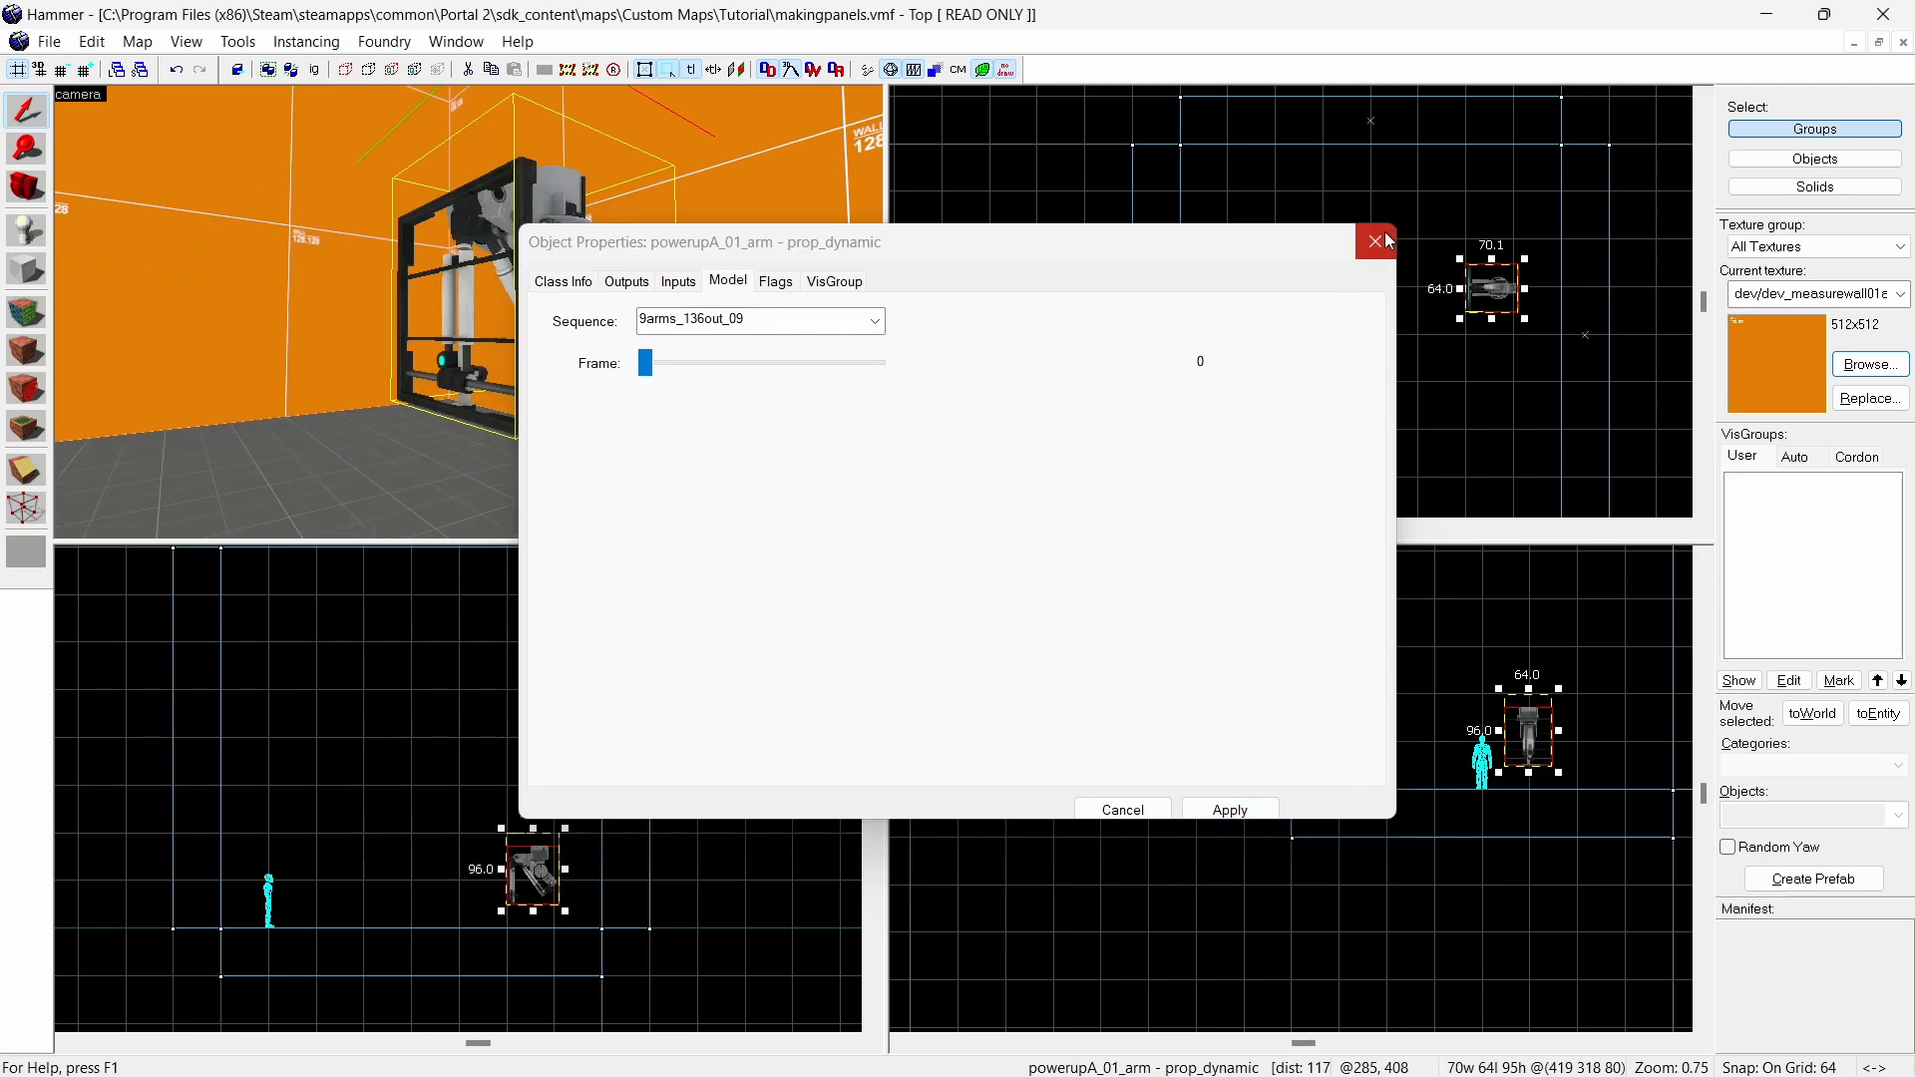
{"action": "left_click", "coordinate": [1376, 241]}
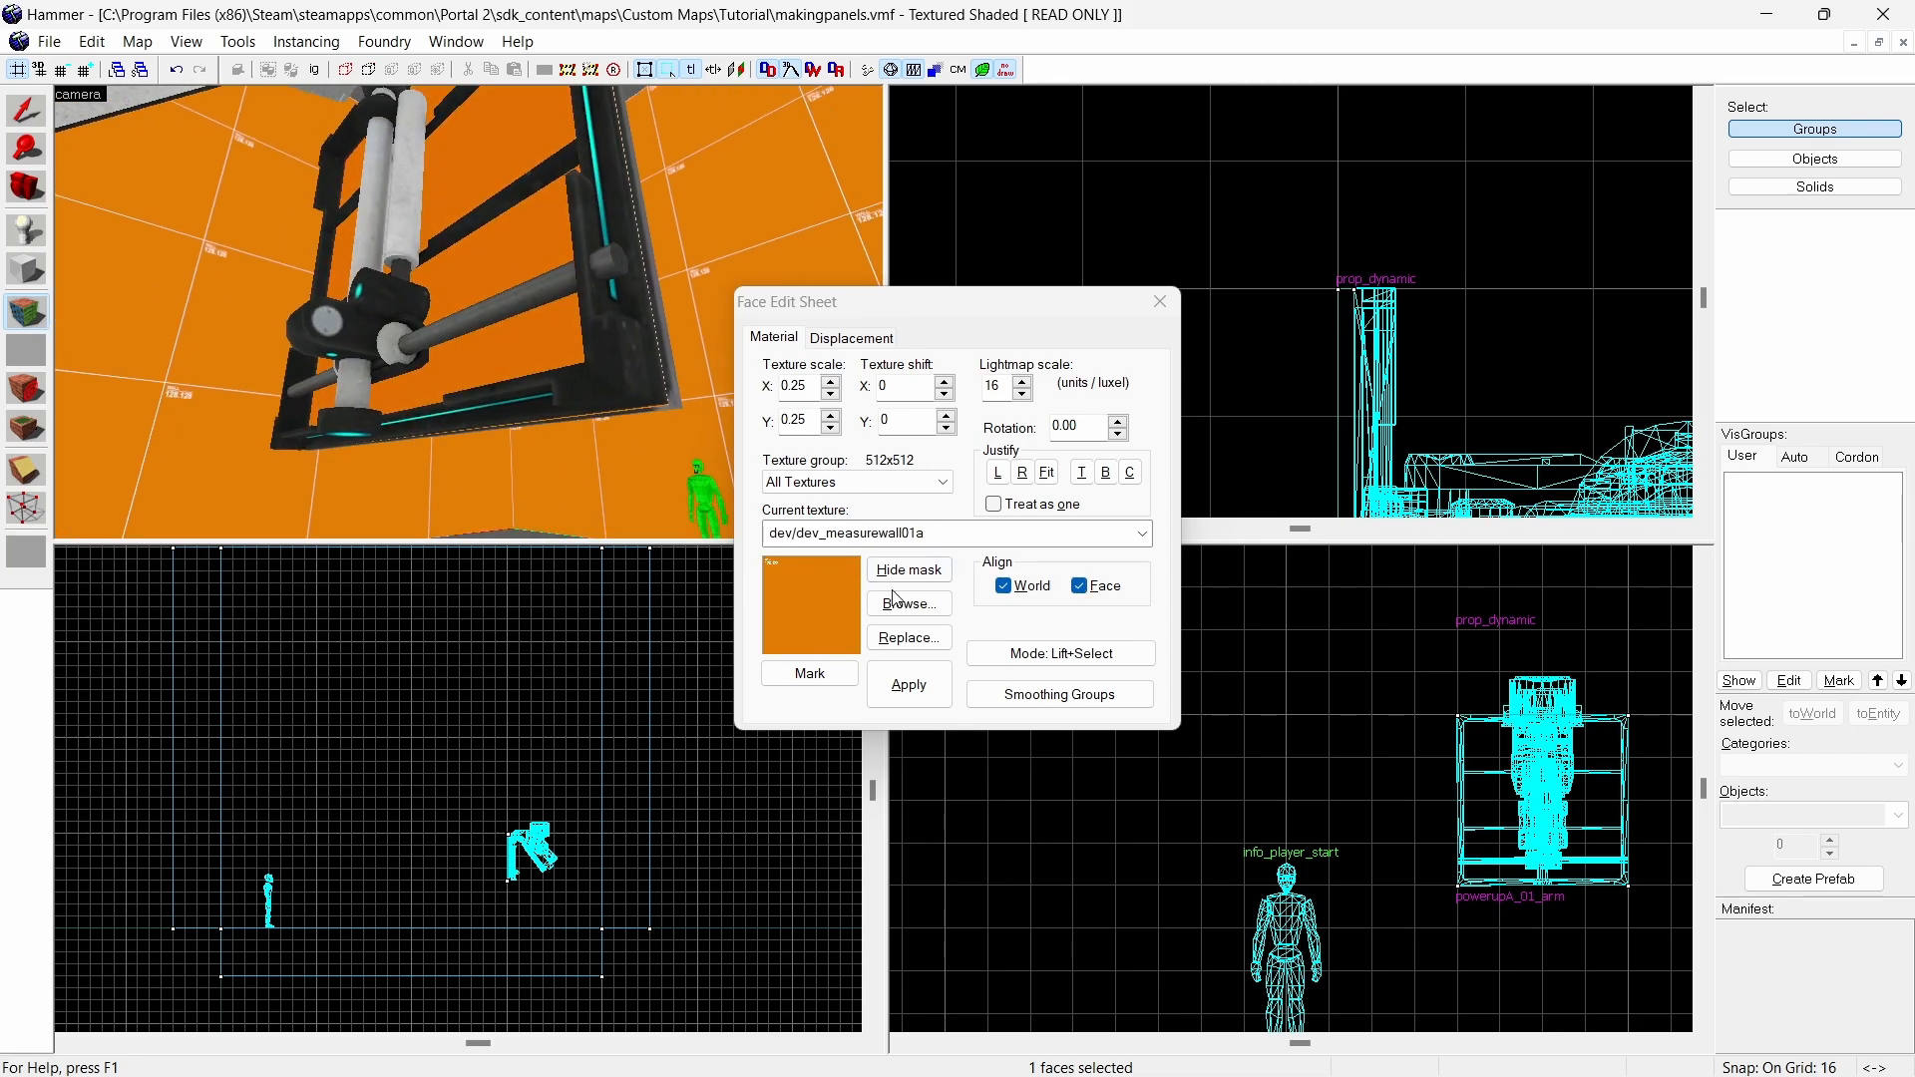
- Texture the selected face with a black metal framework panel texture
{"action": "left_click", "coordinate": [908, 603]}
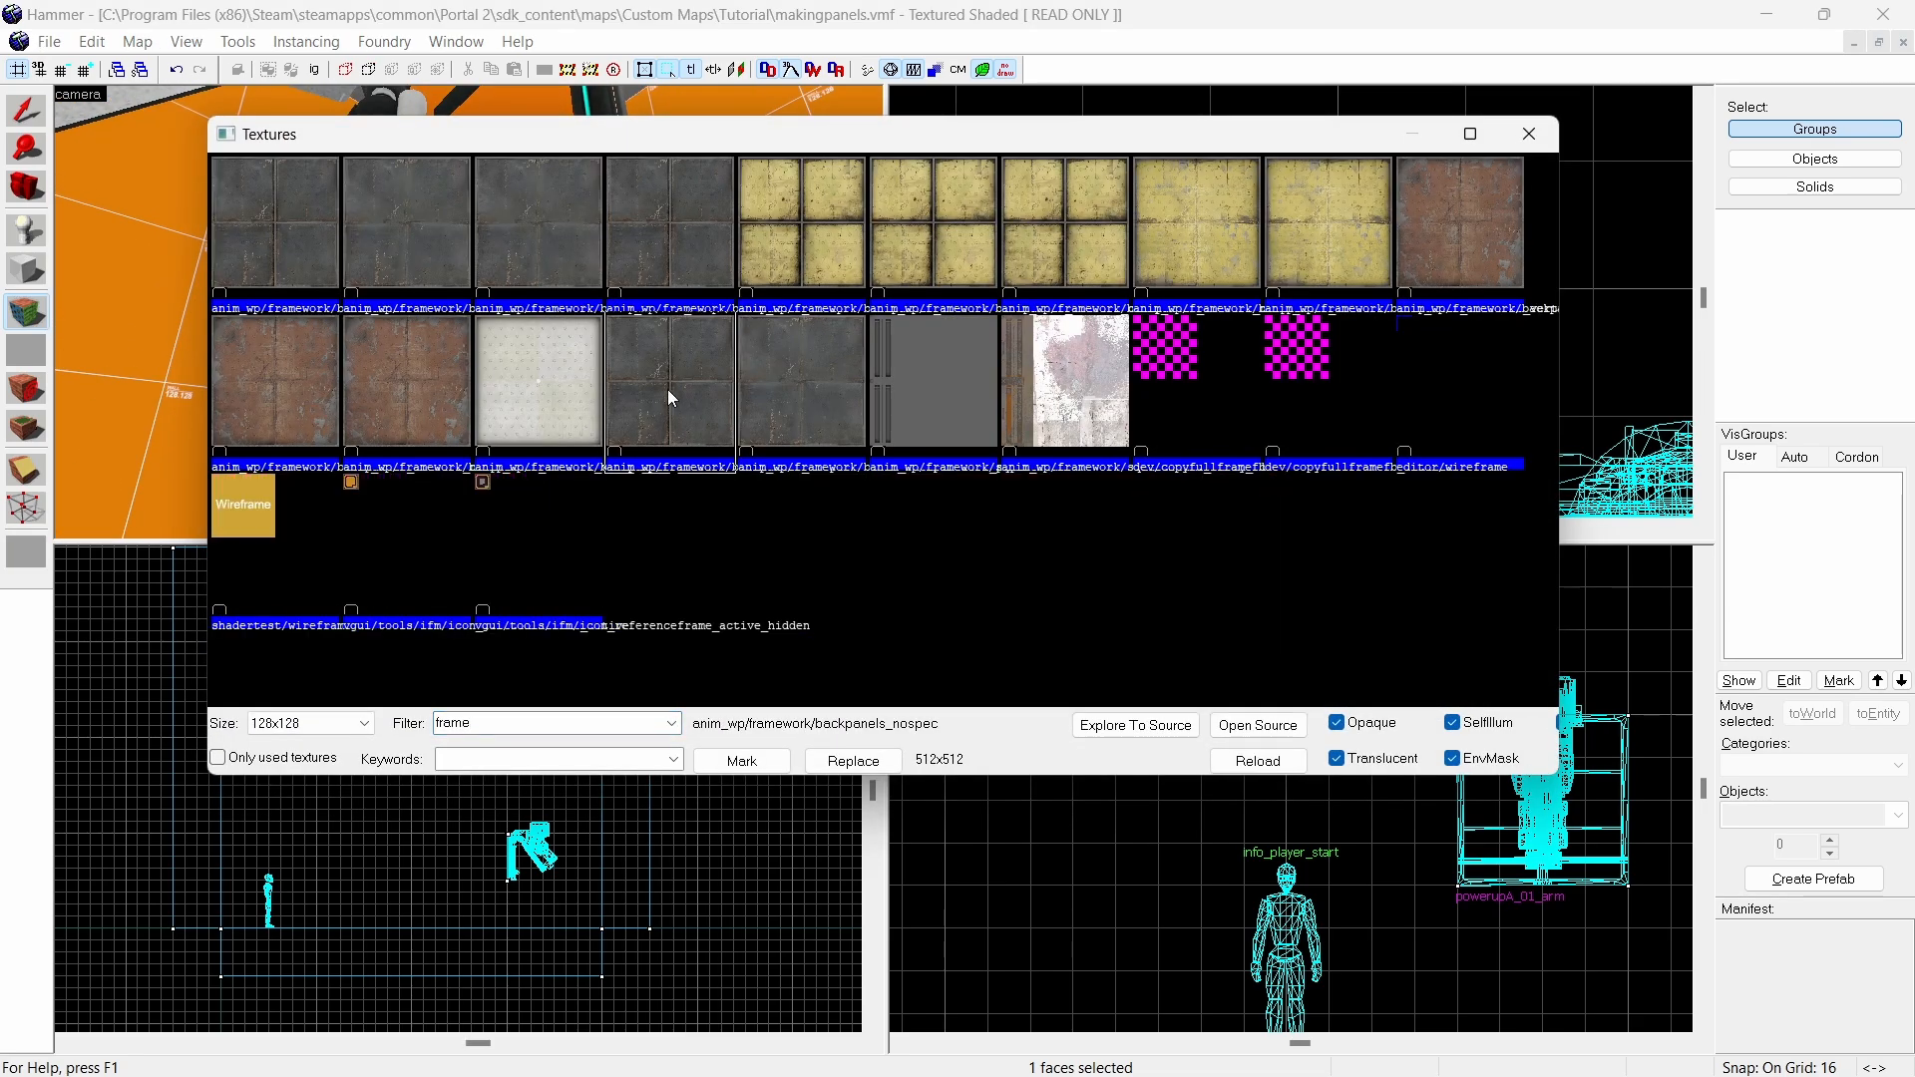
{"action": "left_click", "coordinate": [763, 334]}
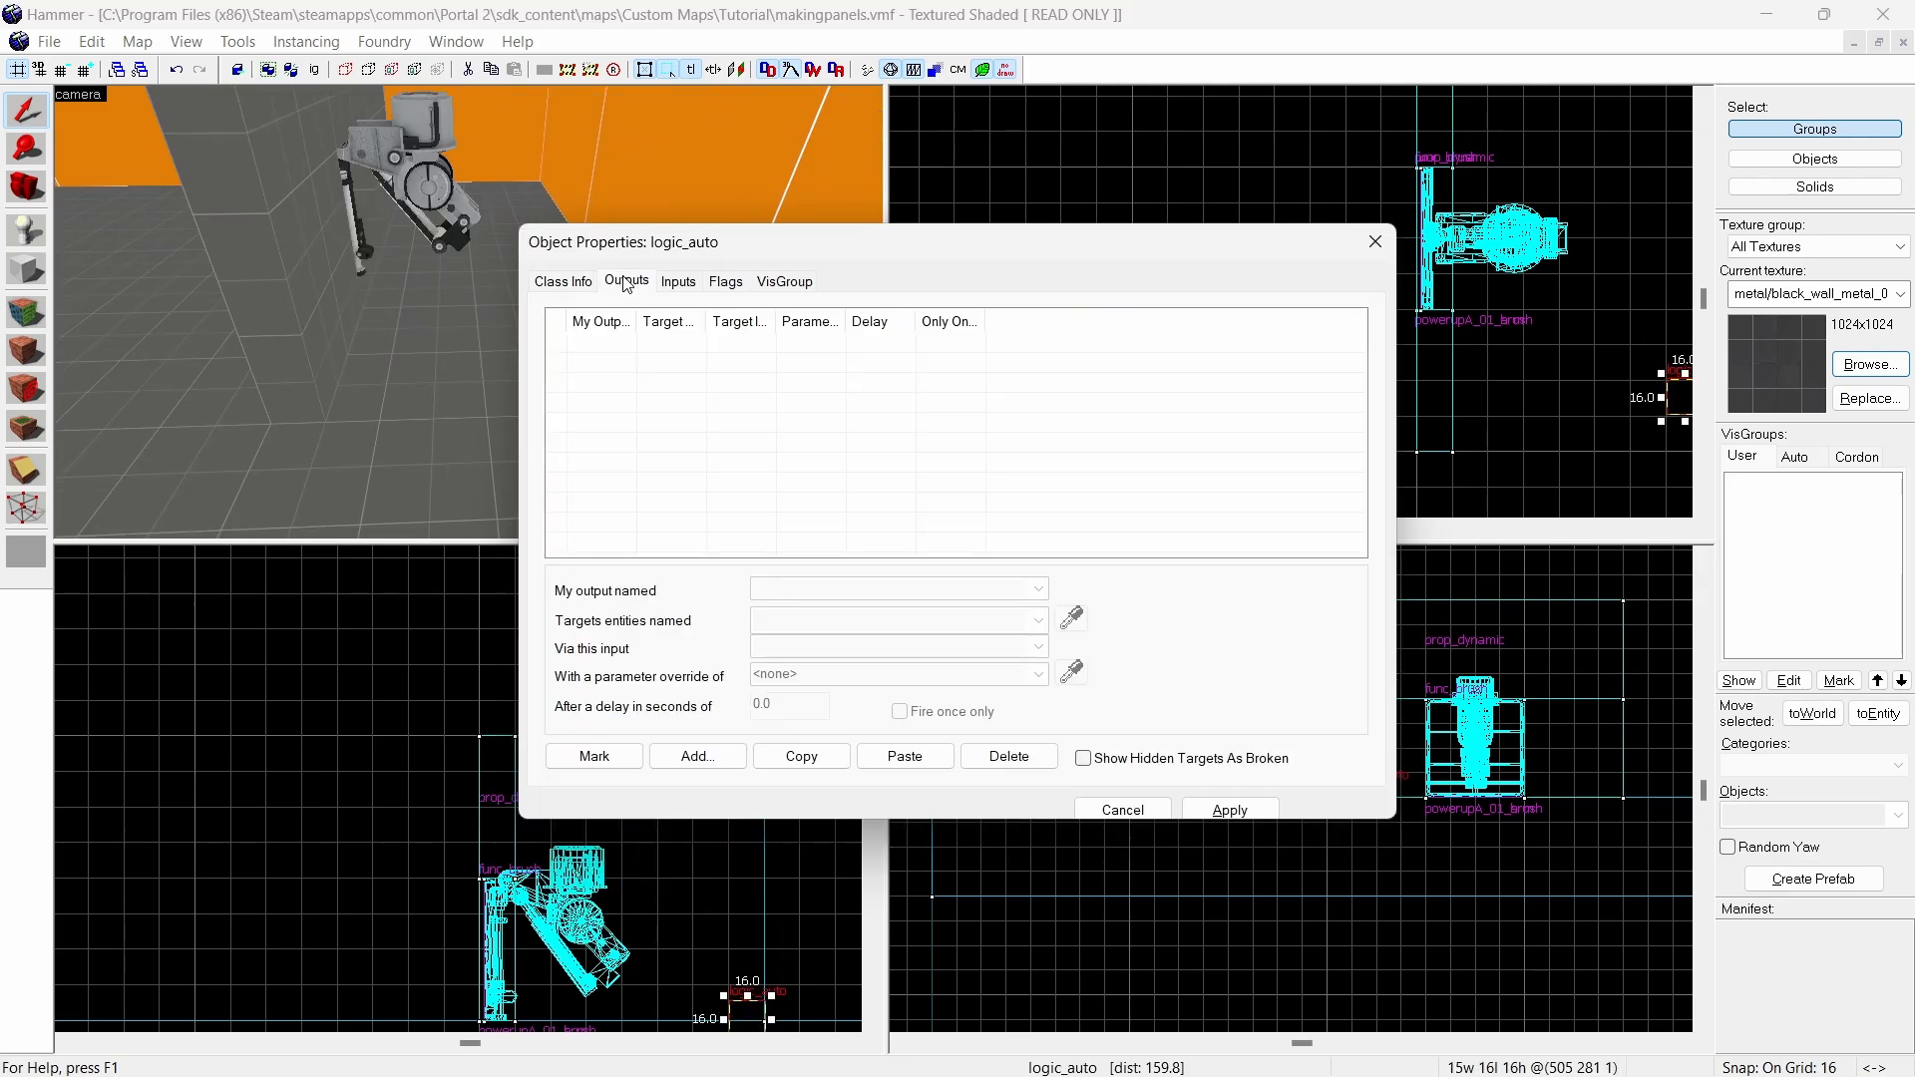
- Add an OnMapSpawn output firing SetParentAttachment on powerupA_01_brush
{"action": "left_click", "coordinate": [697, 756]}
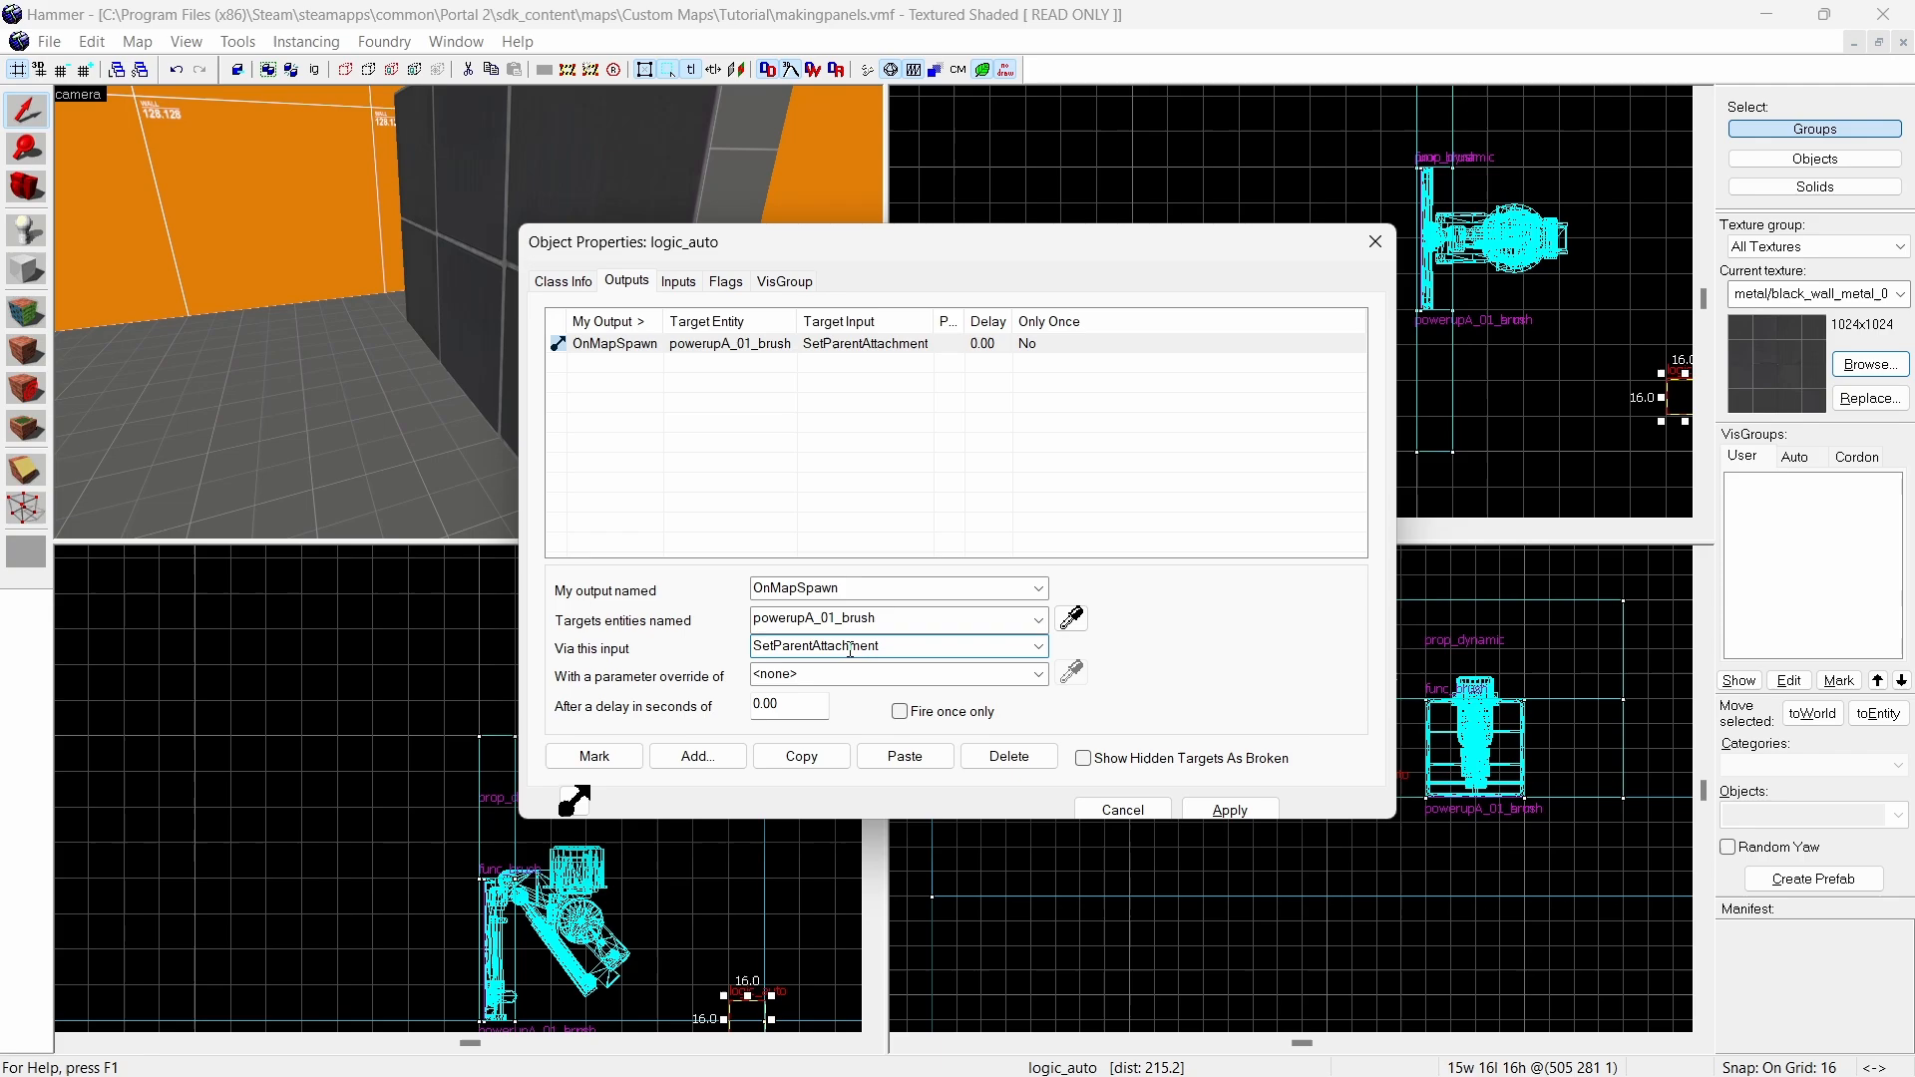
{"action": "left_click", "coordinate": [697, 755]}
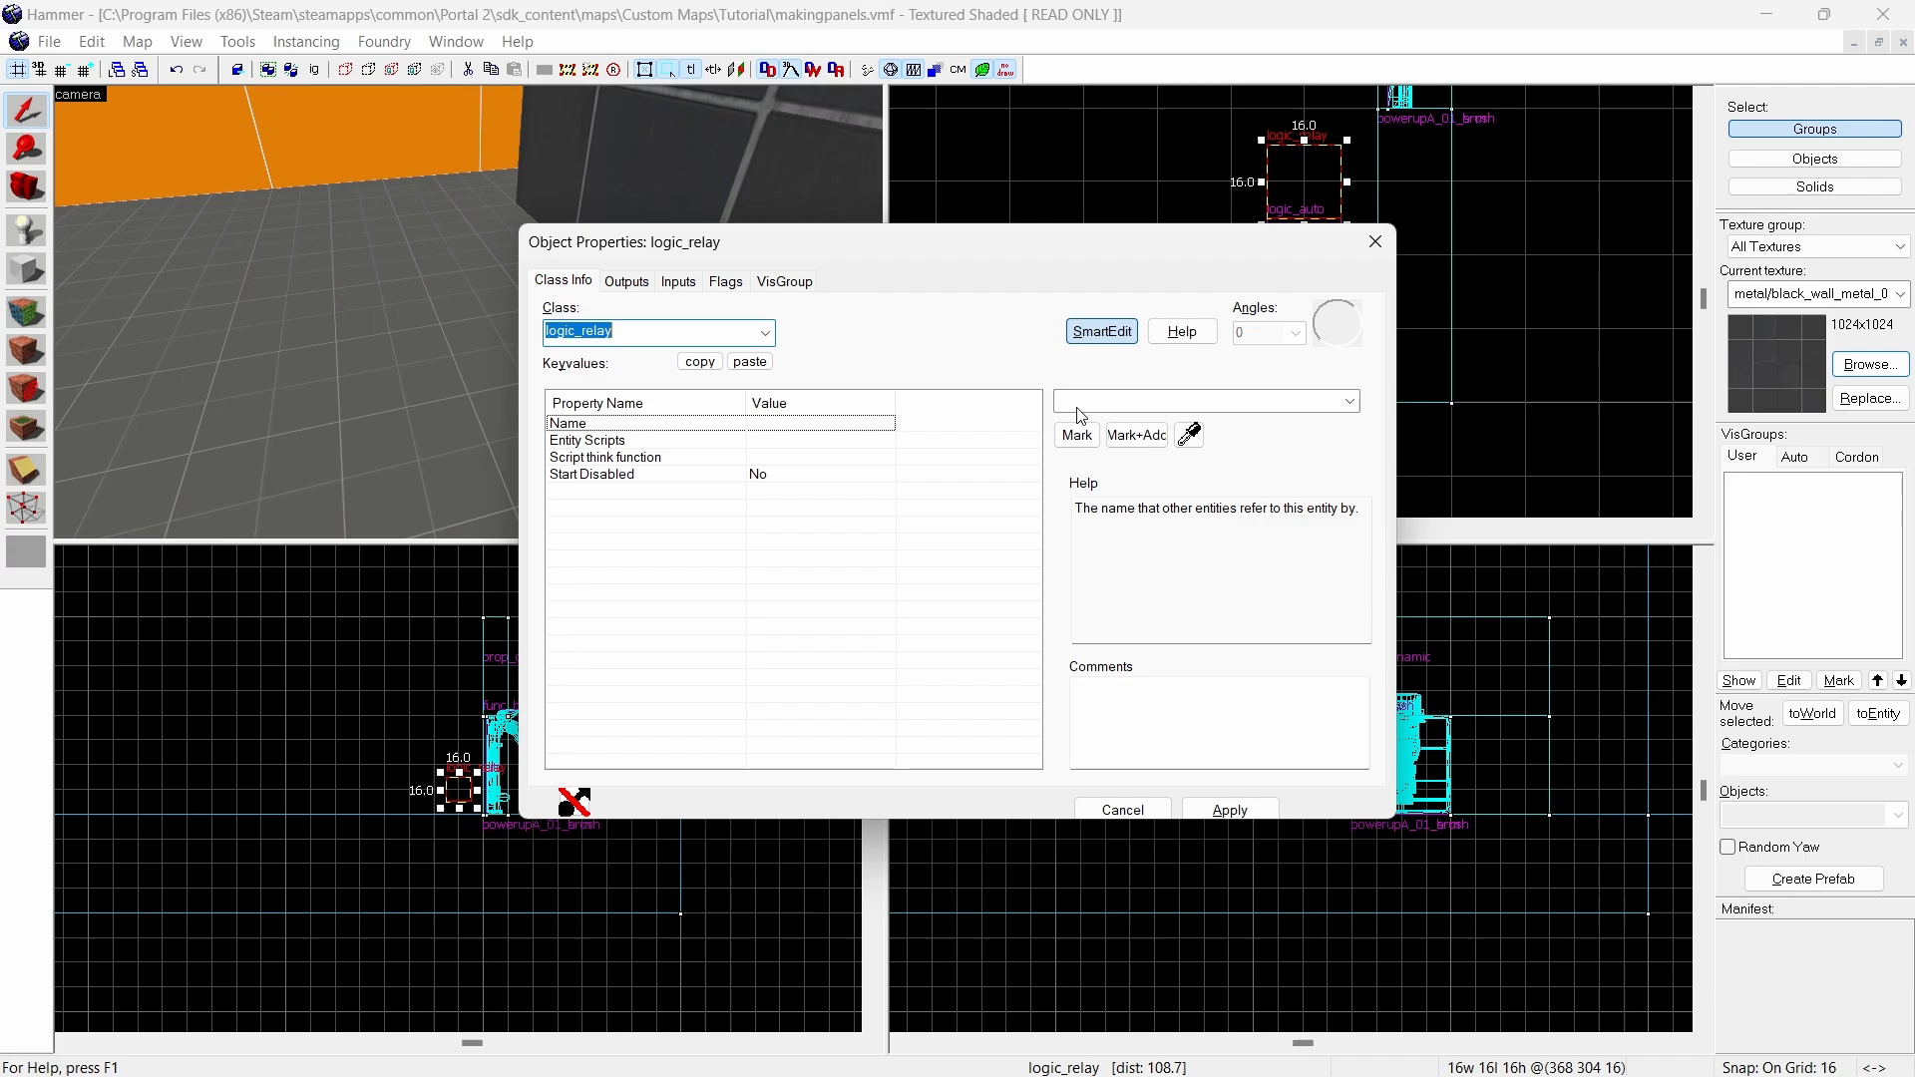
- Name the relay arm_anim_lr with SetAnimation powerupA_01 and SetDefaultAnimation powerupA_01idleend outputs
{"action": "type", "text": "arm_anim_lr"}
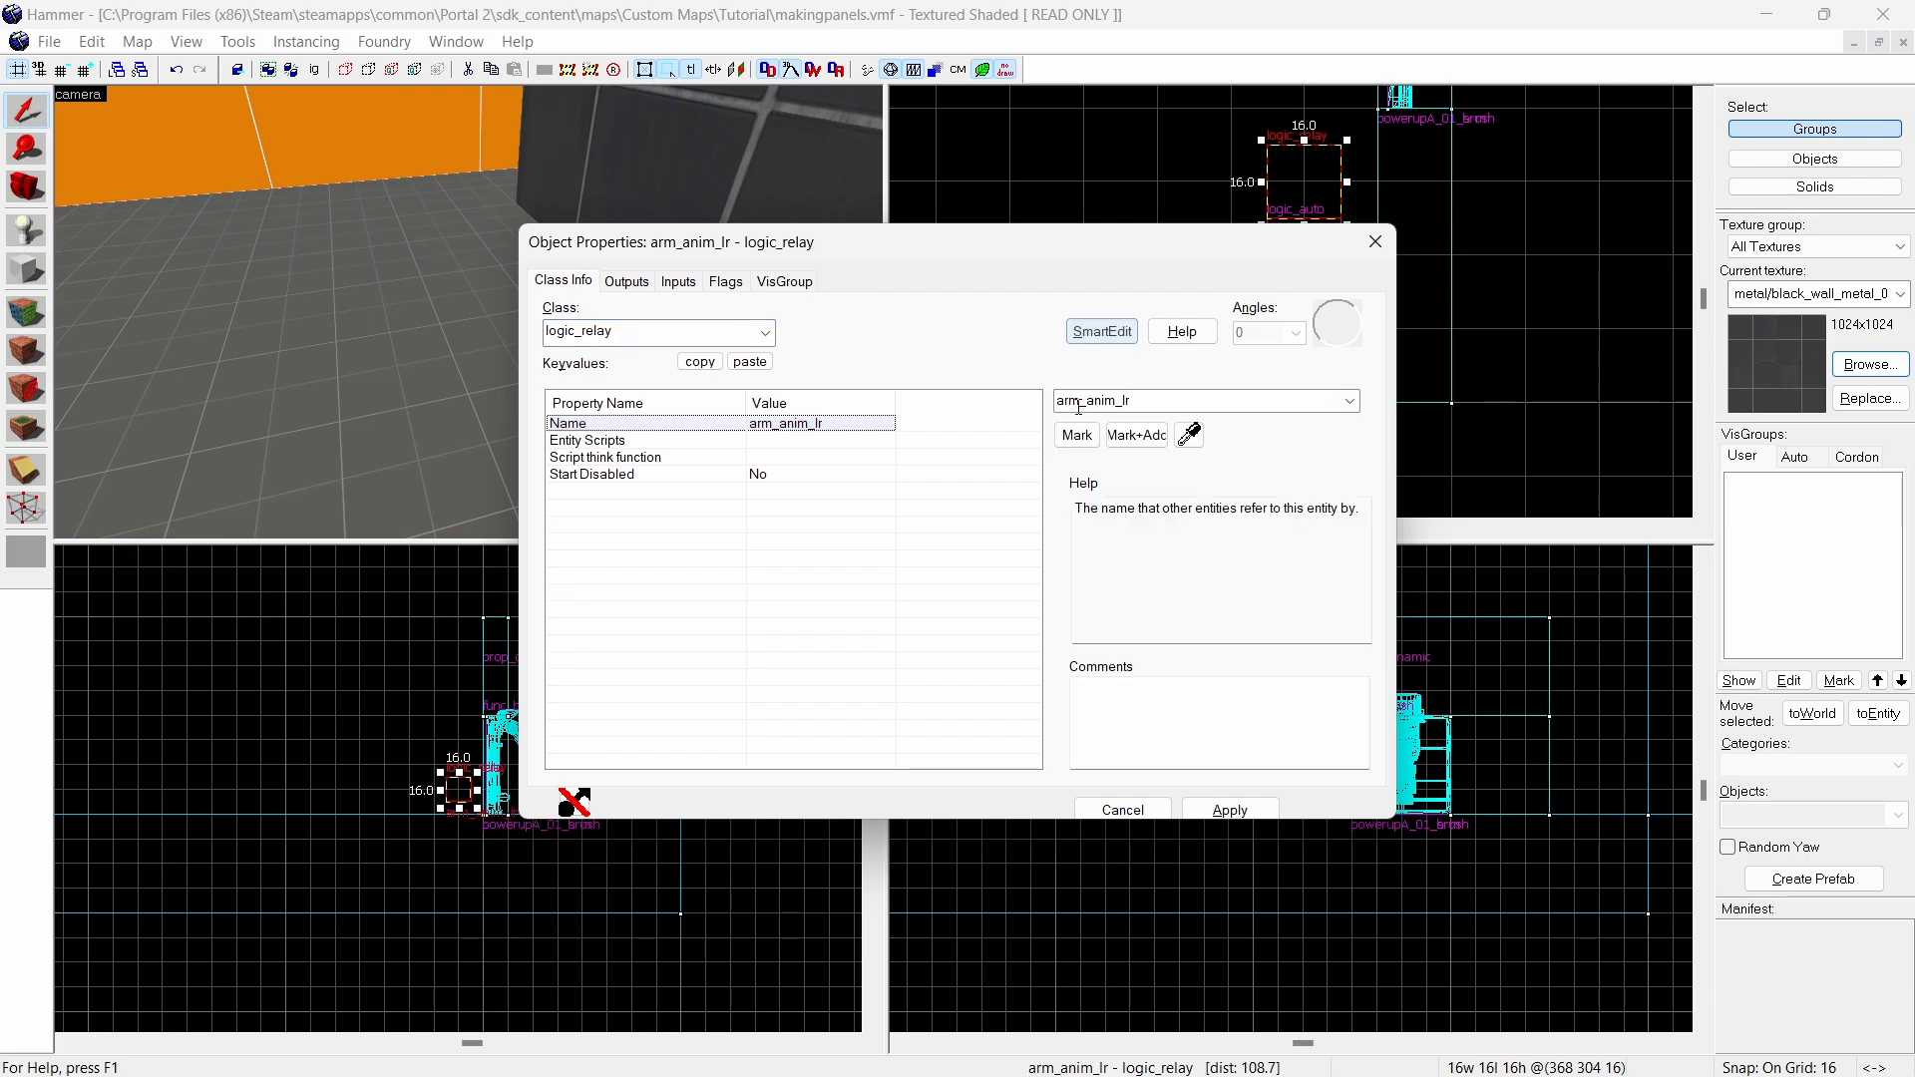
{"action": "left_click", "coordinate": [626, 280]}
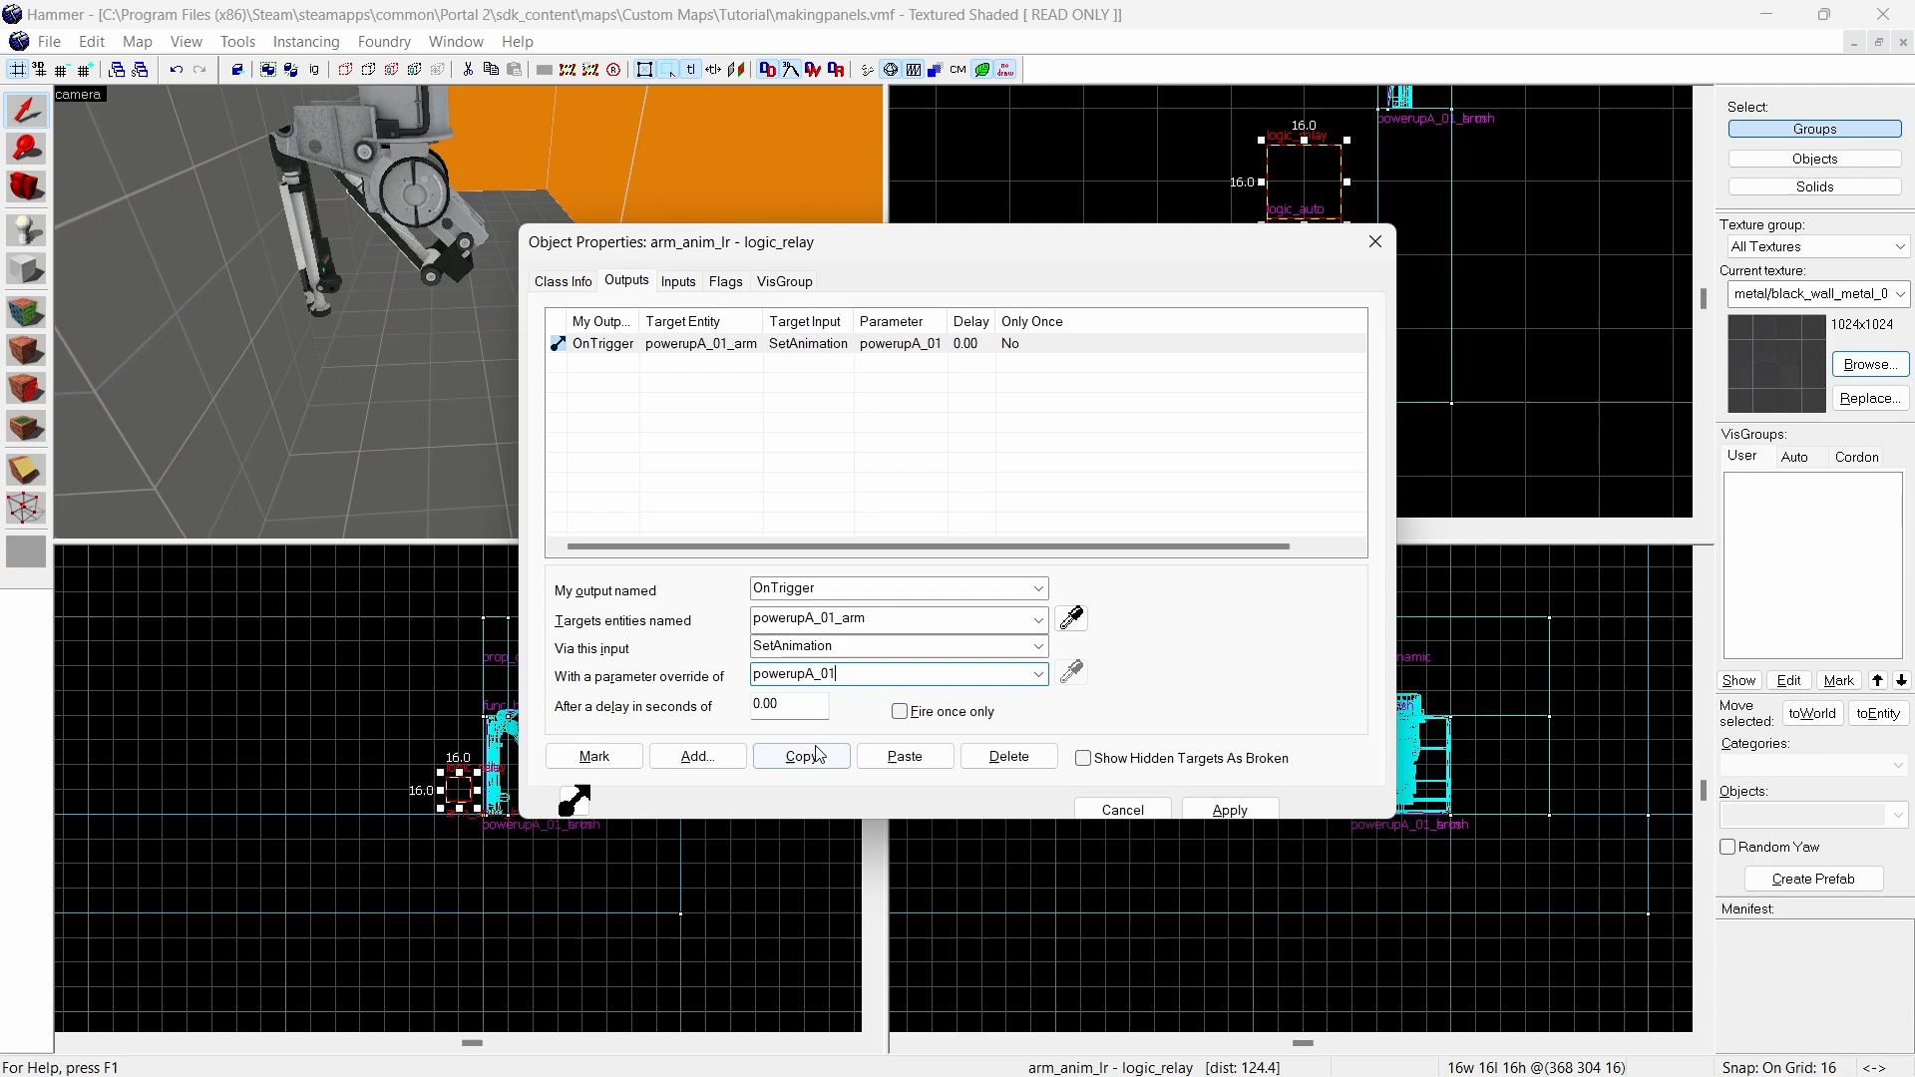
{"action": "left_click", "coordinate": [904, 755]}
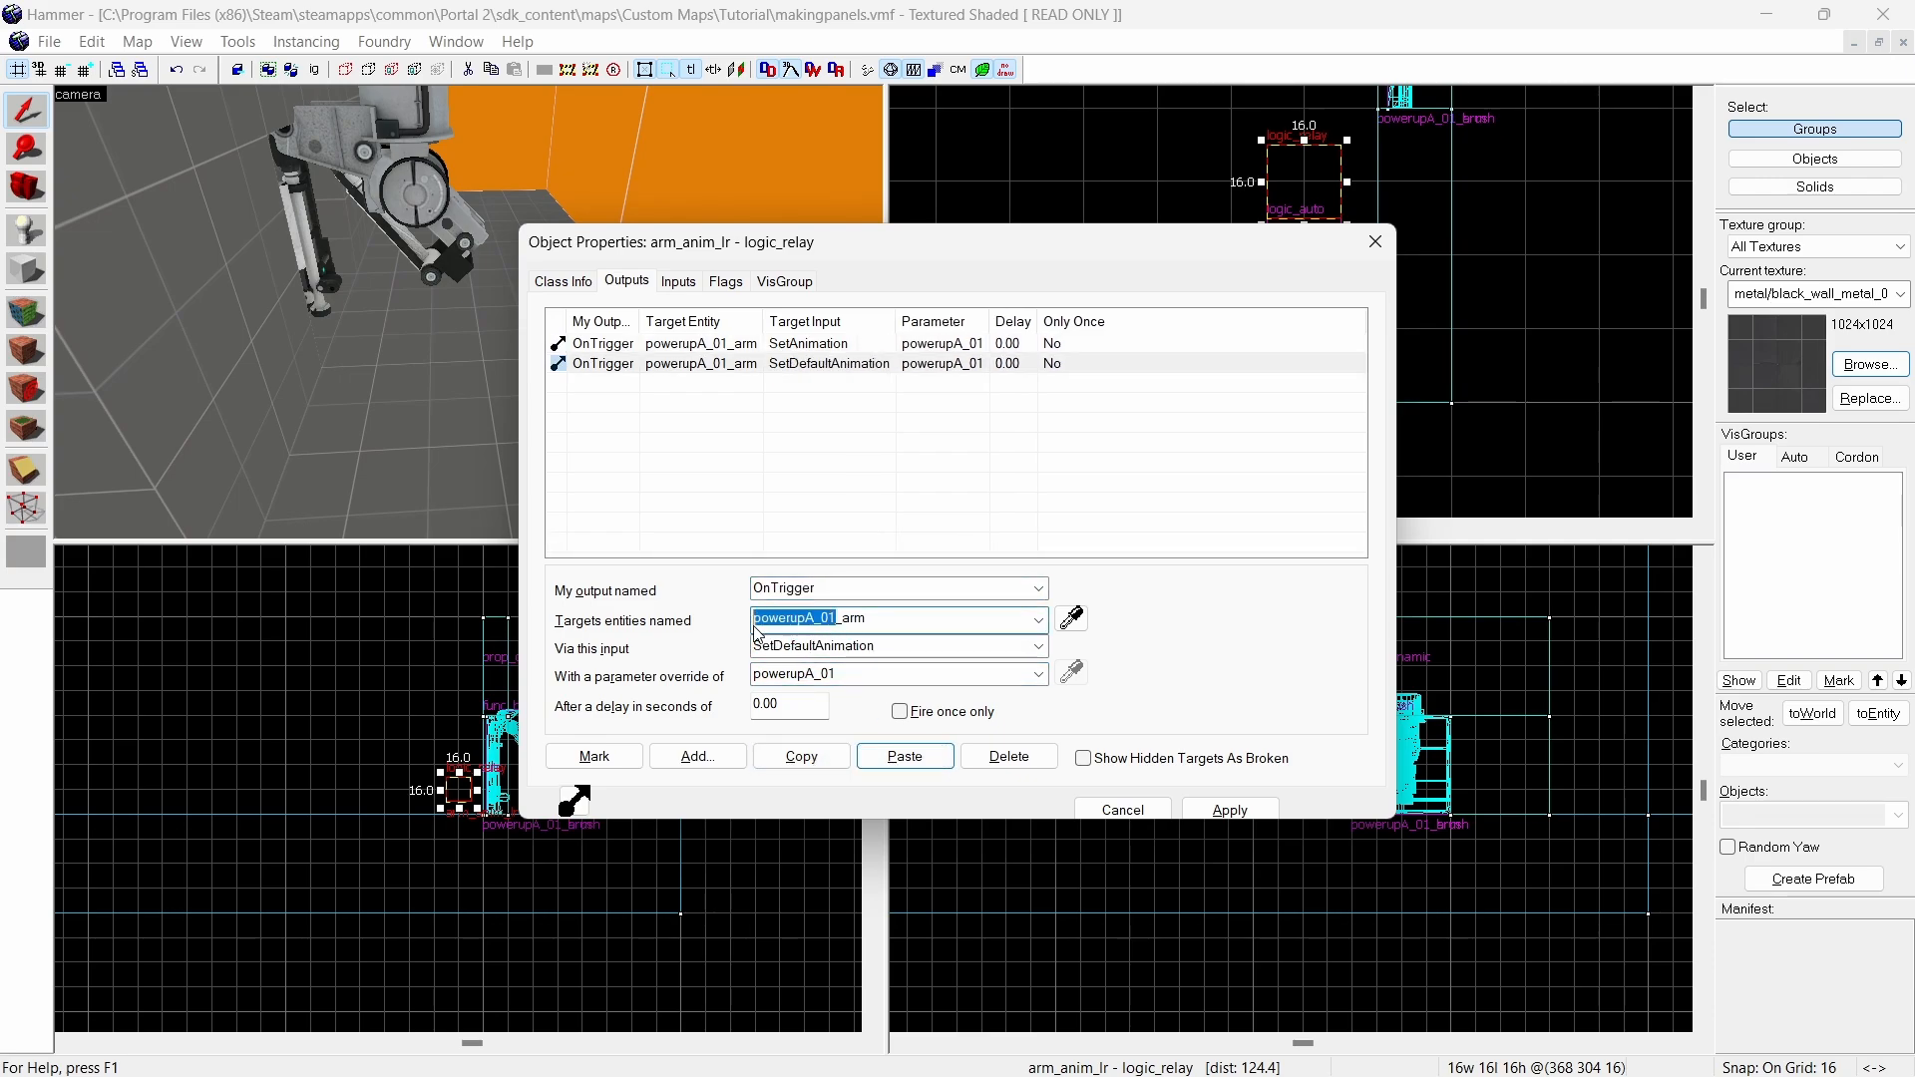
{"action": "type", "text": "idleend"}
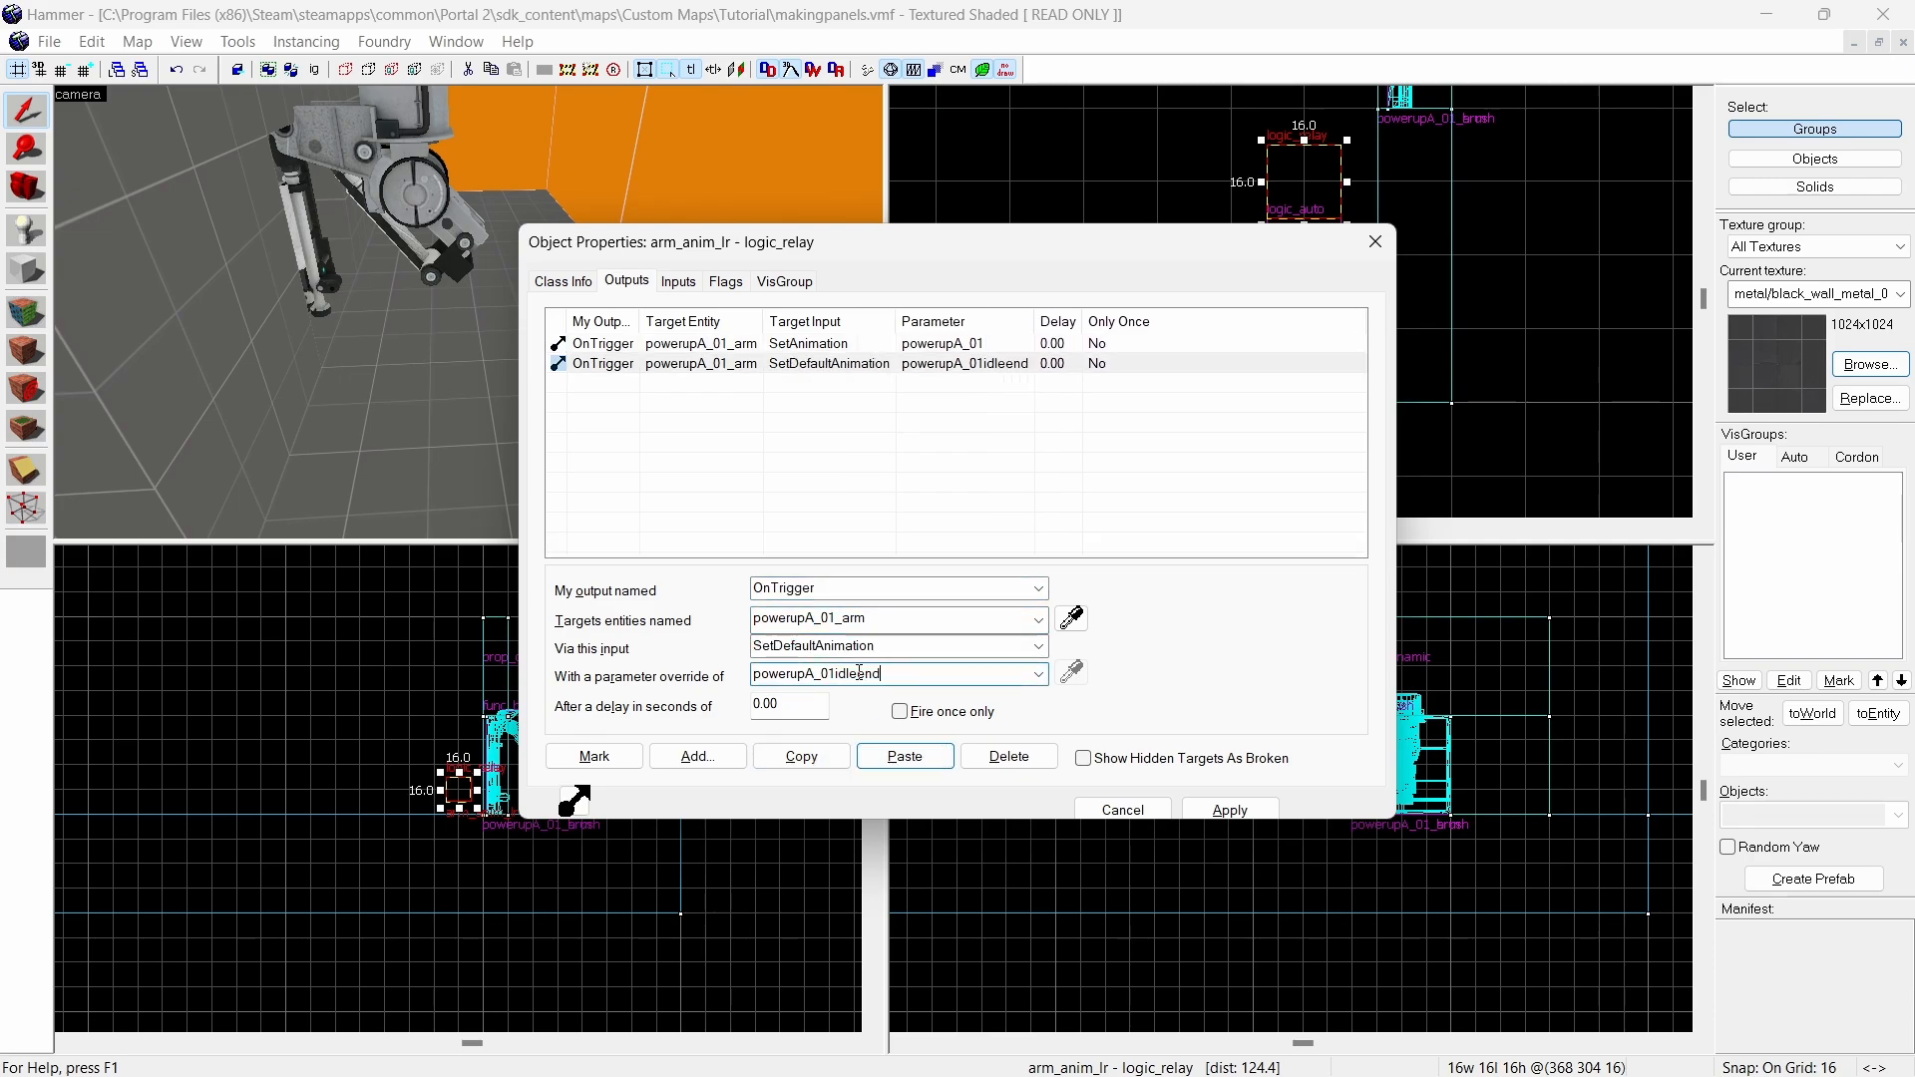
{"action": "left_click", "coordinate": [789, 704]}
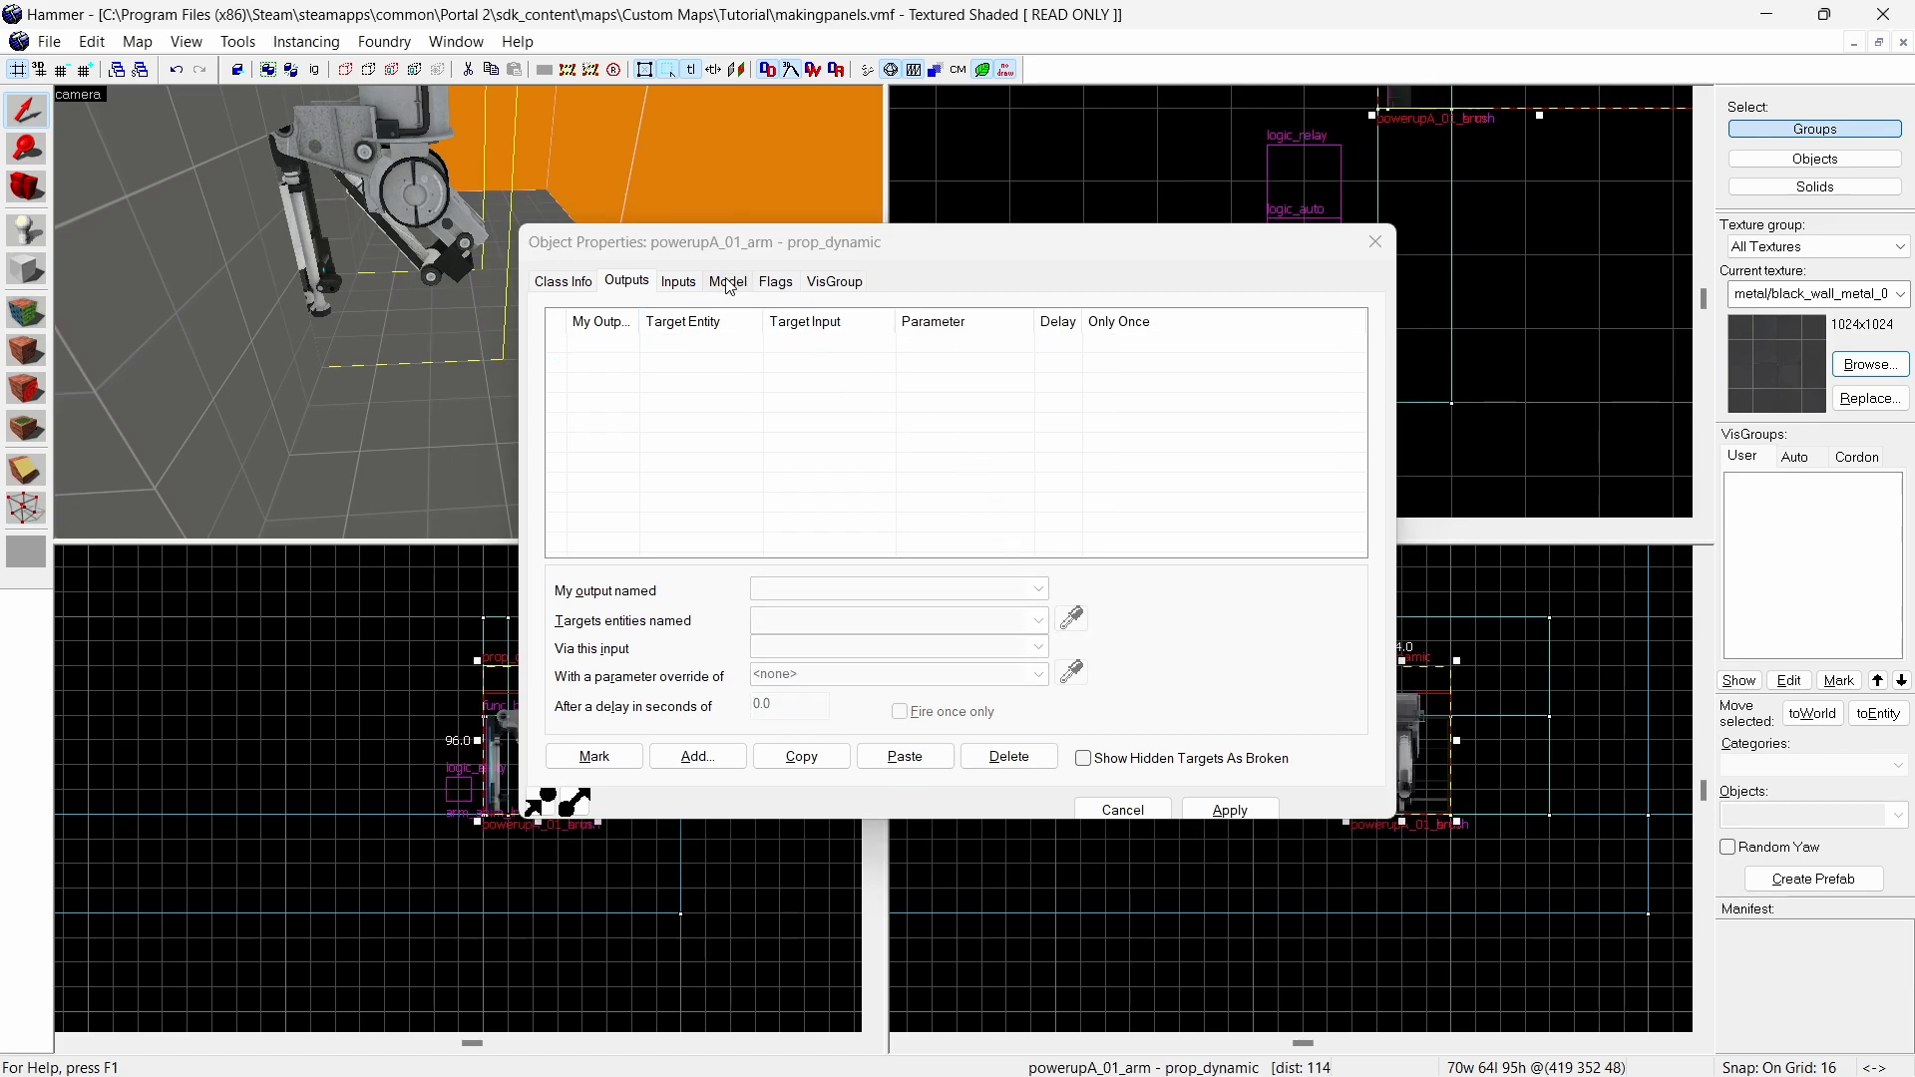
- Scrub the arm prop's Frame slider through the powerupA_01 sequence
{"action": "left_click", "coordinate": [729, 280]}
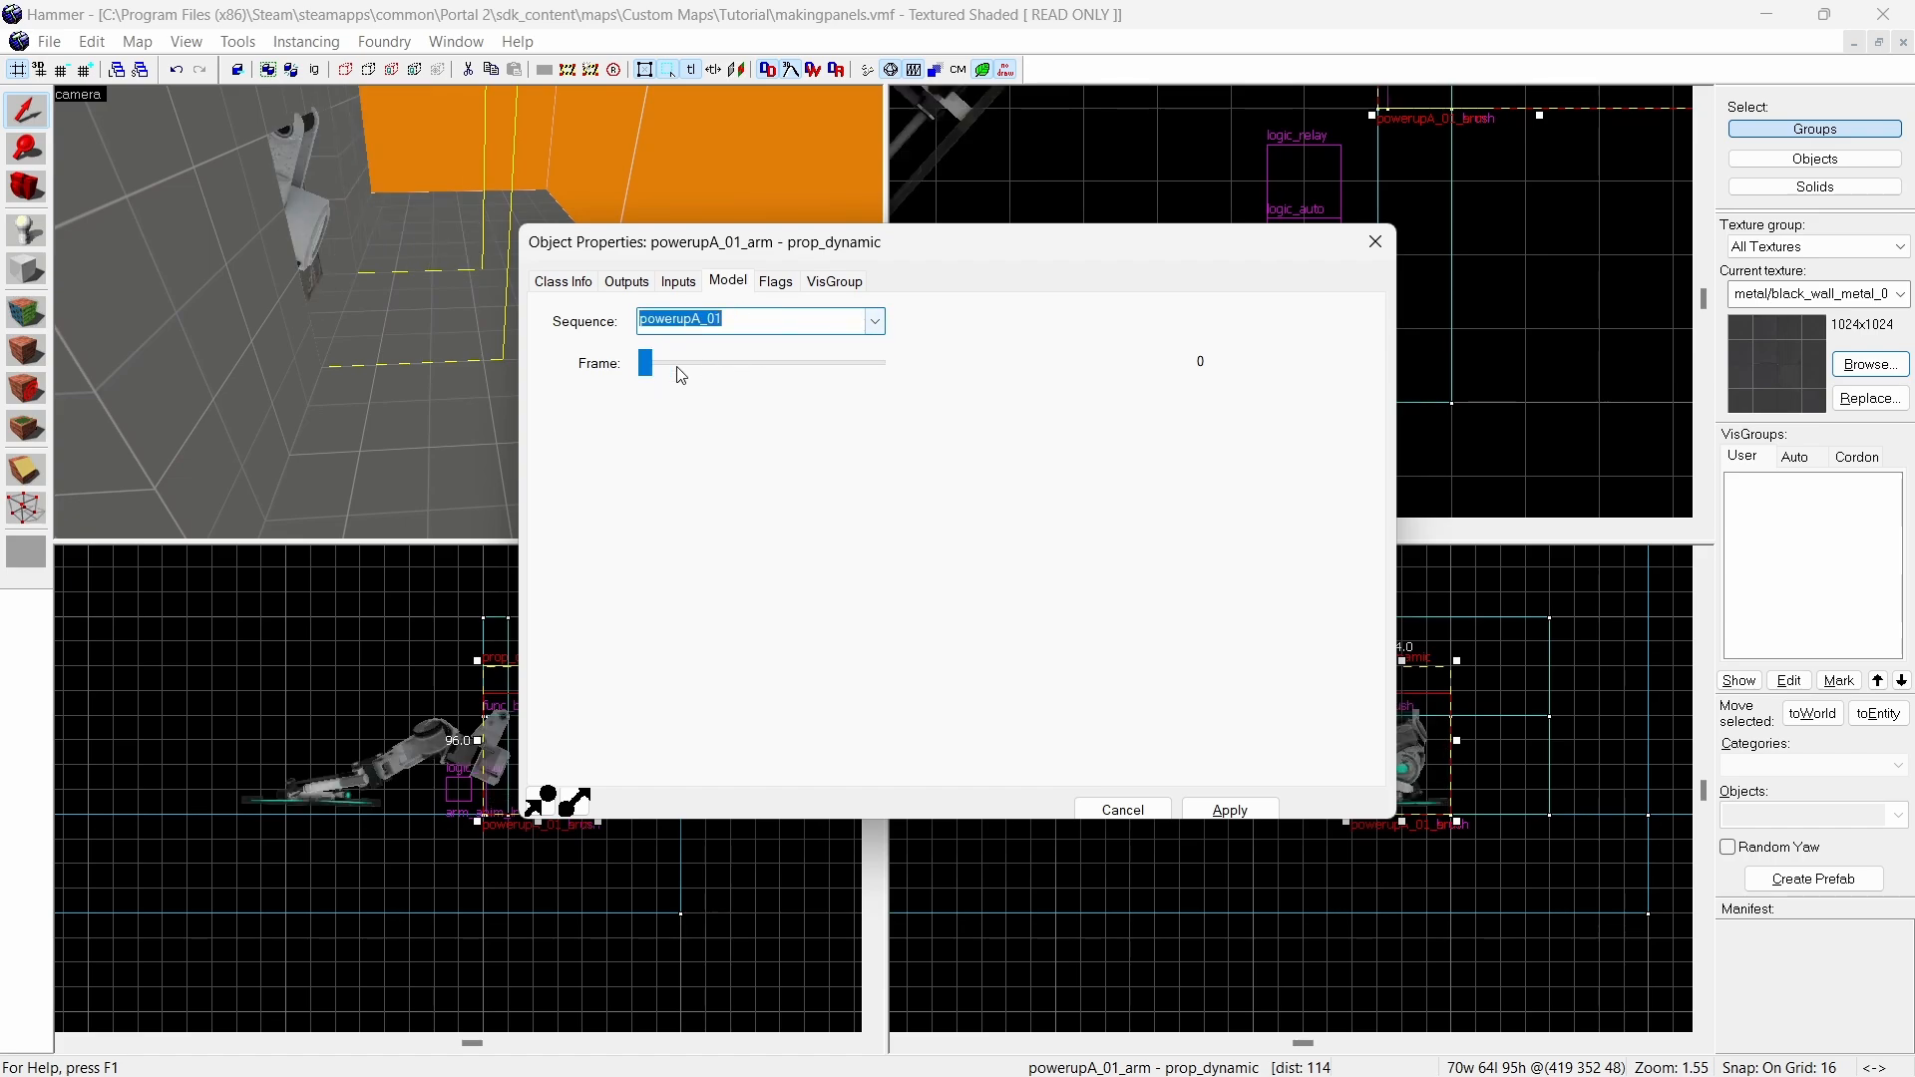
{"action": "left_click_drag", "start_coordinate": [645, 361], "coordinate": [870, 361]}
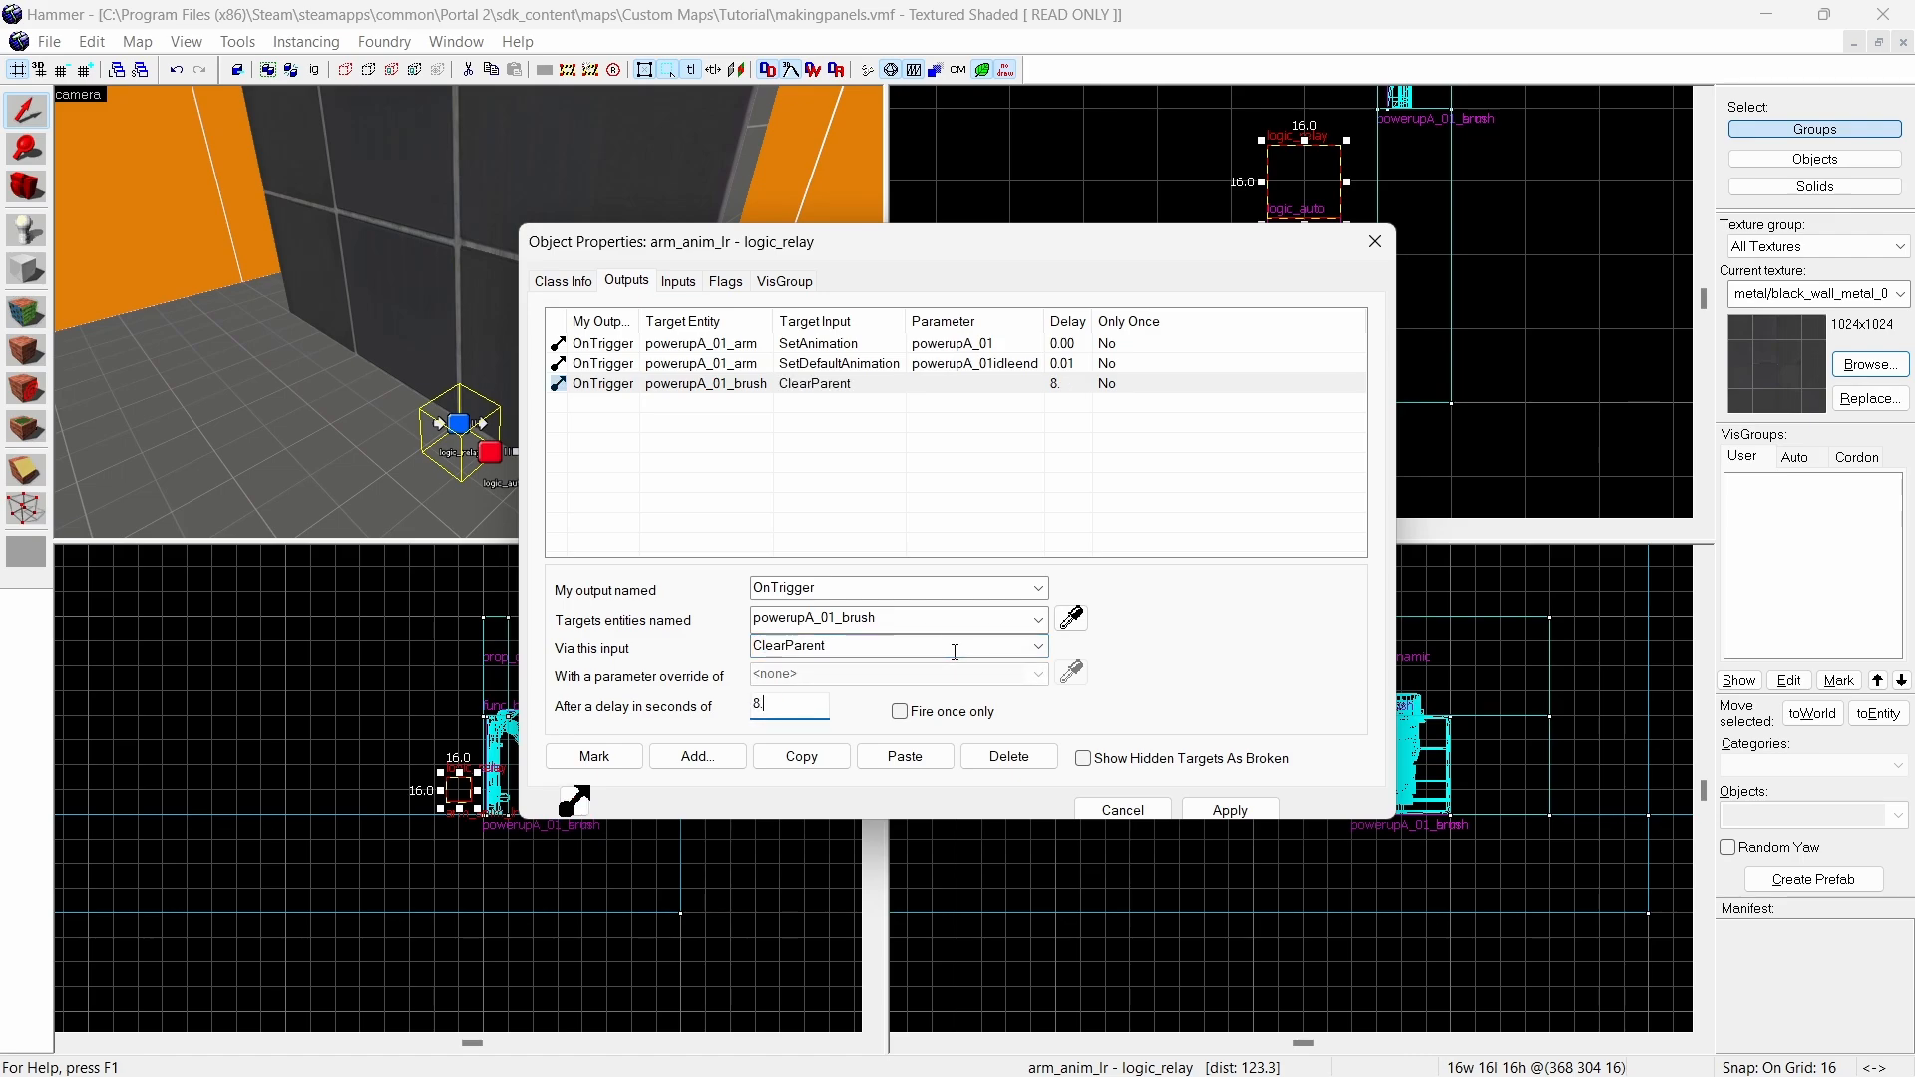
- Add an OnTrigger ClearParent output on powerupA_01_brush with an 8-second delay
{"action": "left_click", "coordinate": [905, 756]}
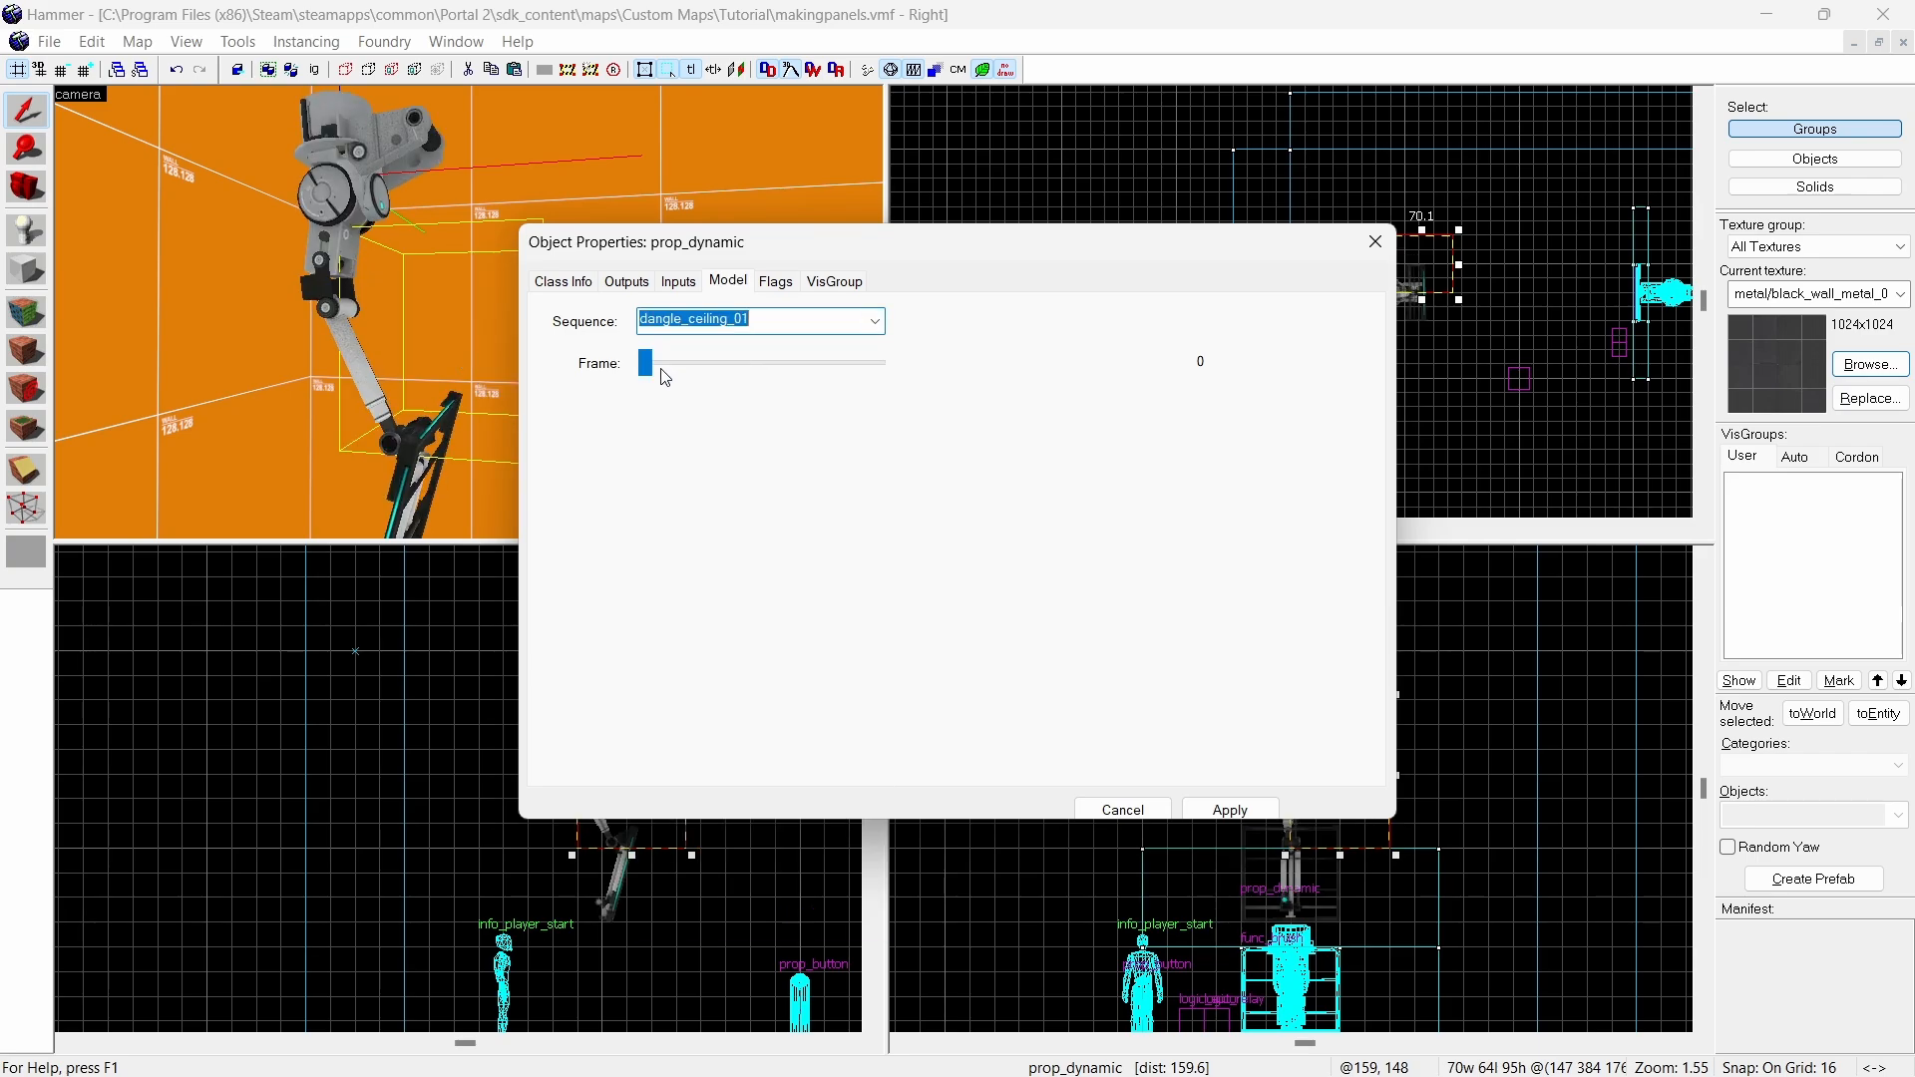
- Preview the dangle_ceiling_01 animation and apply the name dangle_ceiling_01_arm
{"action": "left_click_drag", "start_coordinate": [646, 361], "coordinate": [880, 362]}
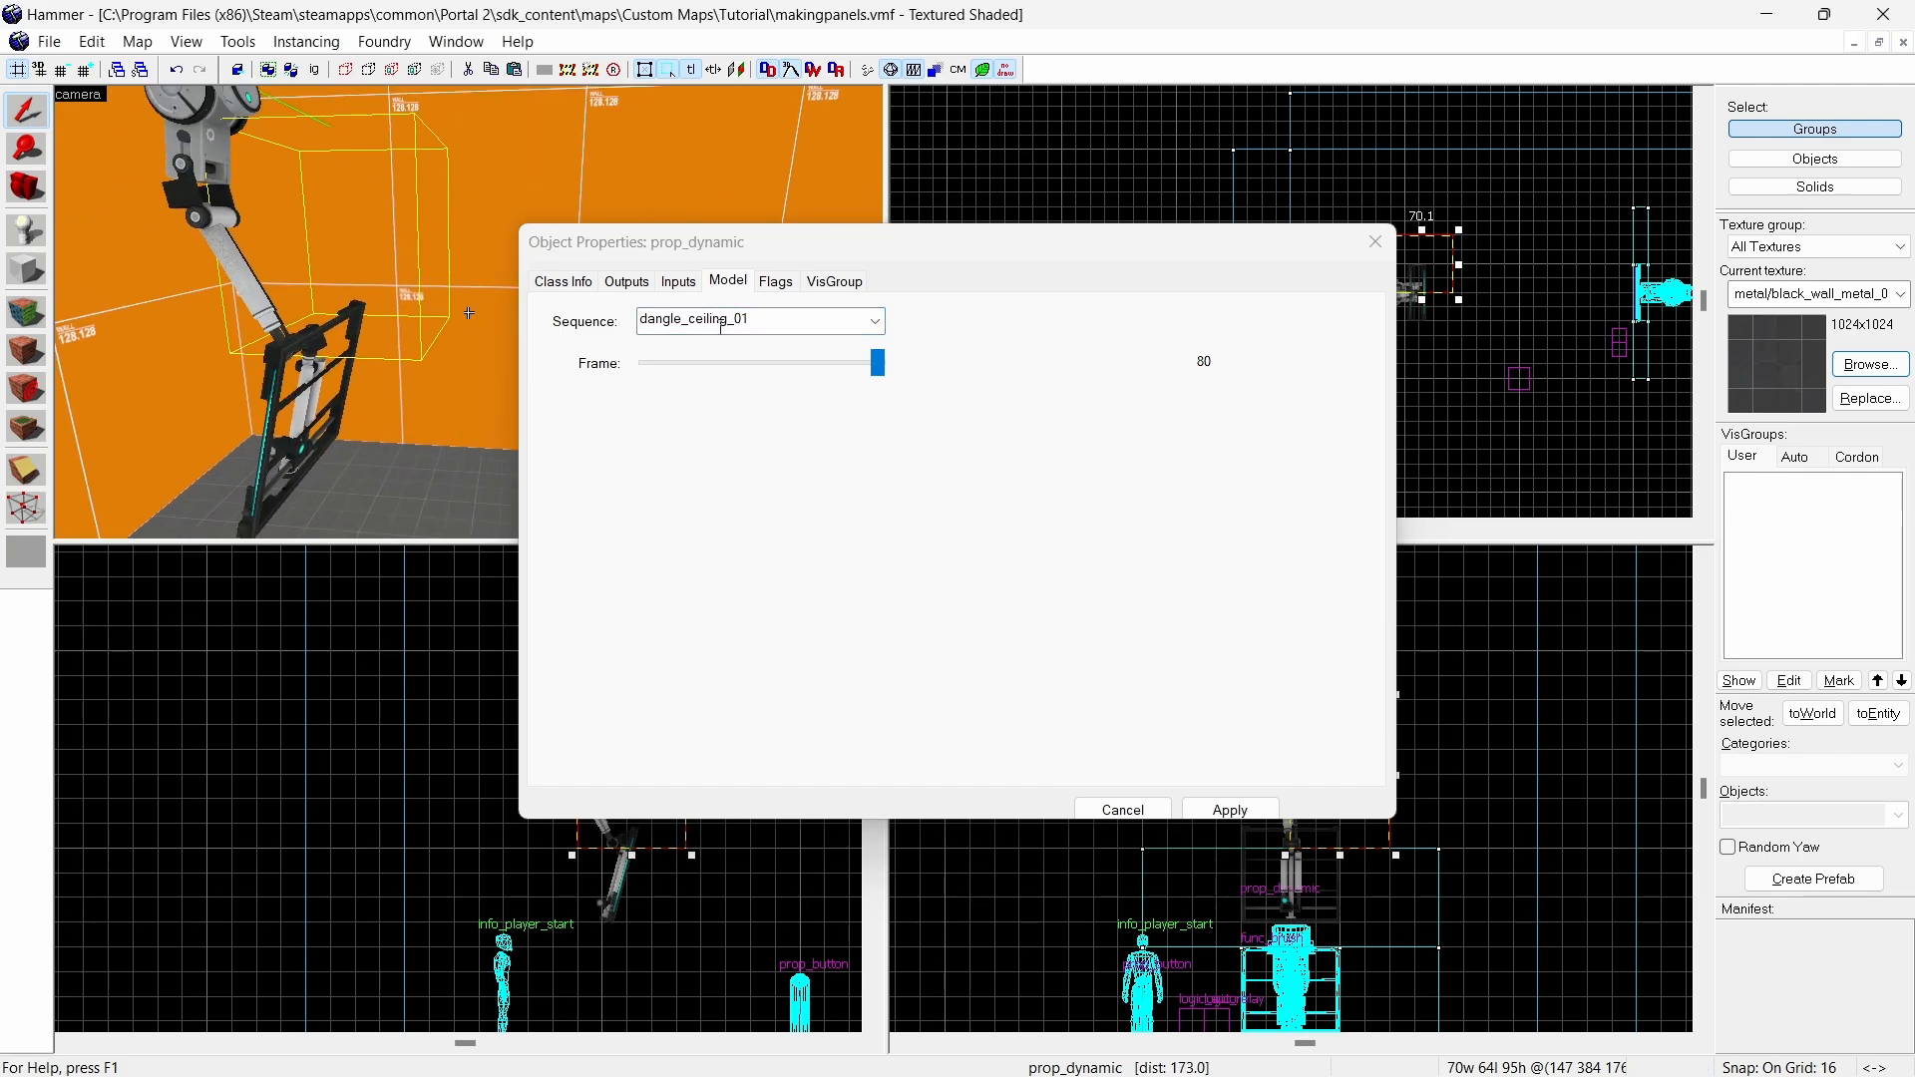
{"action": "left_click", "coordinate": [563, 280]}
{"action": "type", "text": "dangle_ceiling_01_arm"}
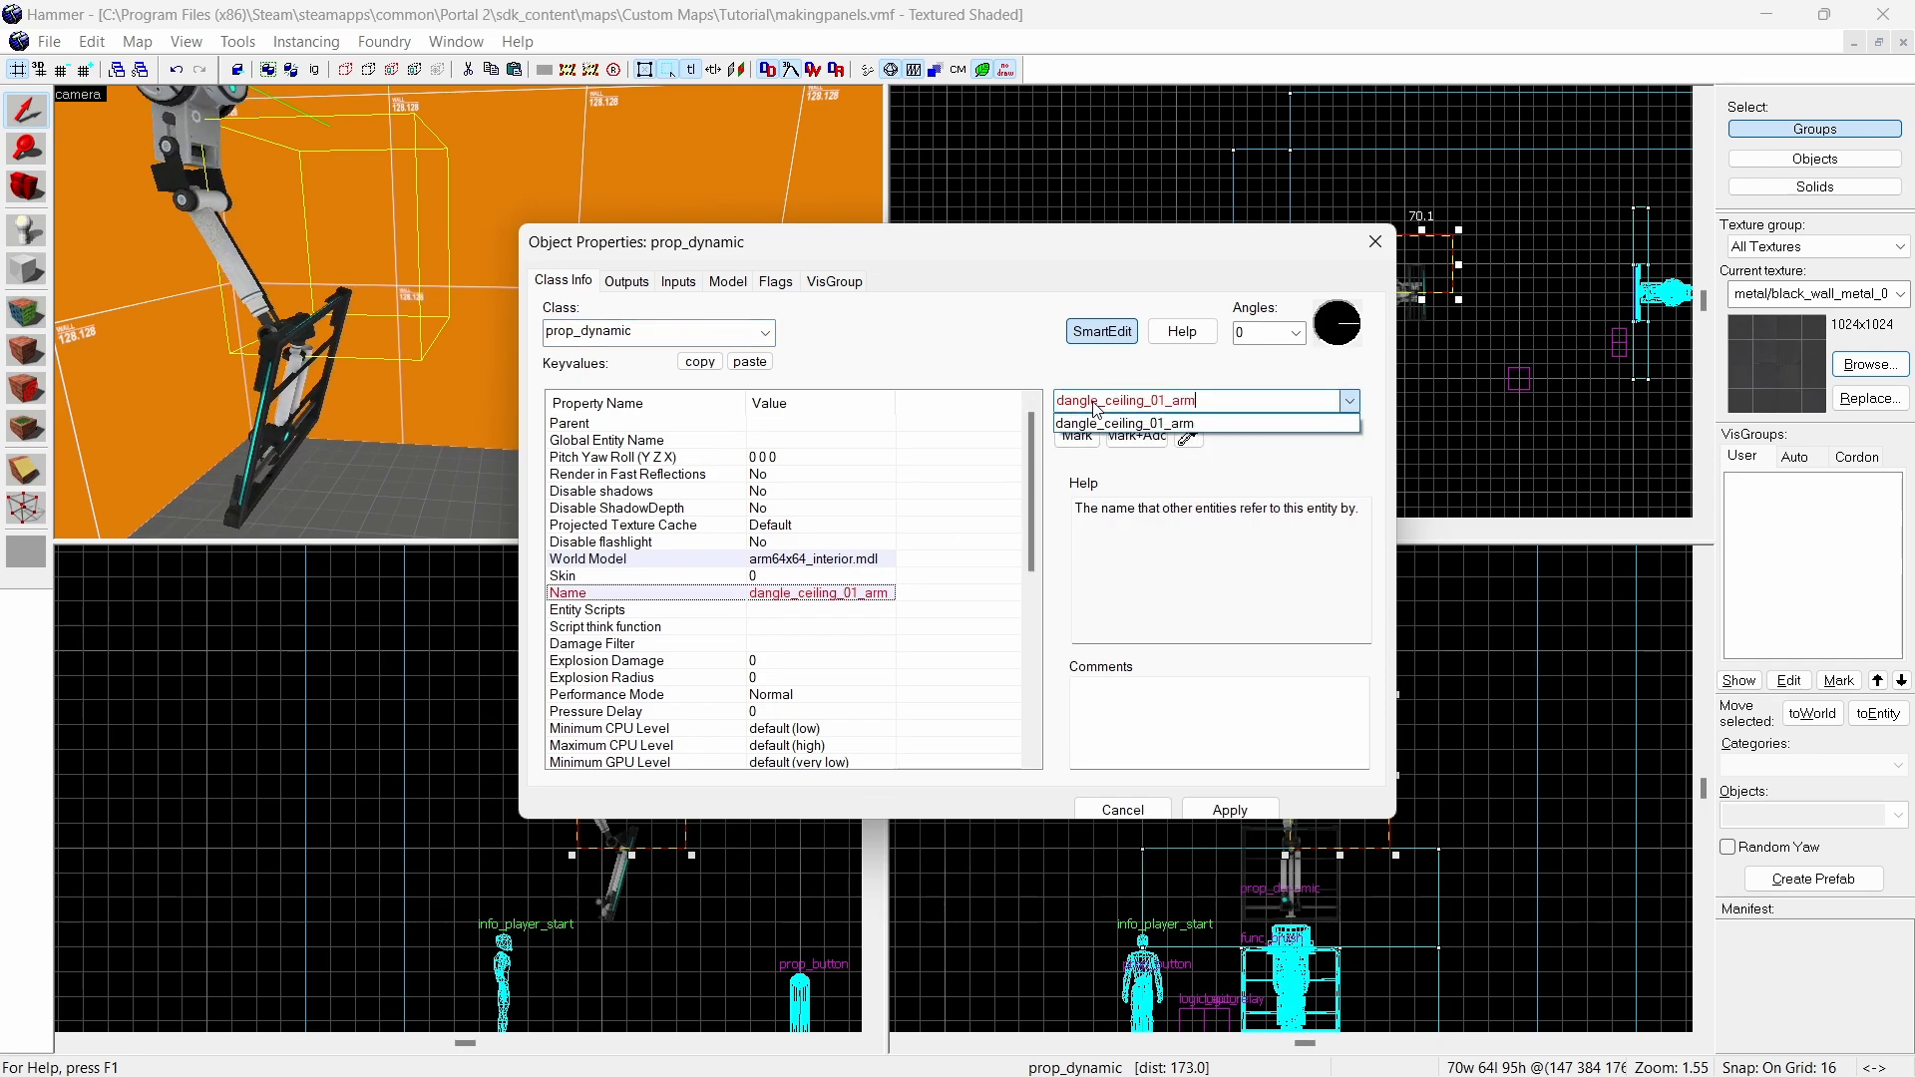
{"action": "left_click", "coordinate": [1127, 423]}
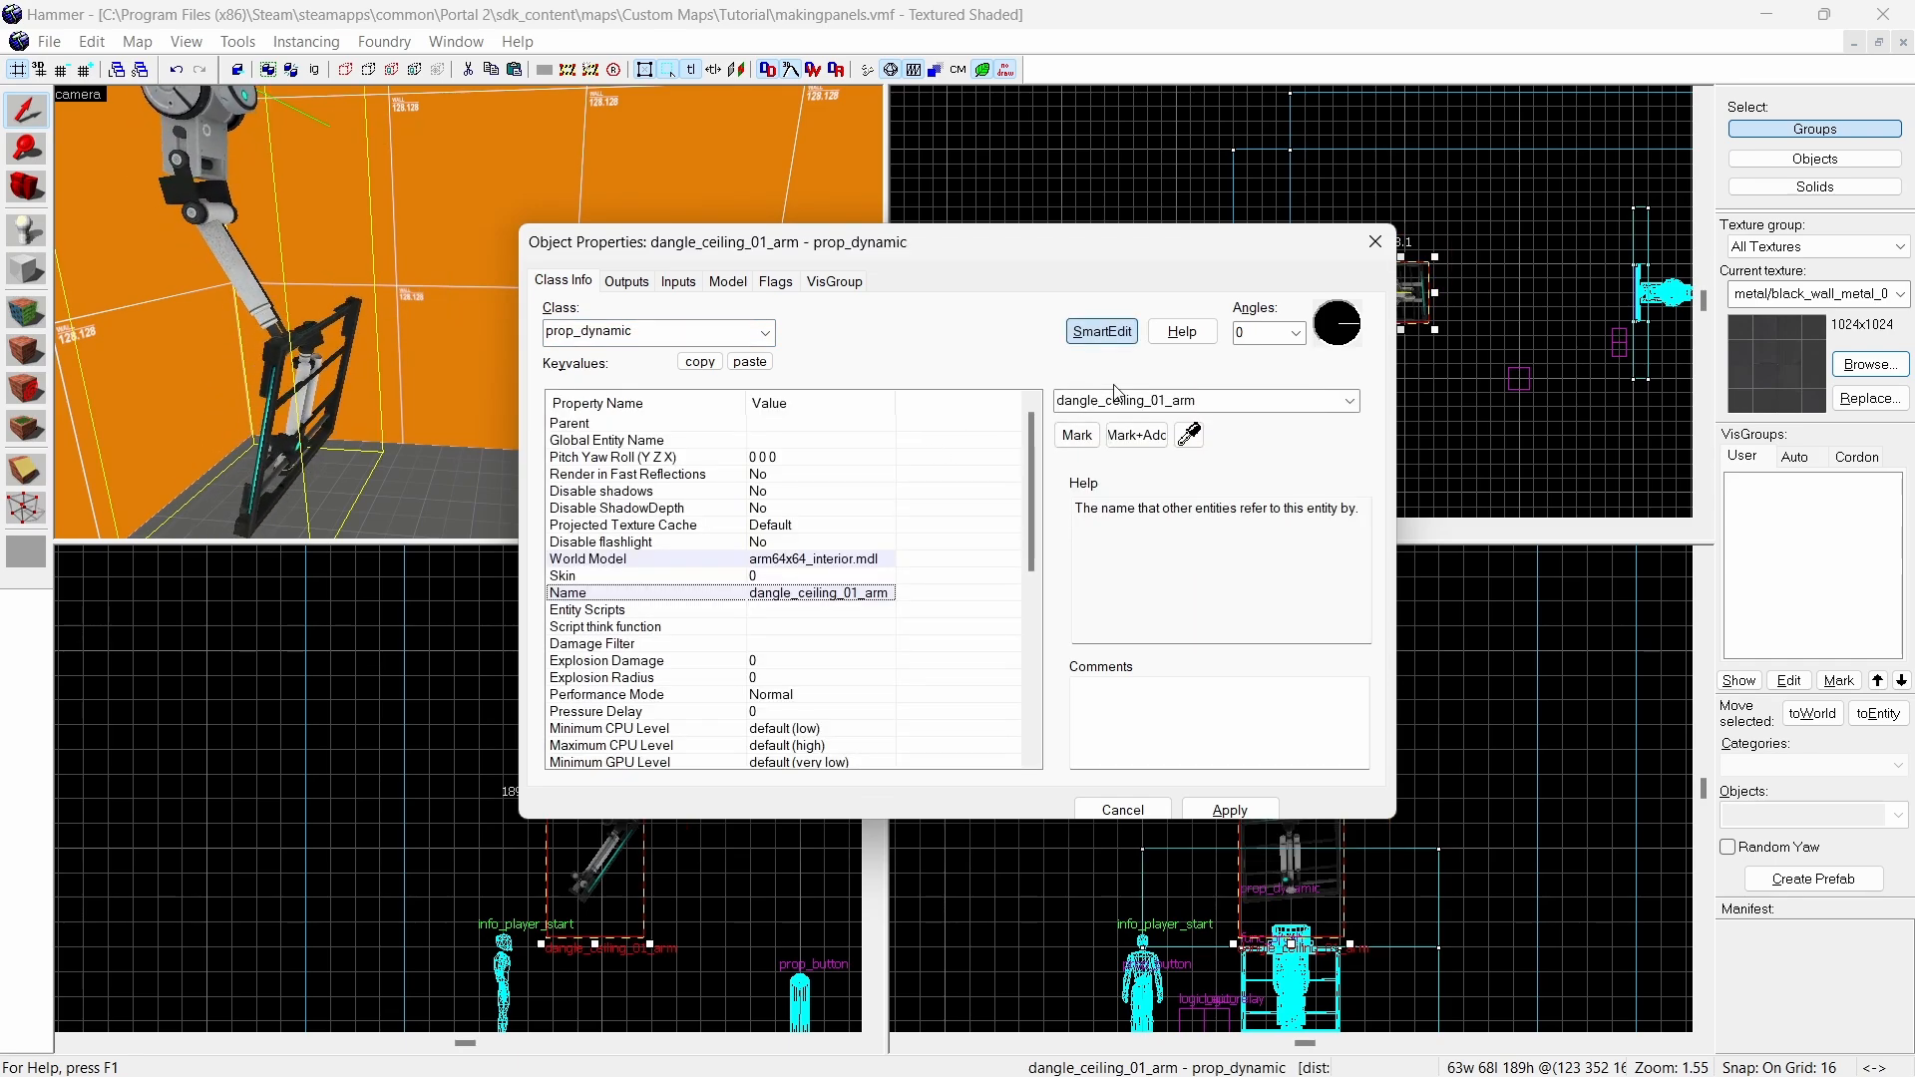
{"action": "left_click", "coordinate": [727, 280]}
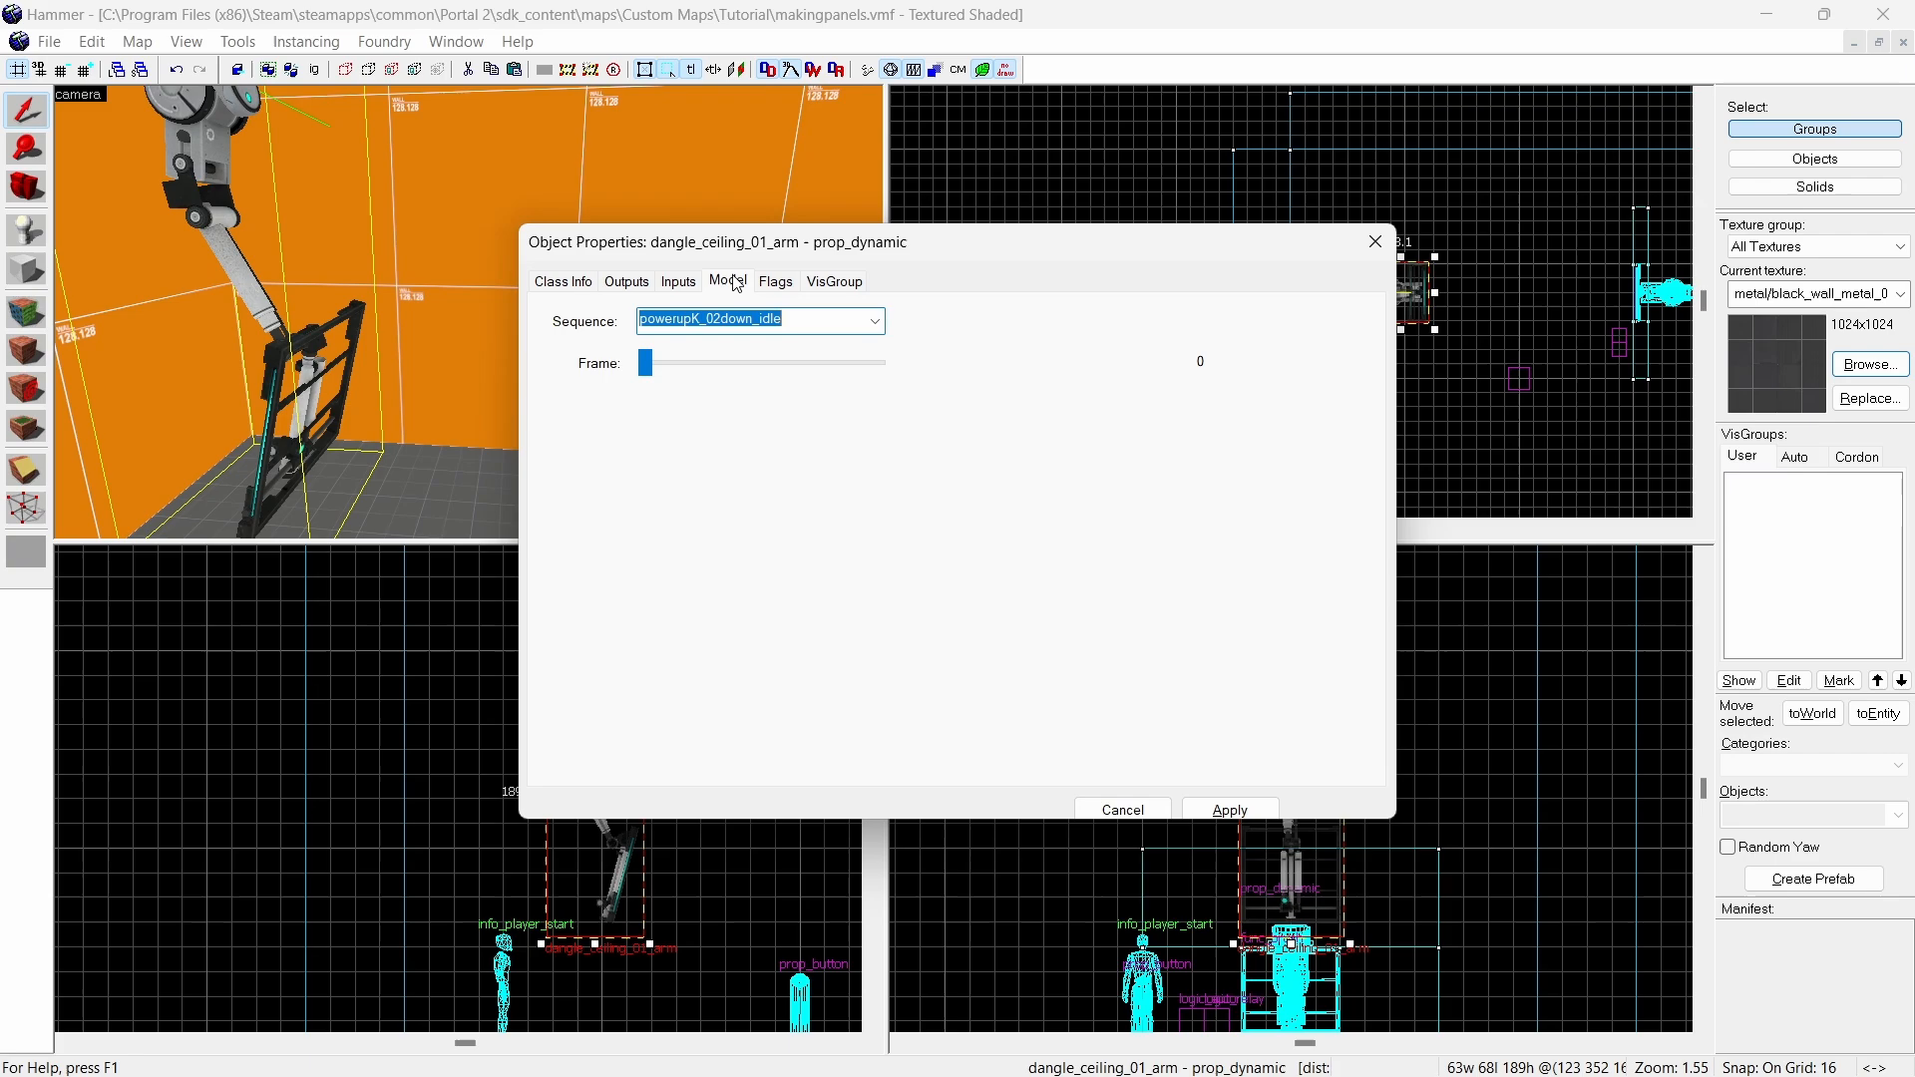
{"action": "type", "text": "bind"}
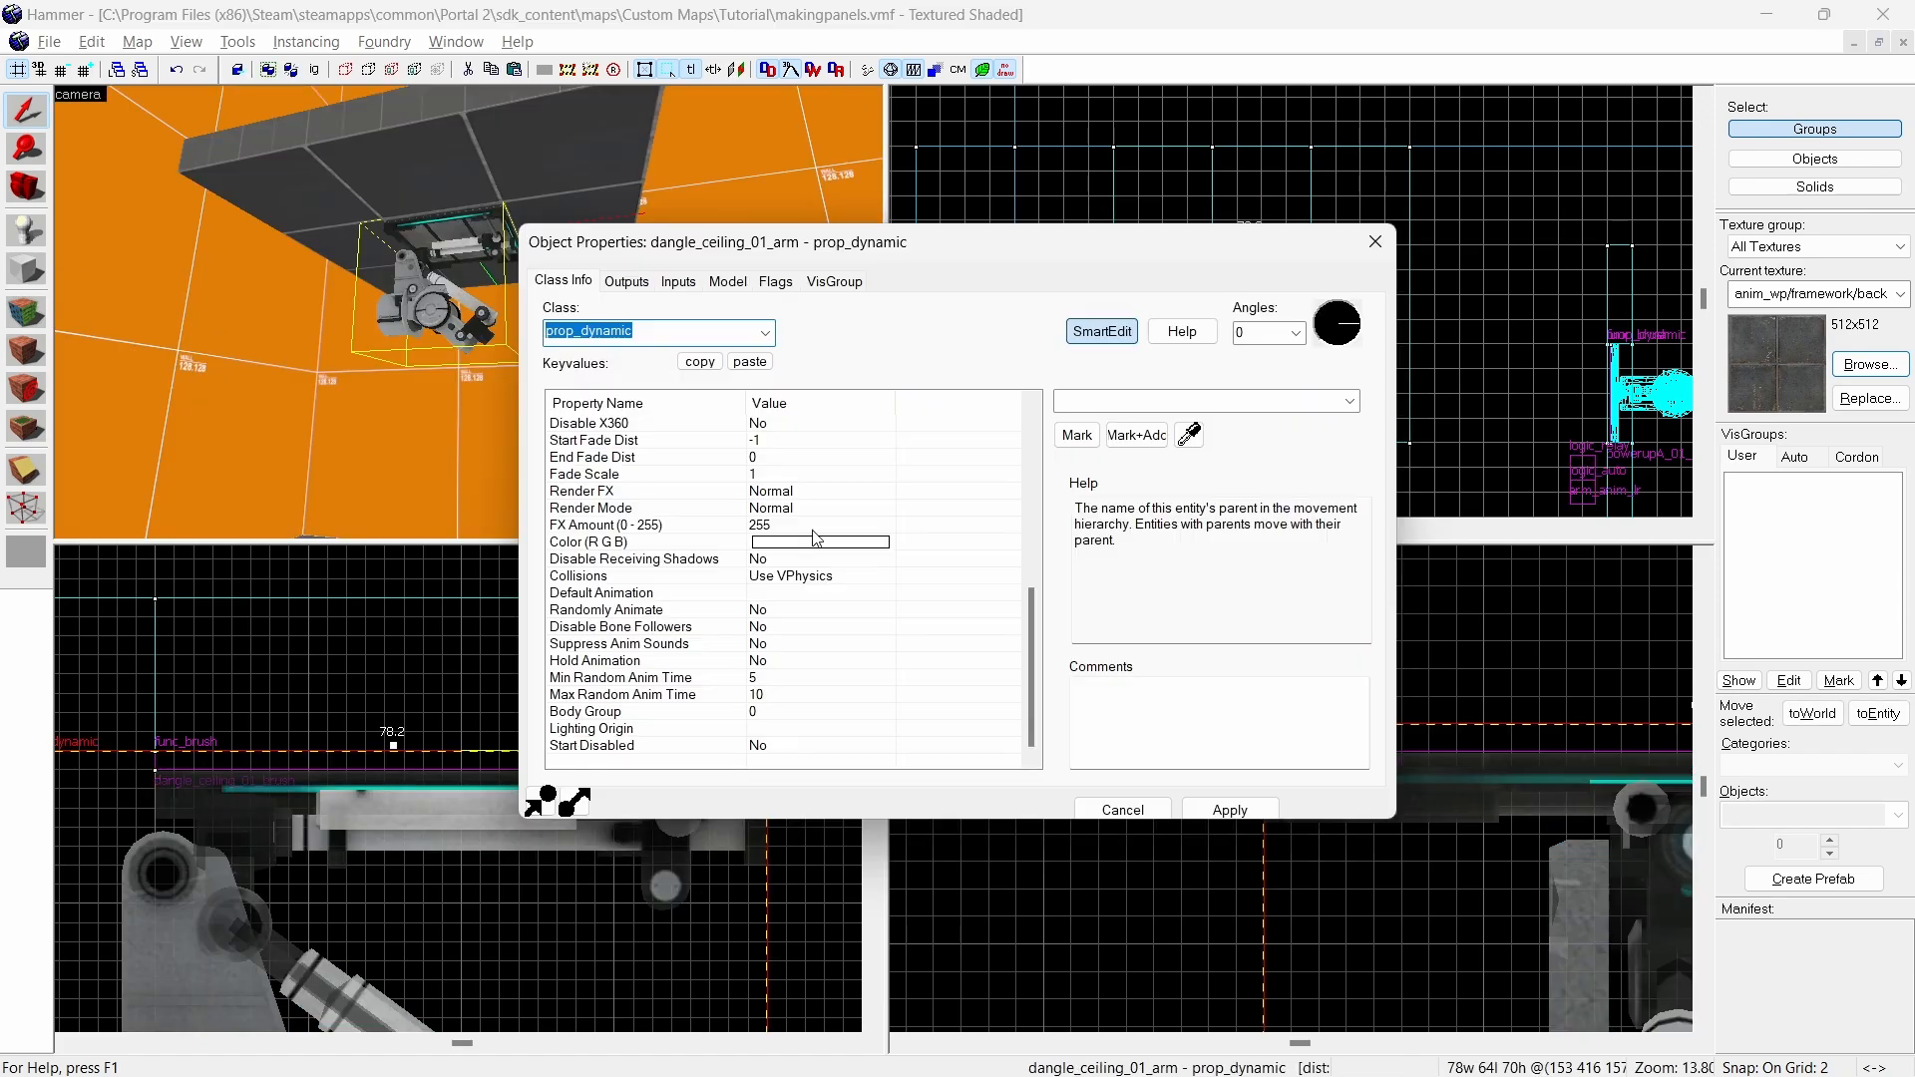
- Open the Model Browser to list arm64x64_interior's skins
{"action": "left_click", "coordinate": [600, 593]}
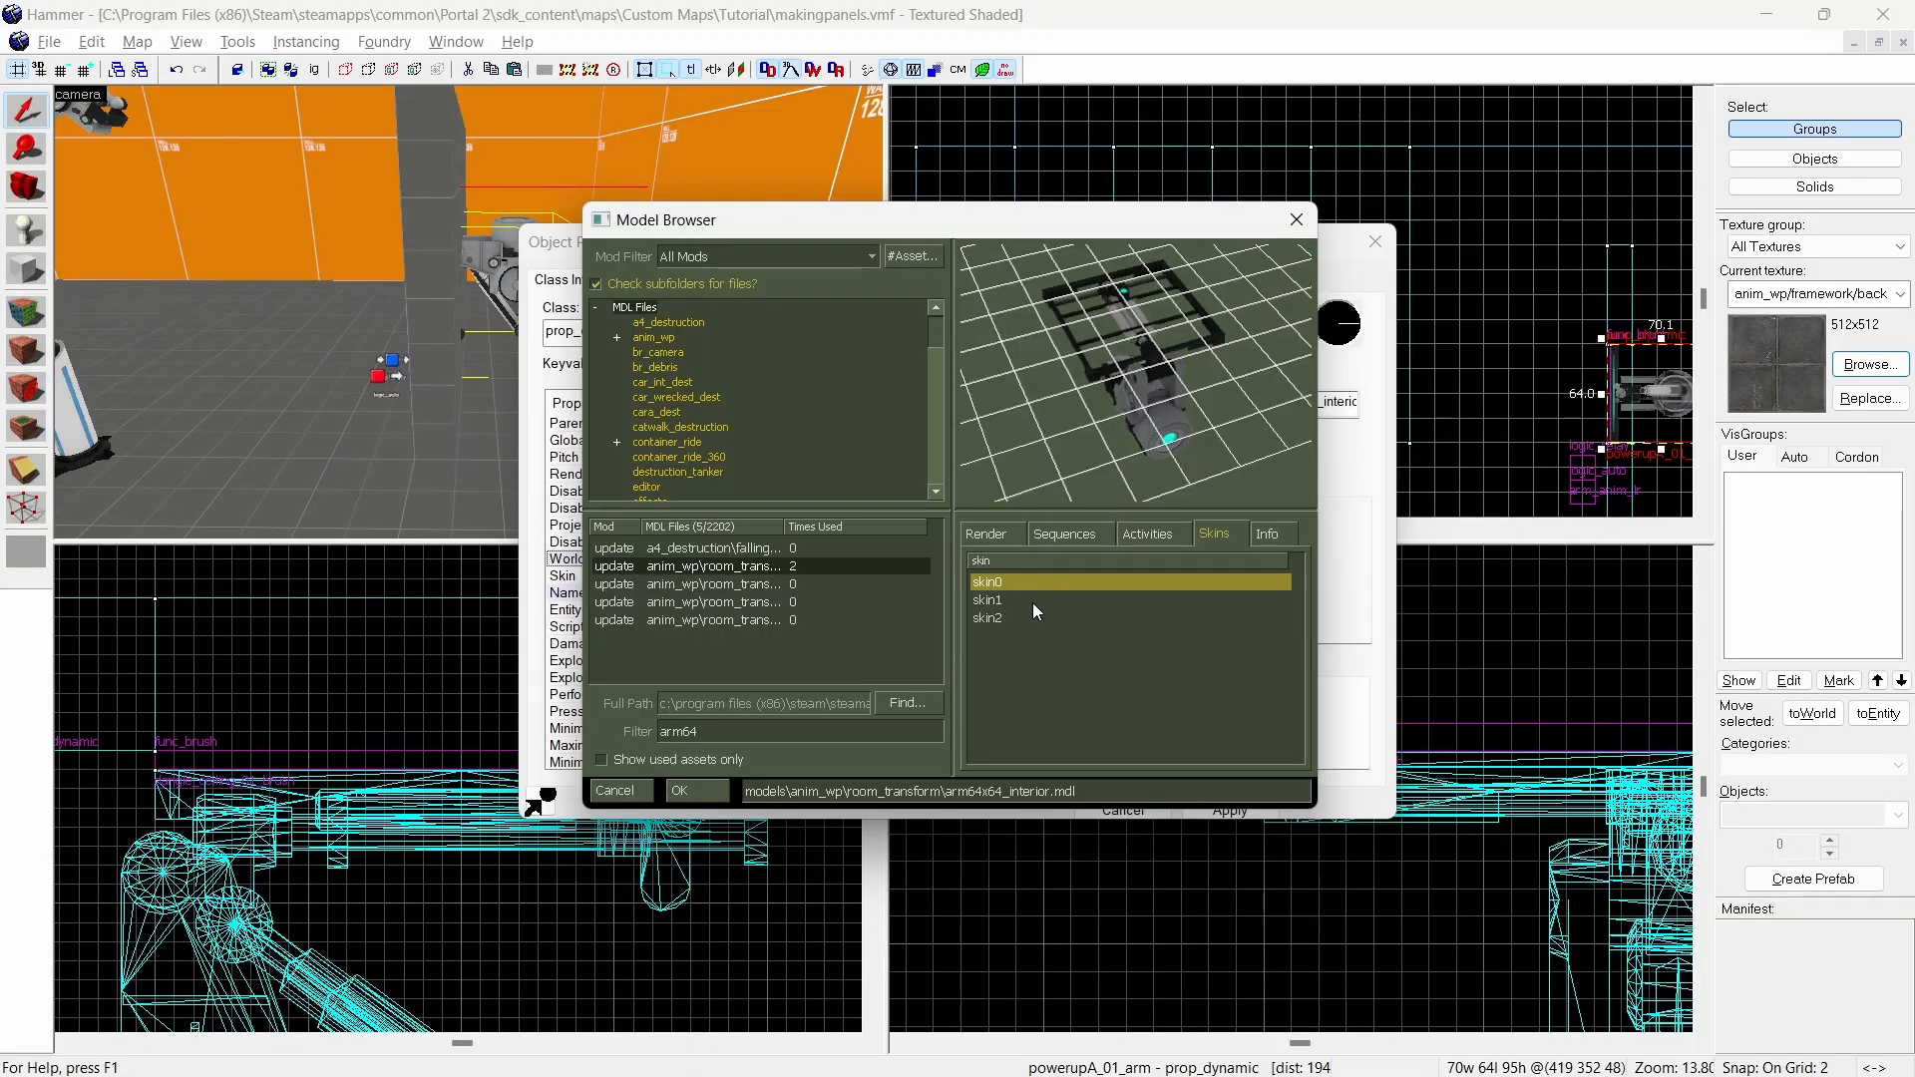
{"action": "mouse_move", "coordinate": [1004, 607]}
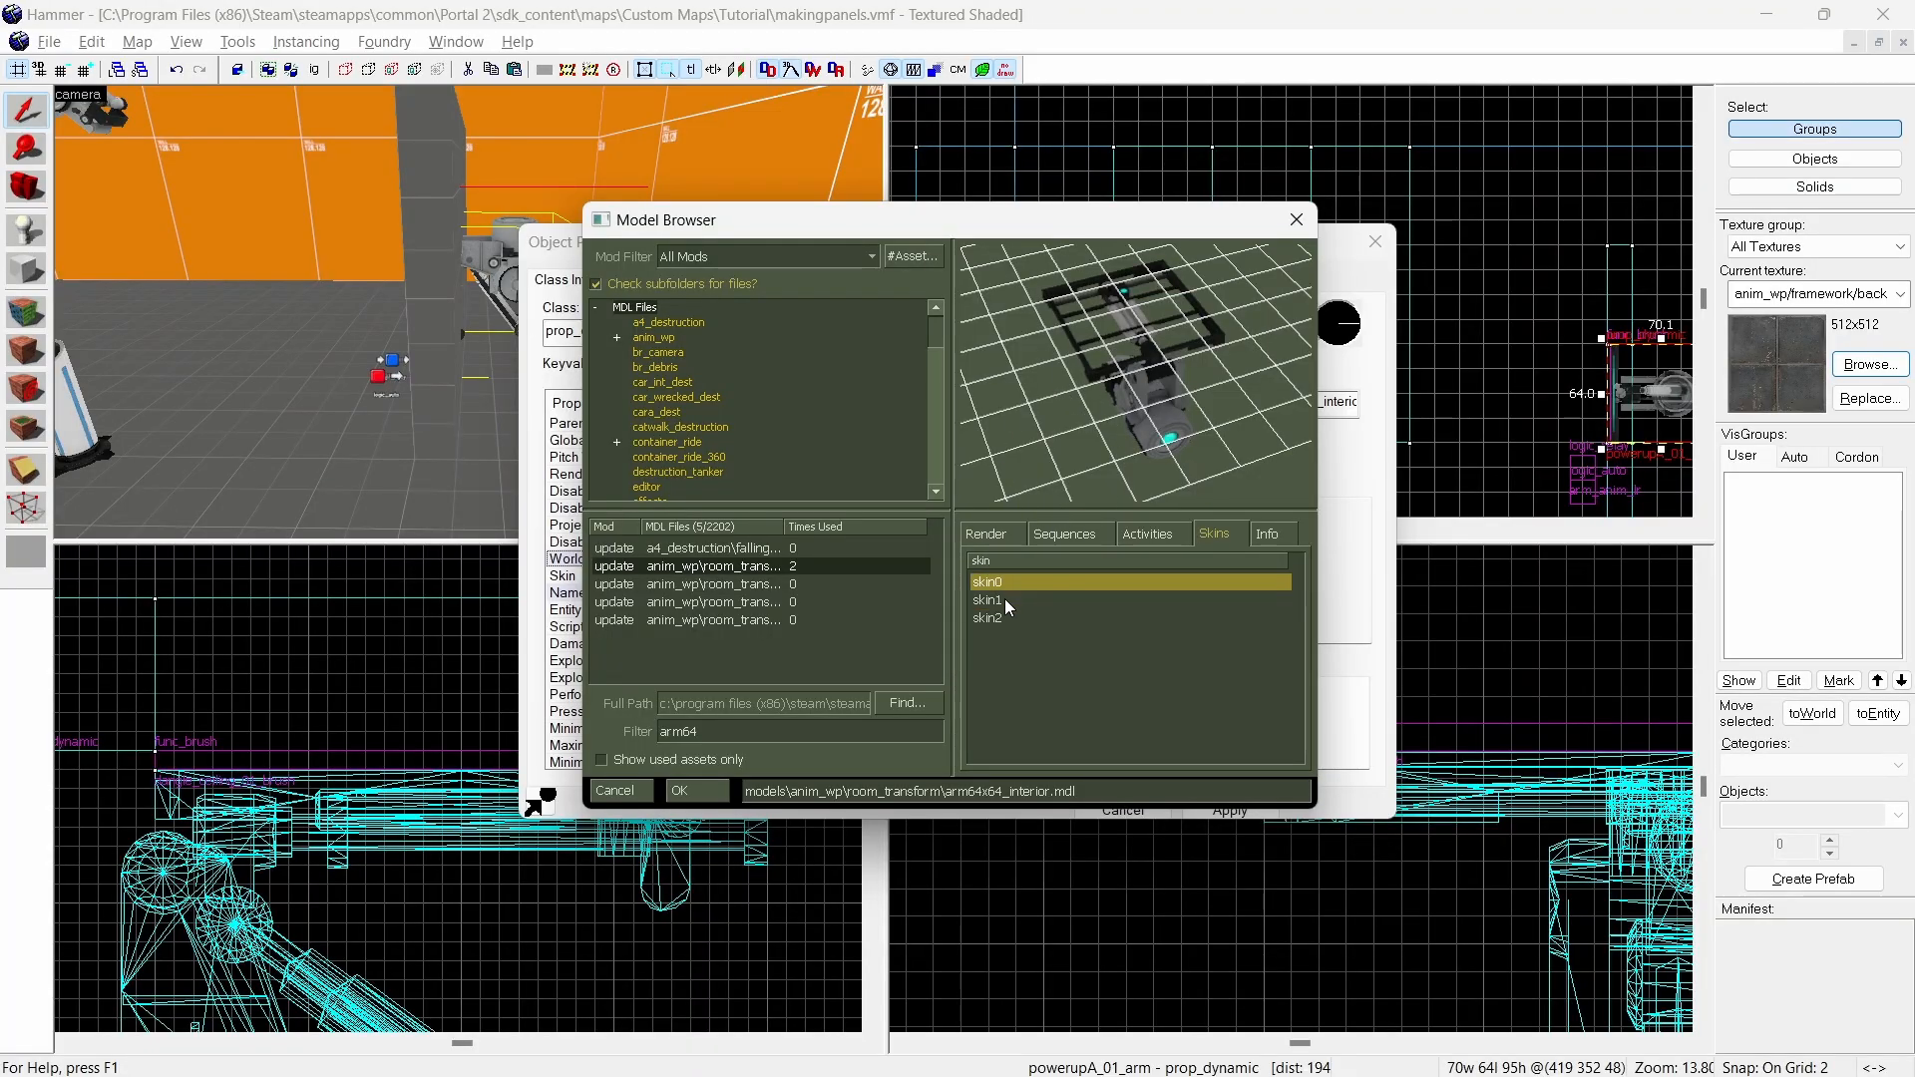
- Preview the arm model's skin1, then view the dangling arm's spawn flags
{"action": "left_click", "coordinate": [987, 619]}
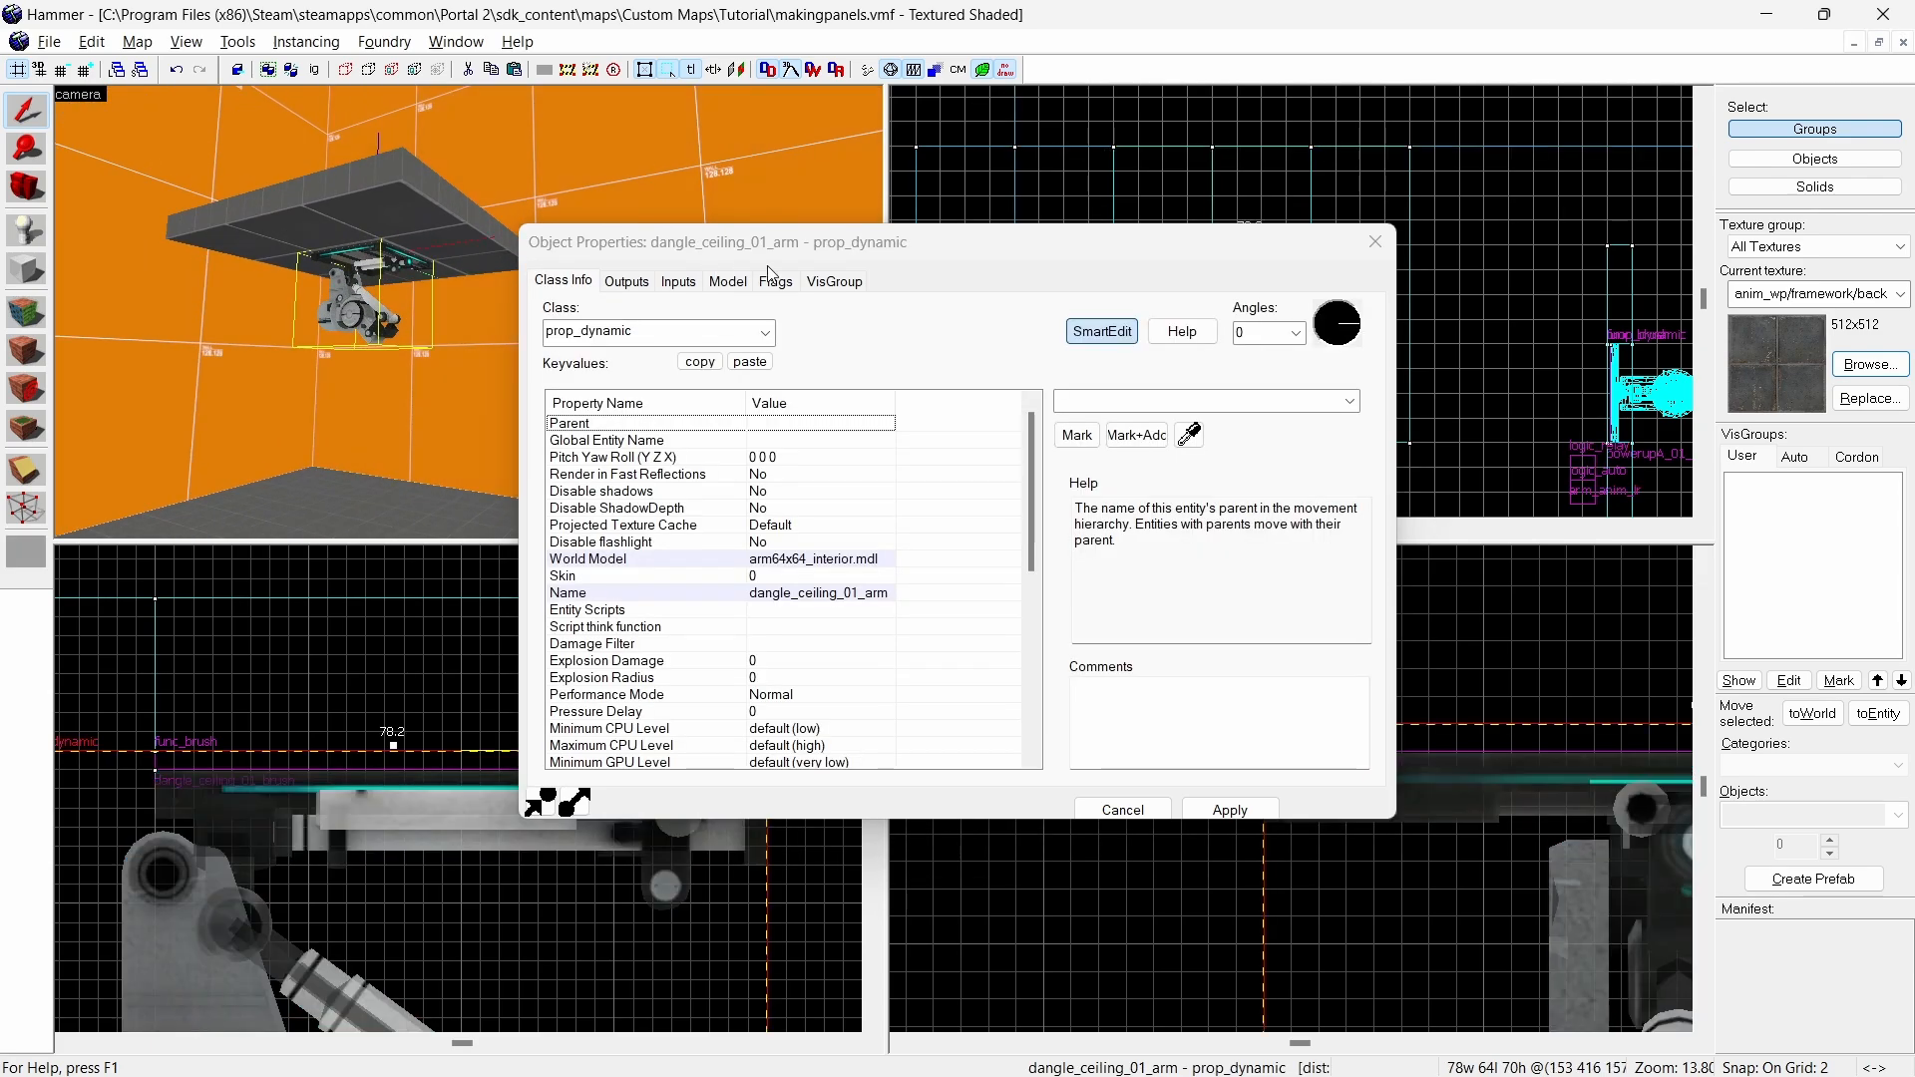
{"action": "left_click", "coordinate": [818, 559]}
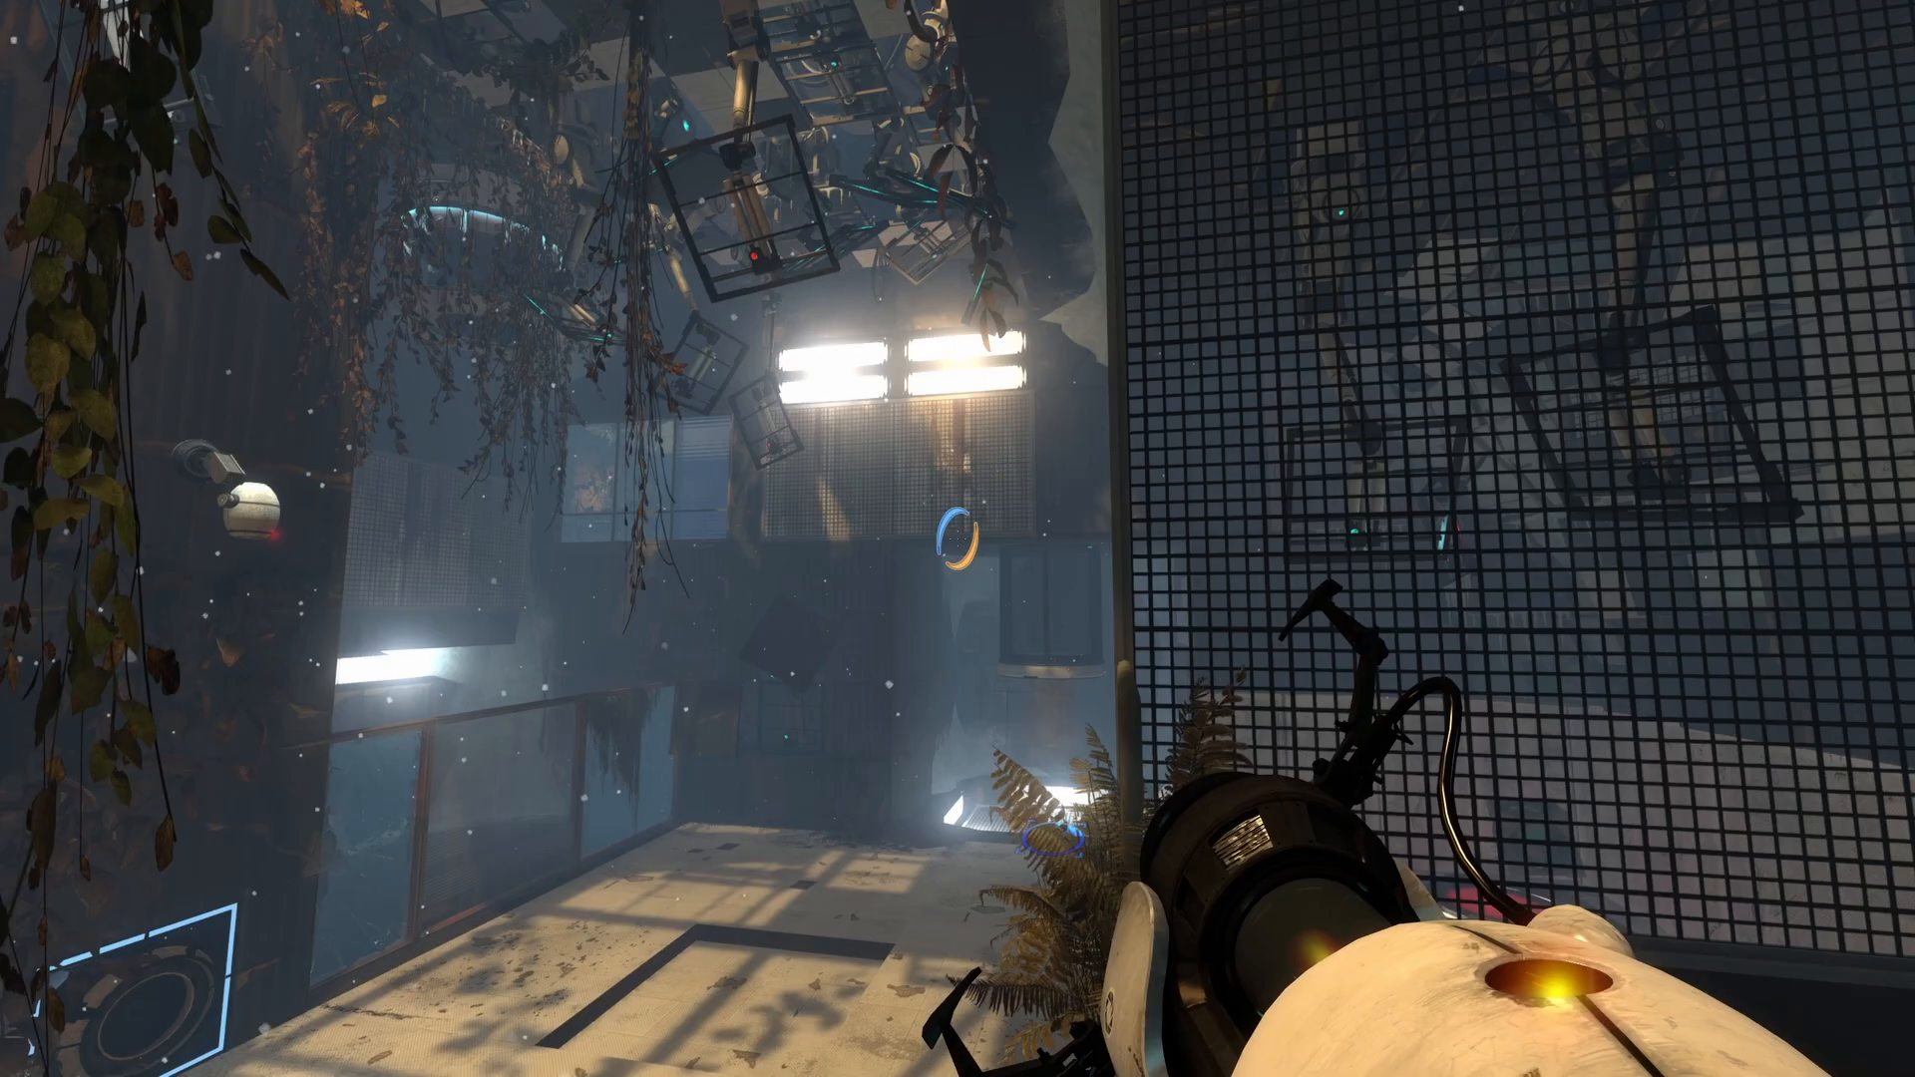
{"action": "mouse_move", "coordinate": [958, 558]}
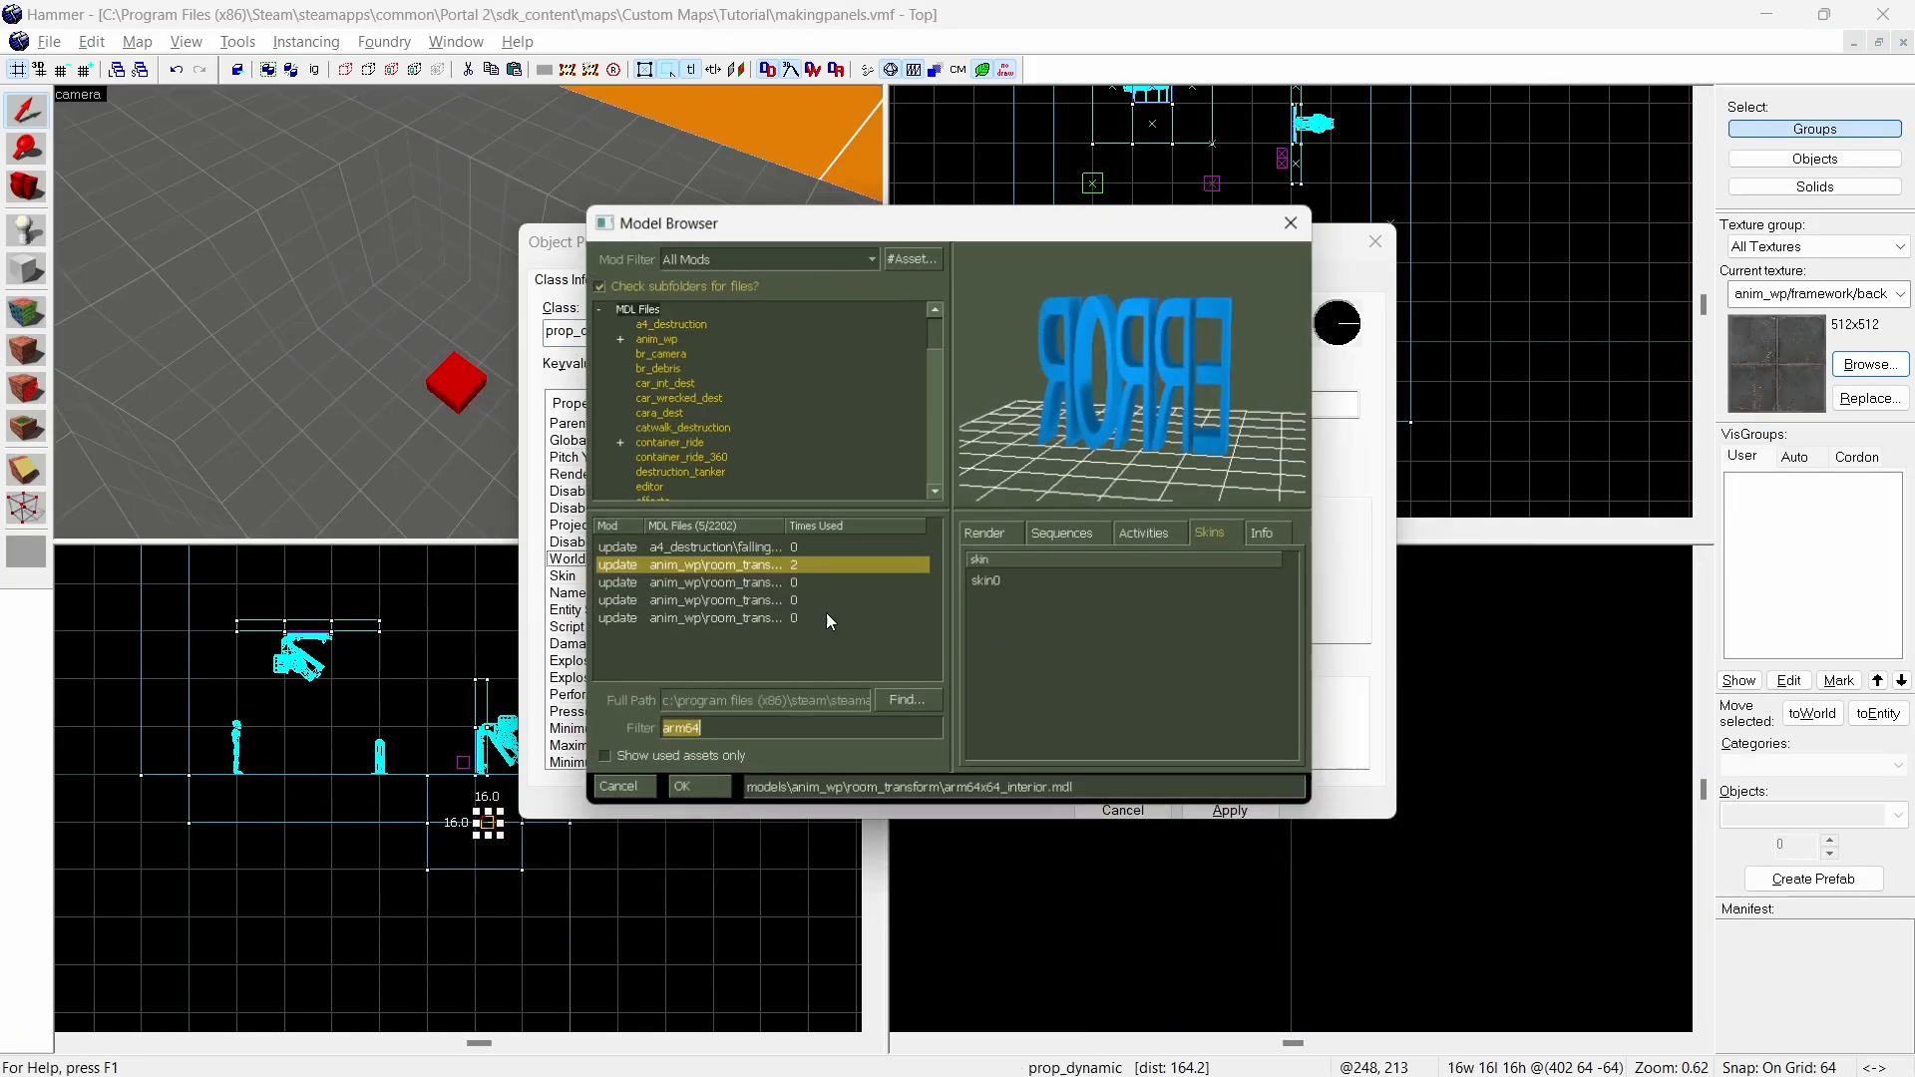
- Filter the Model Browser for 4panel and select arm_4panel.mdl for the prop
{"action": "type", "text": "4panel"}
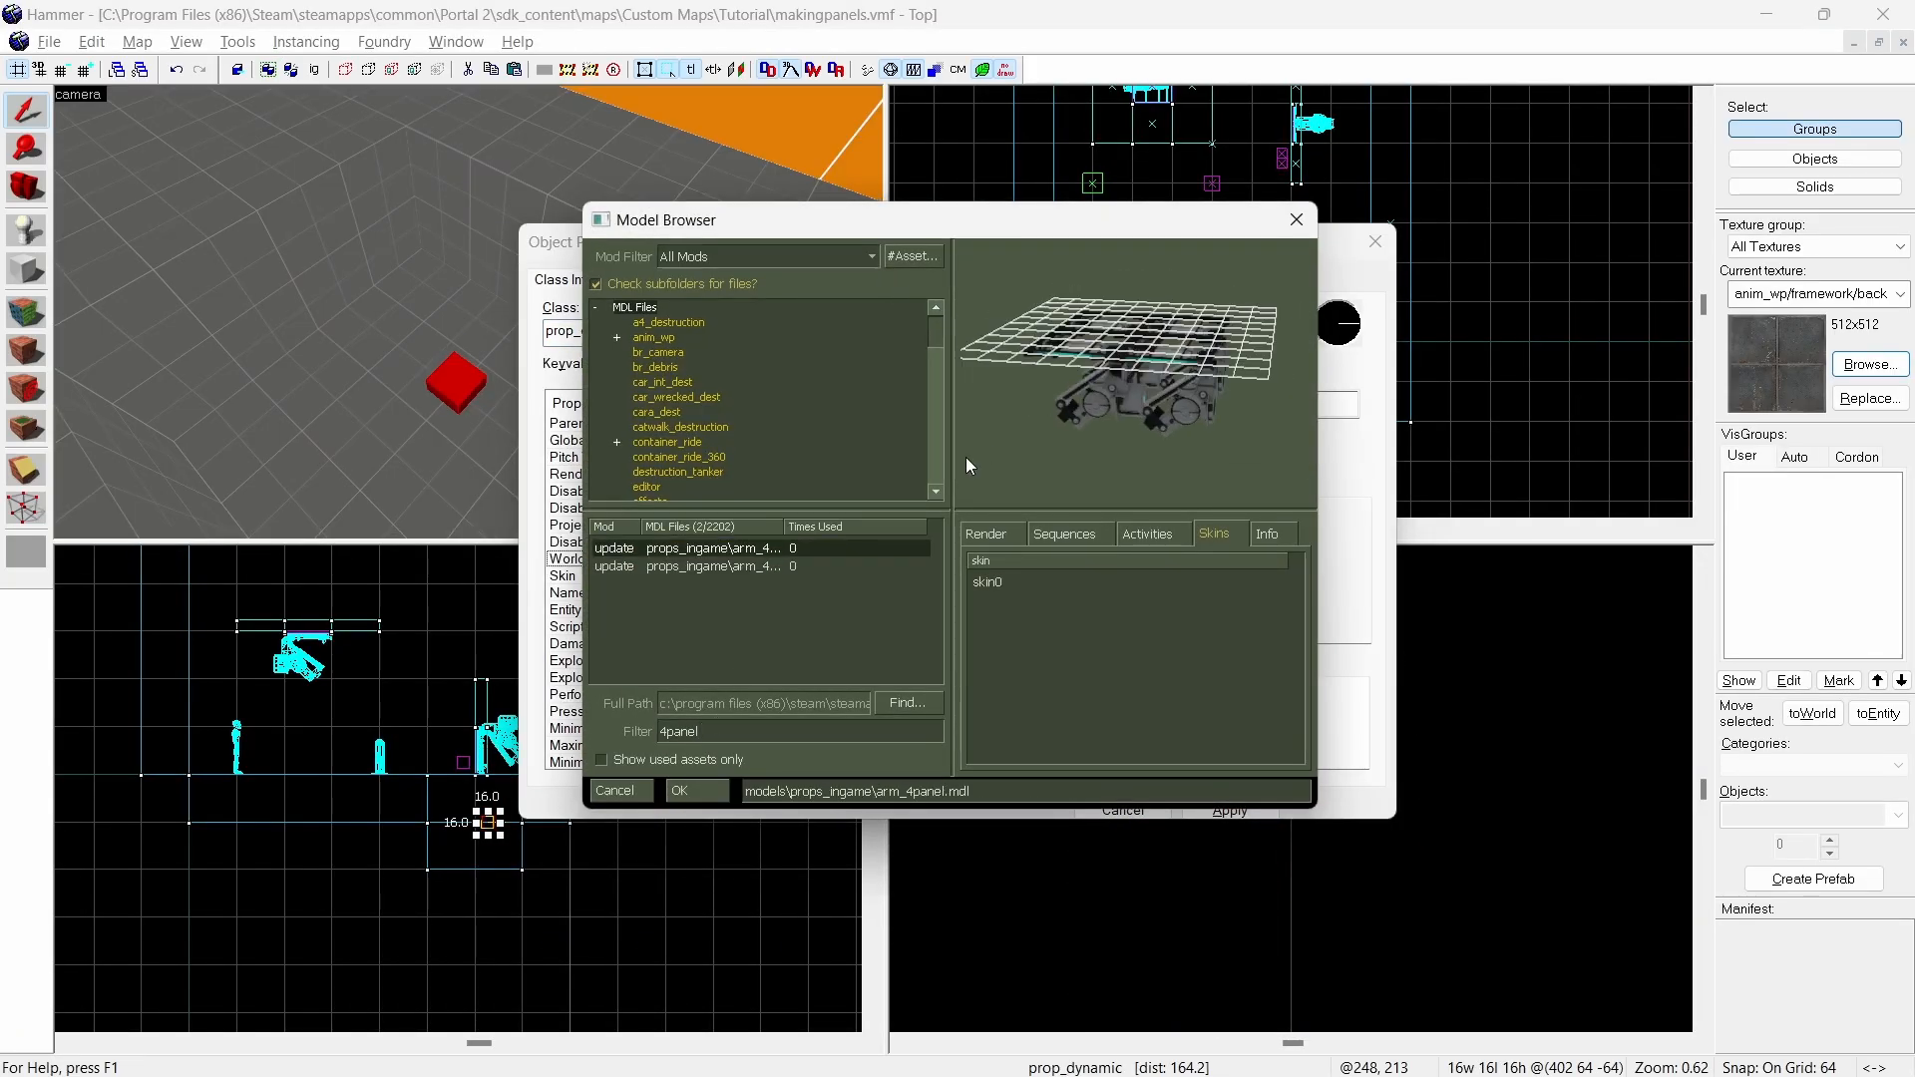
{"action": "left_click", "coordinate": [1063, 534]}
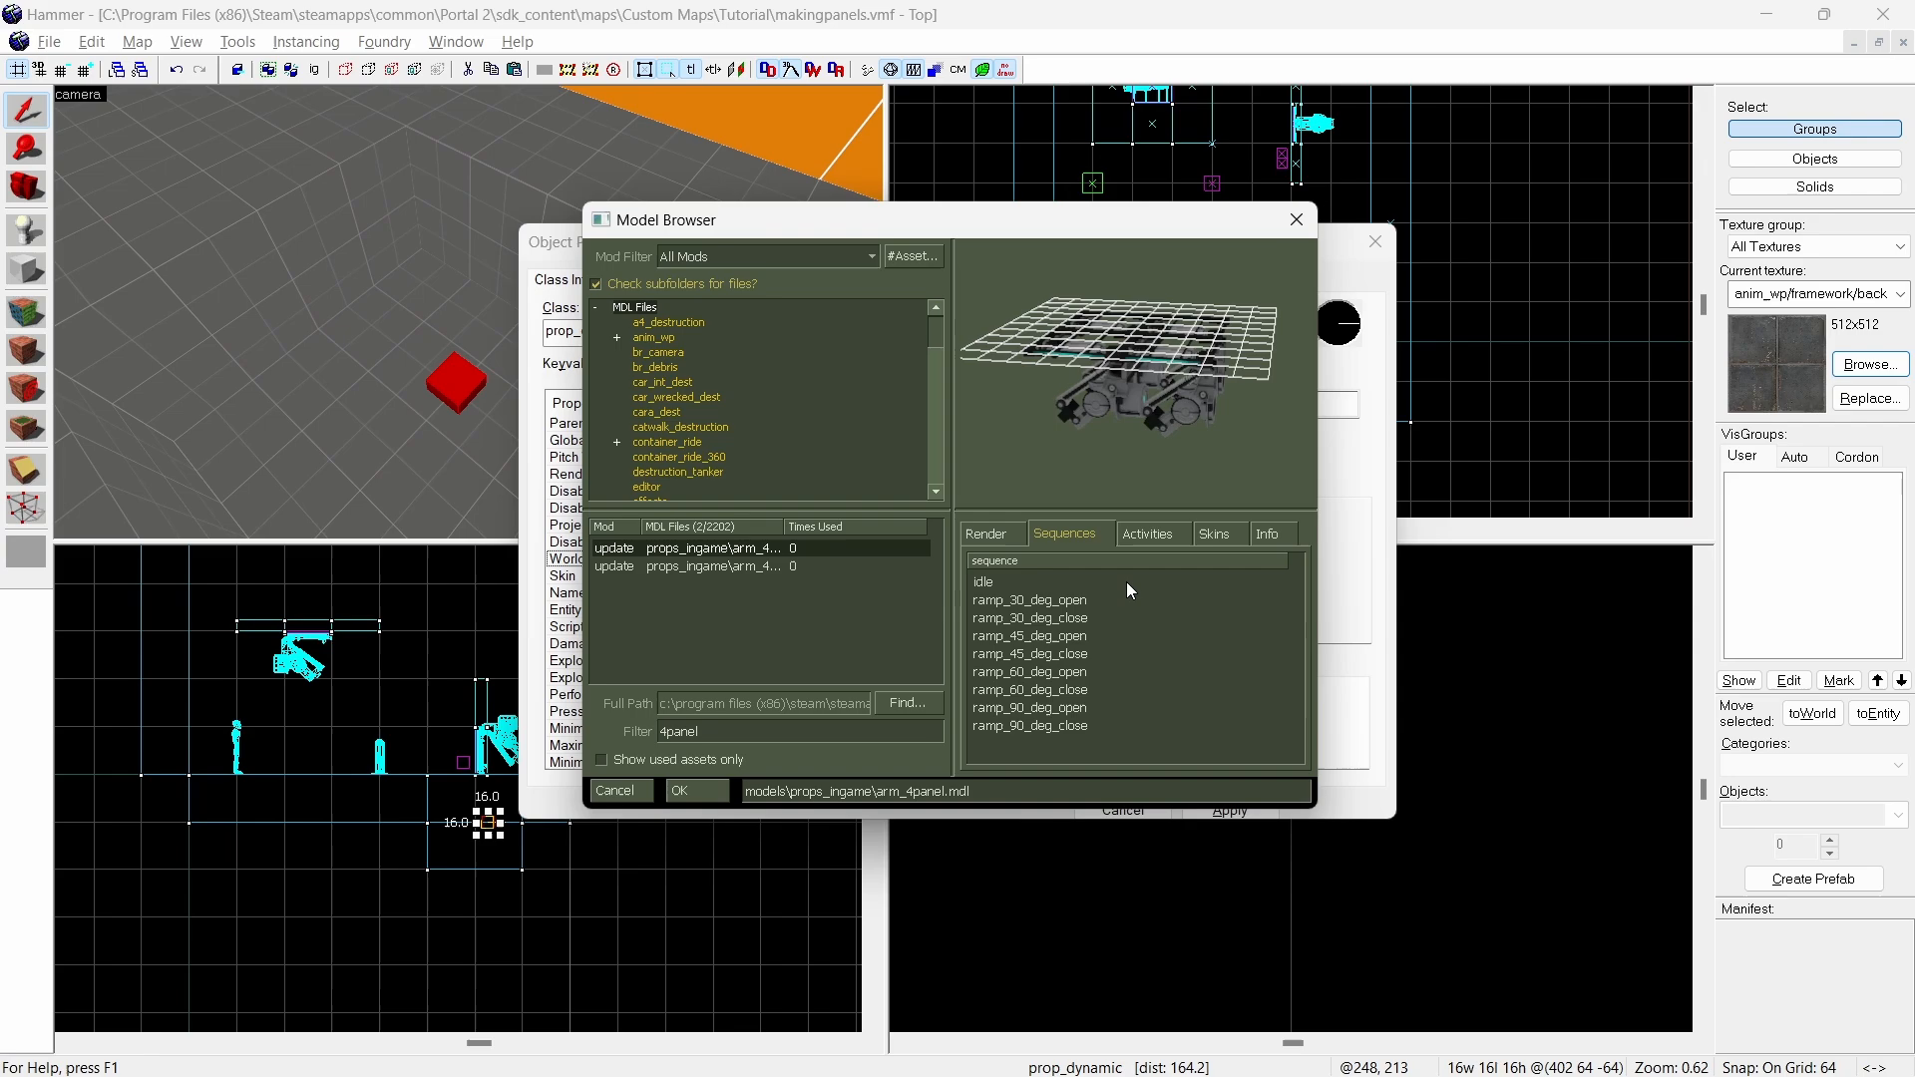
{"action": "left_click", "coordinate": [682, 790]}
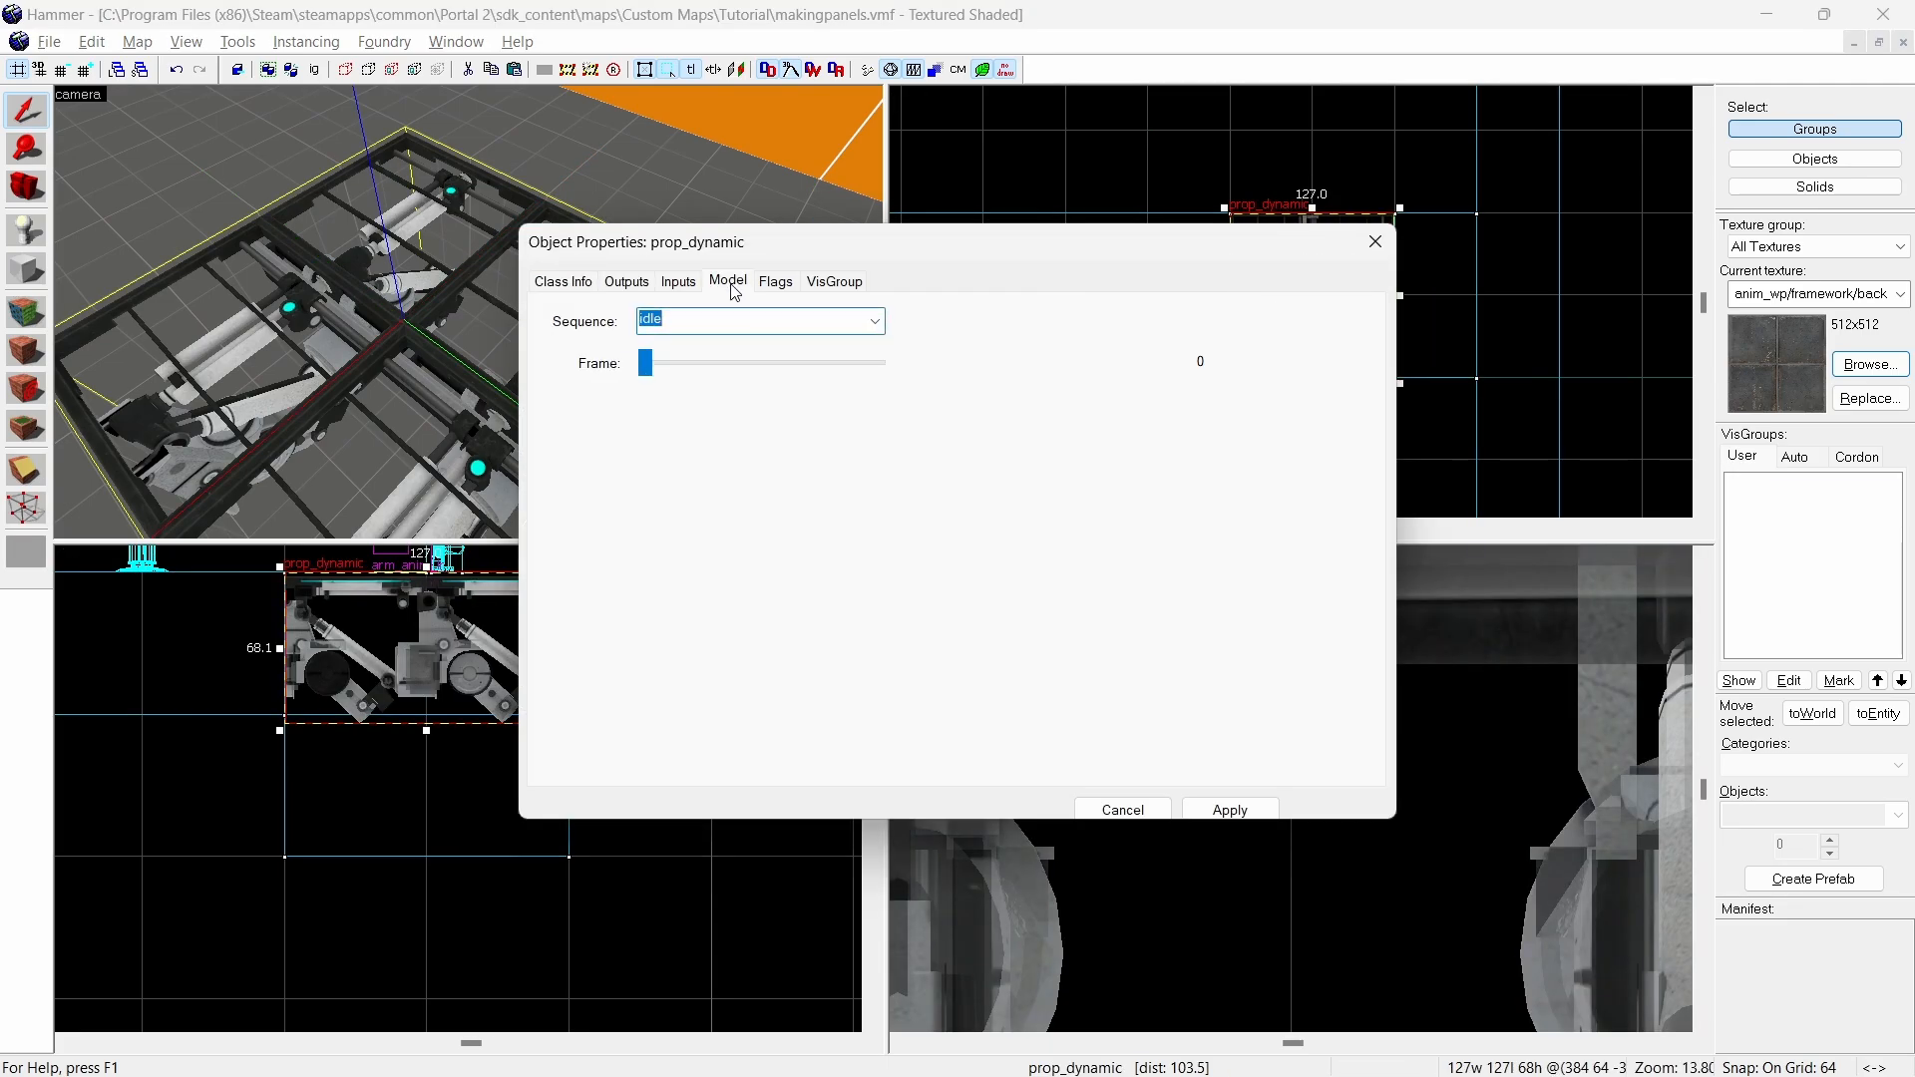
- Preview the ramp_45_deg_open sequence, set yaw 180, and name the prop ramp_45_deg_open_panel
{"action": "left_click", "coordinate": [874, 320]}
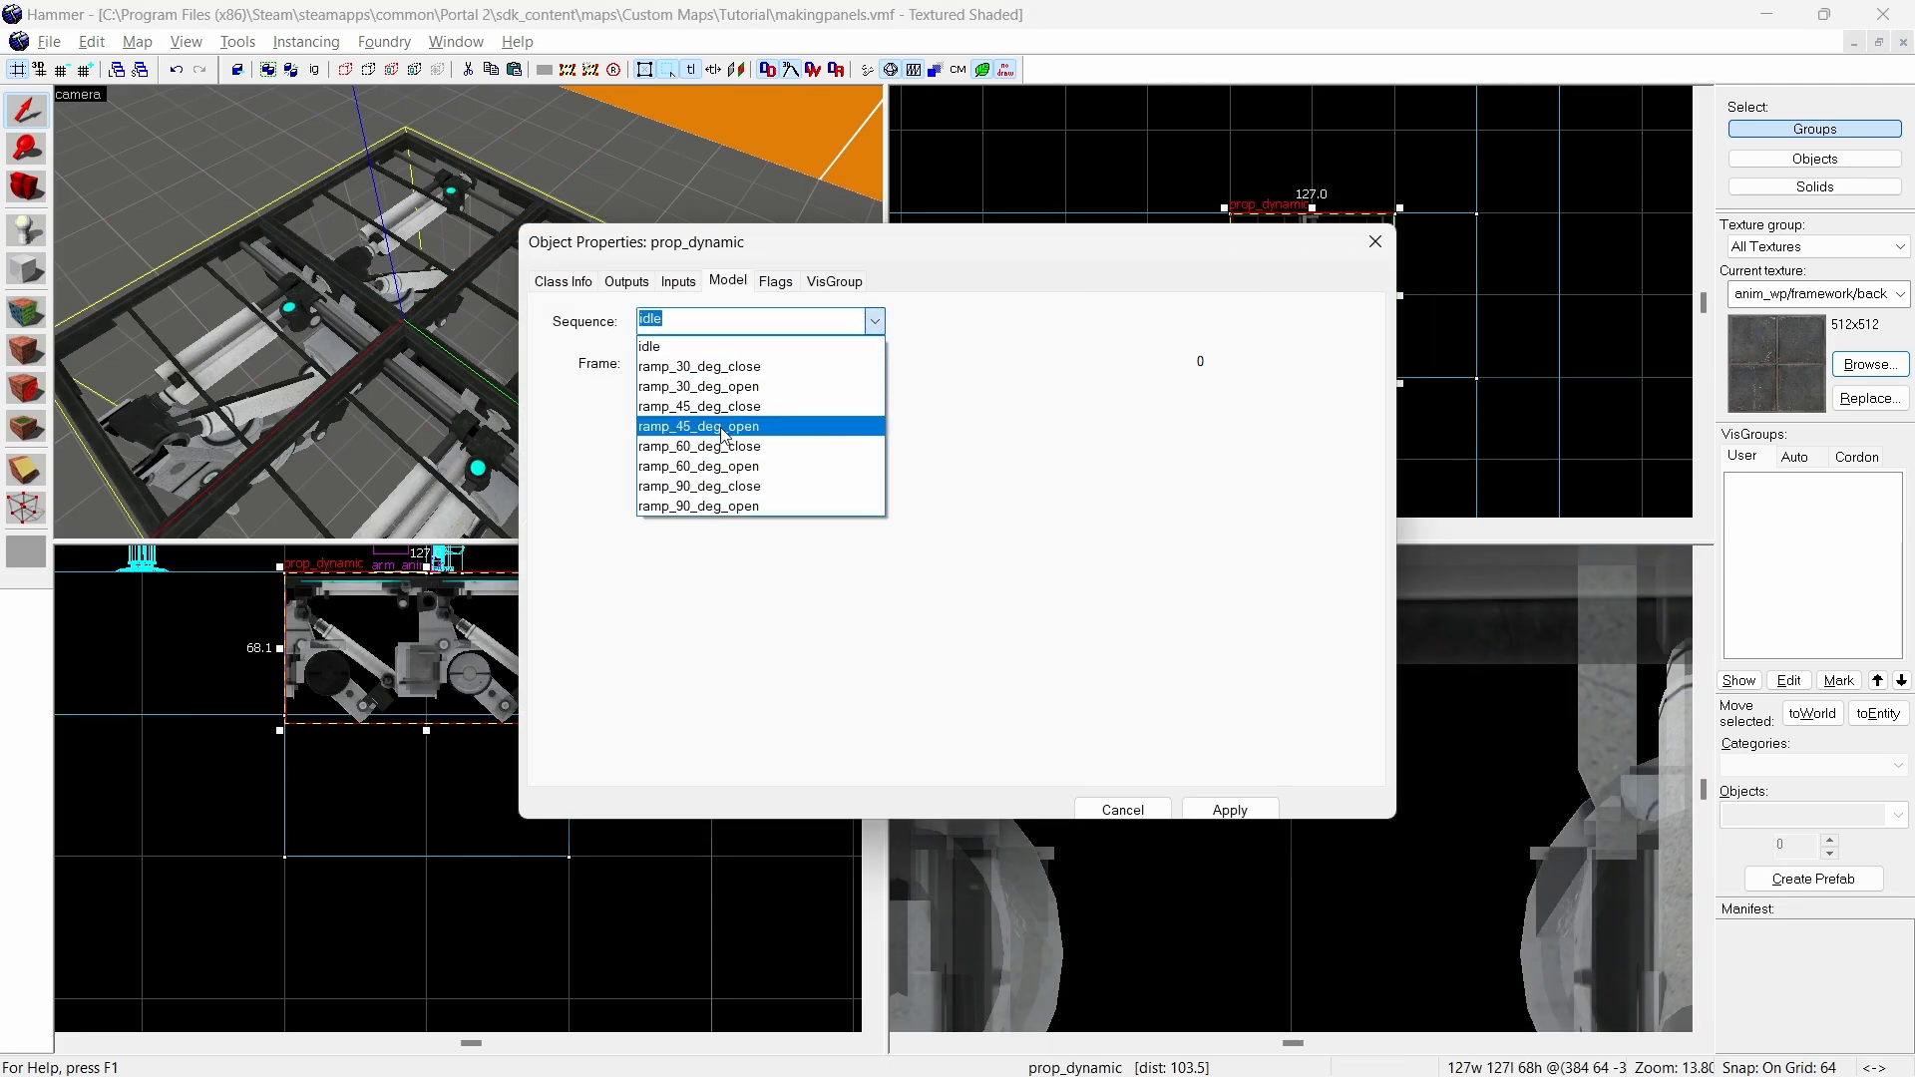
{"action": "left_click", "coordinate": [698, 426]}
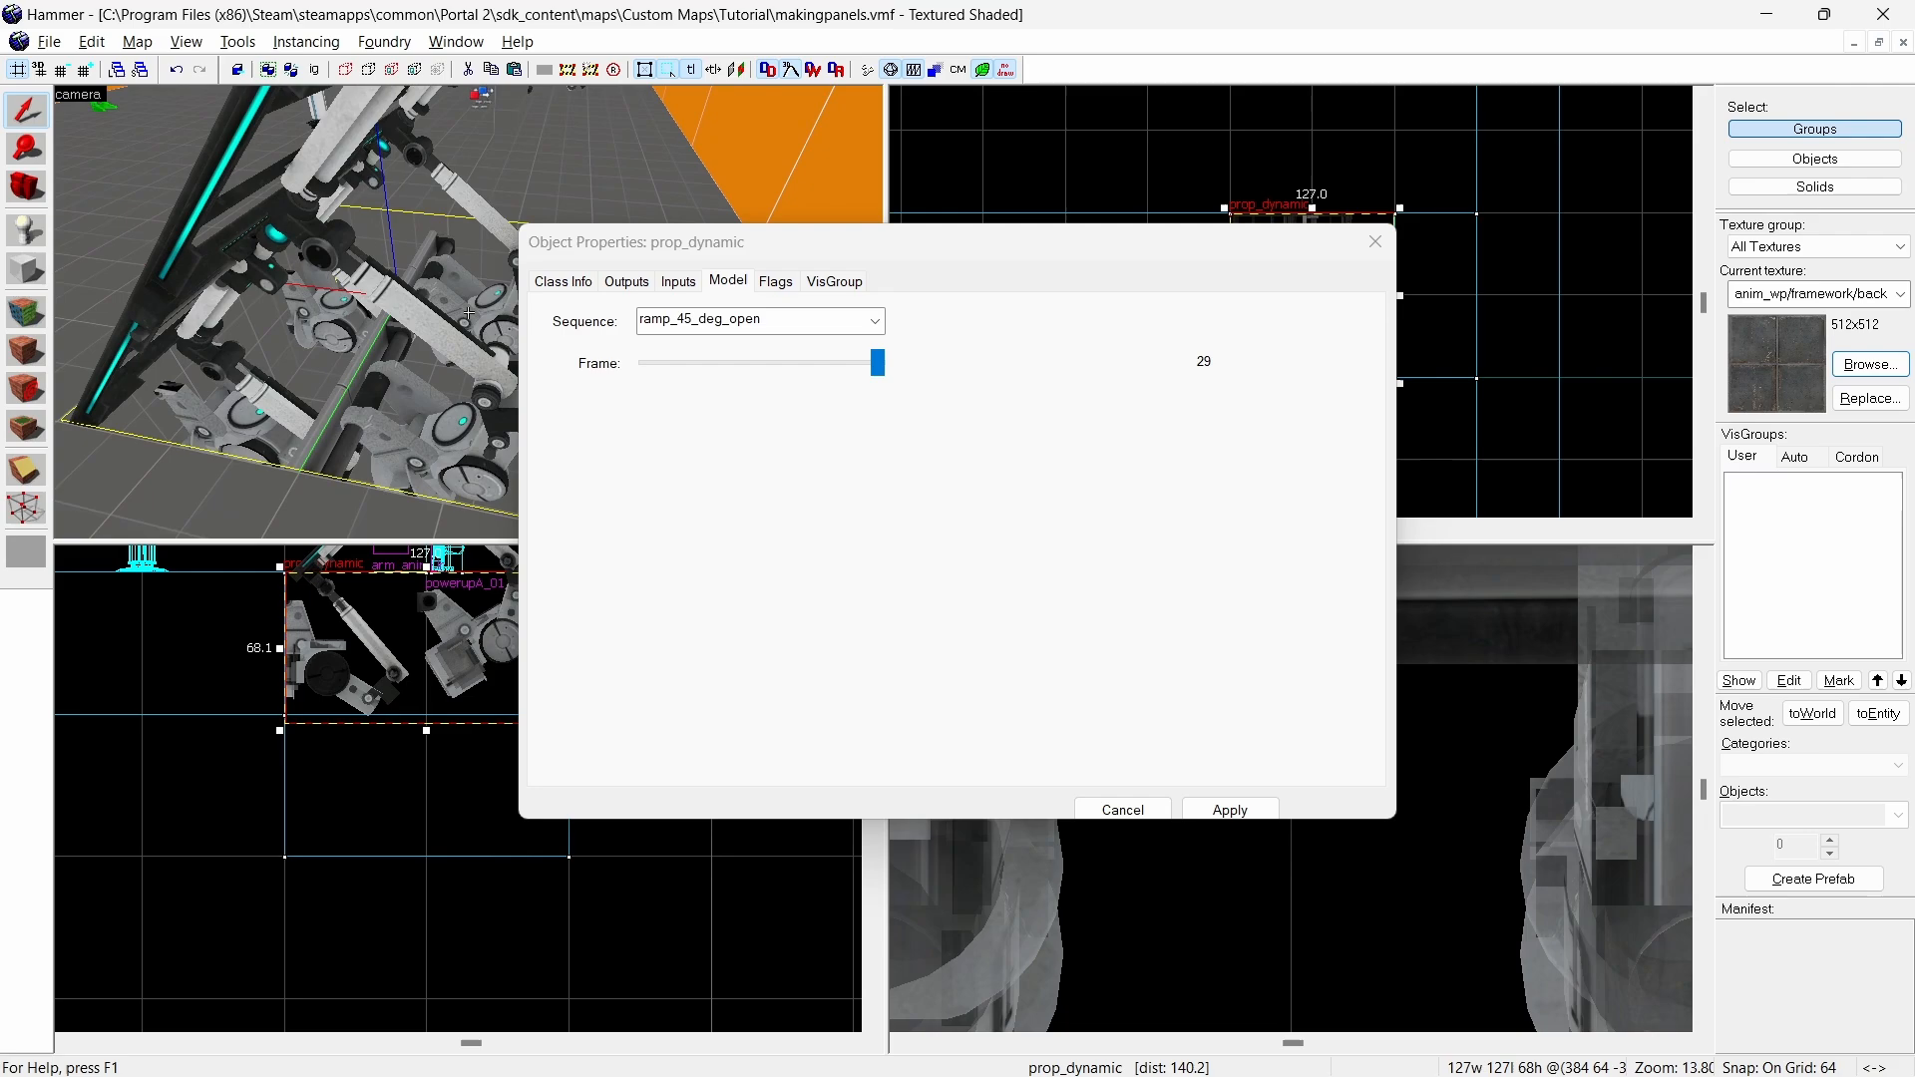
{"action": "left_click", "coordinate": [563, 280]}
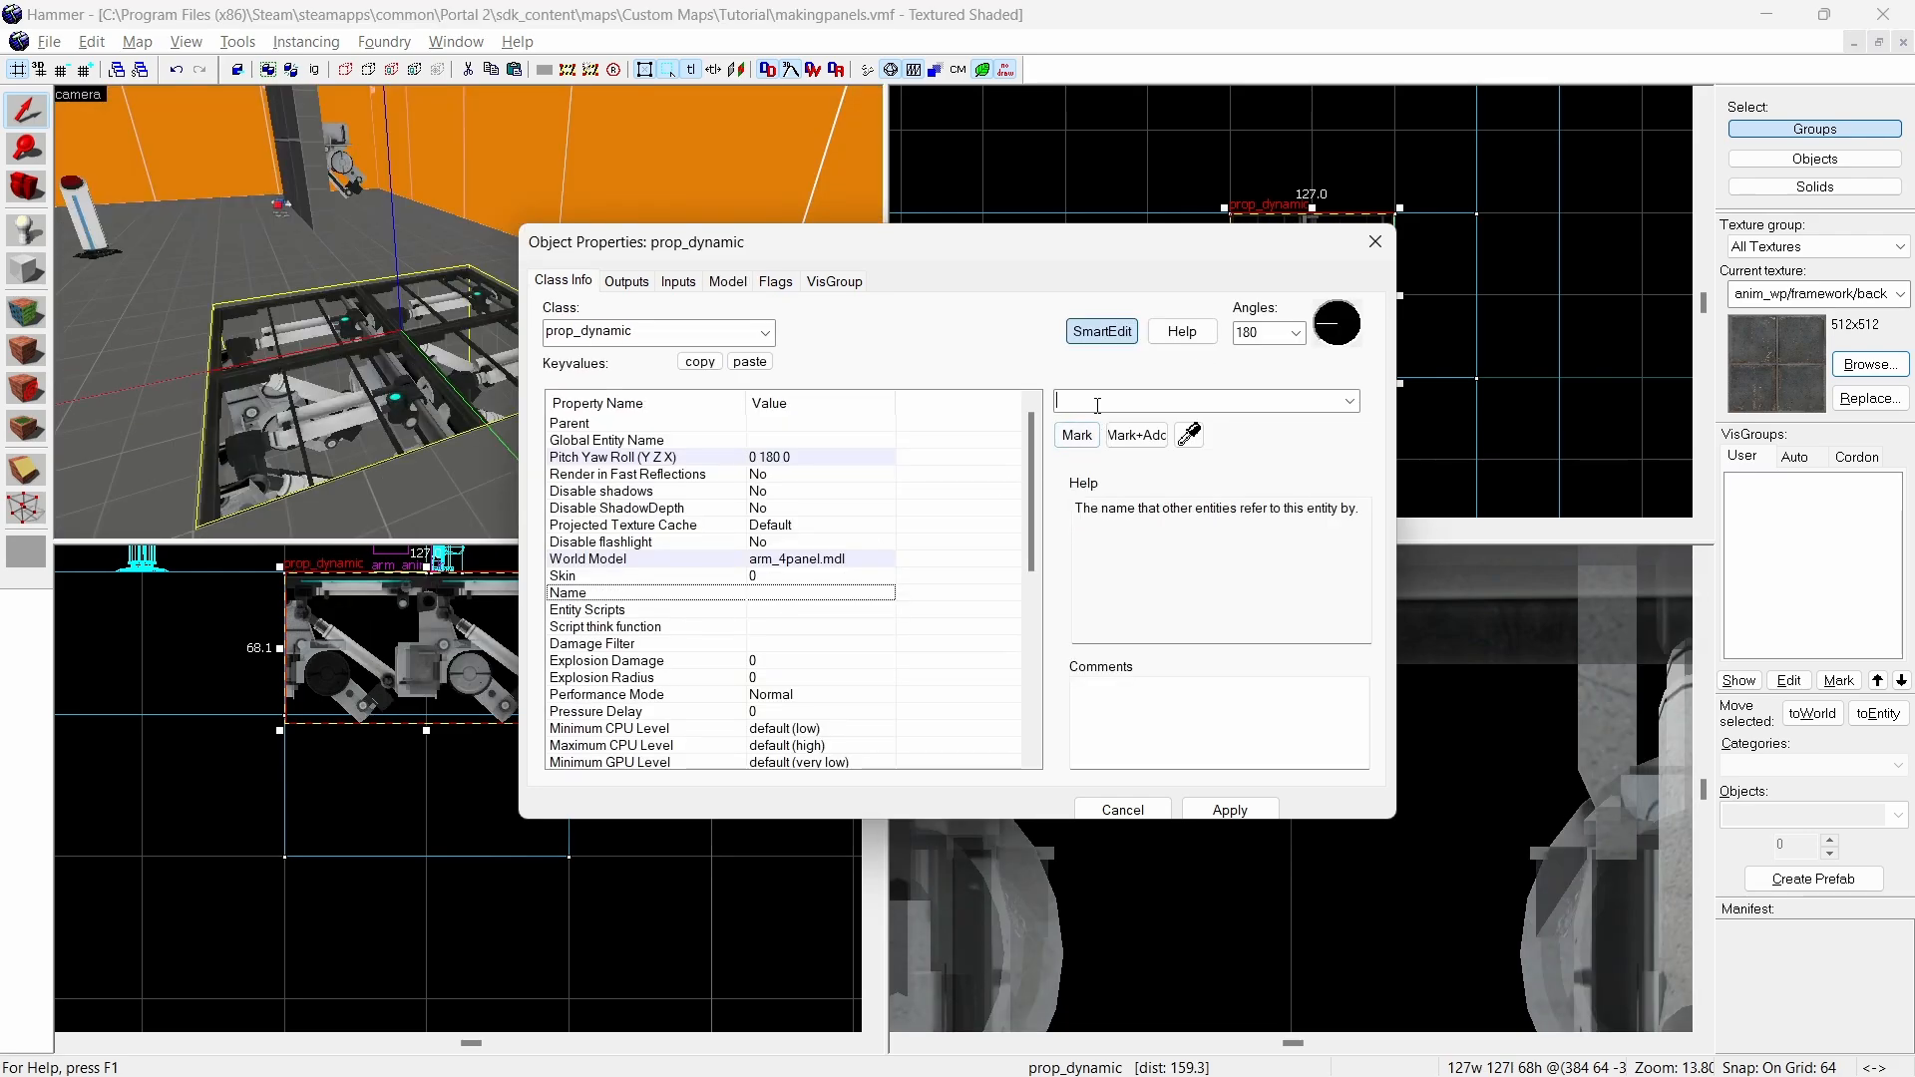
{"action": "left_click", "coordinate": [1102, 331]}
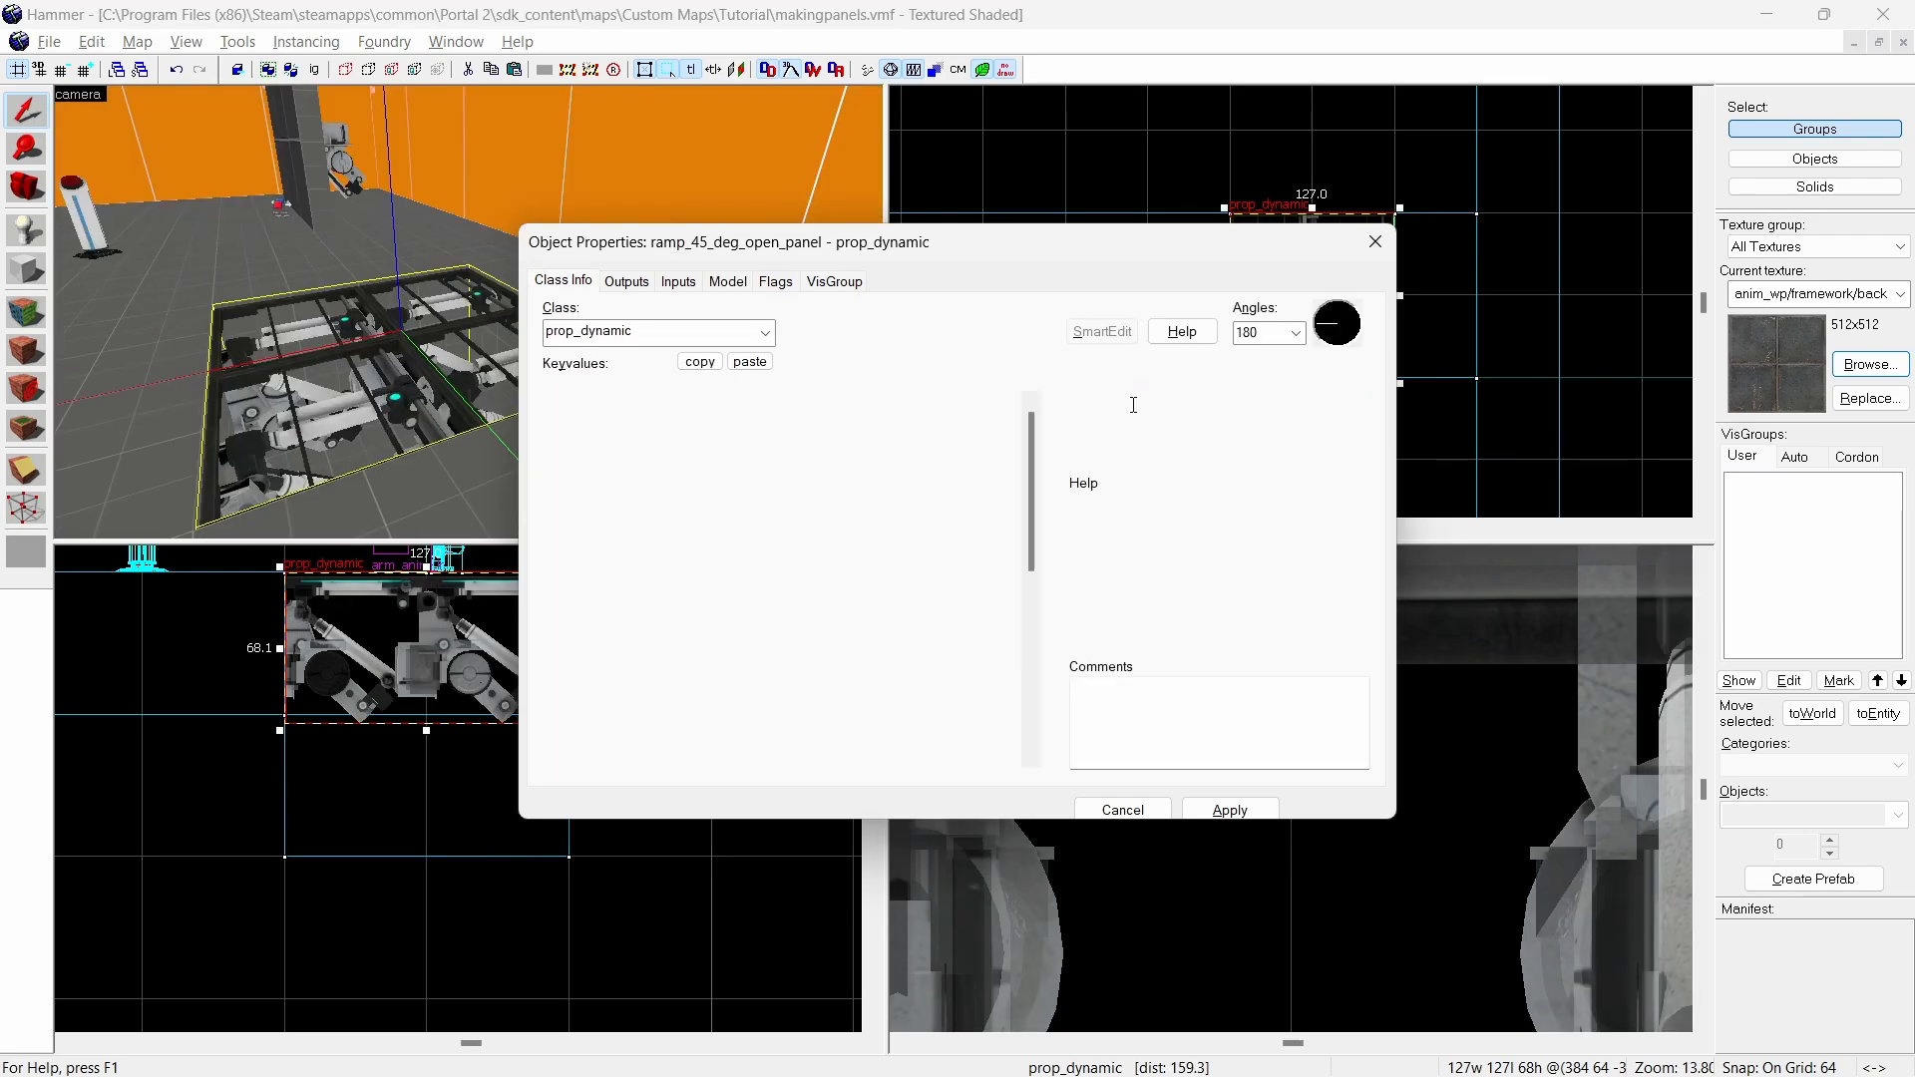
{"action": "left_click", "coordinate": [1122, 810]}
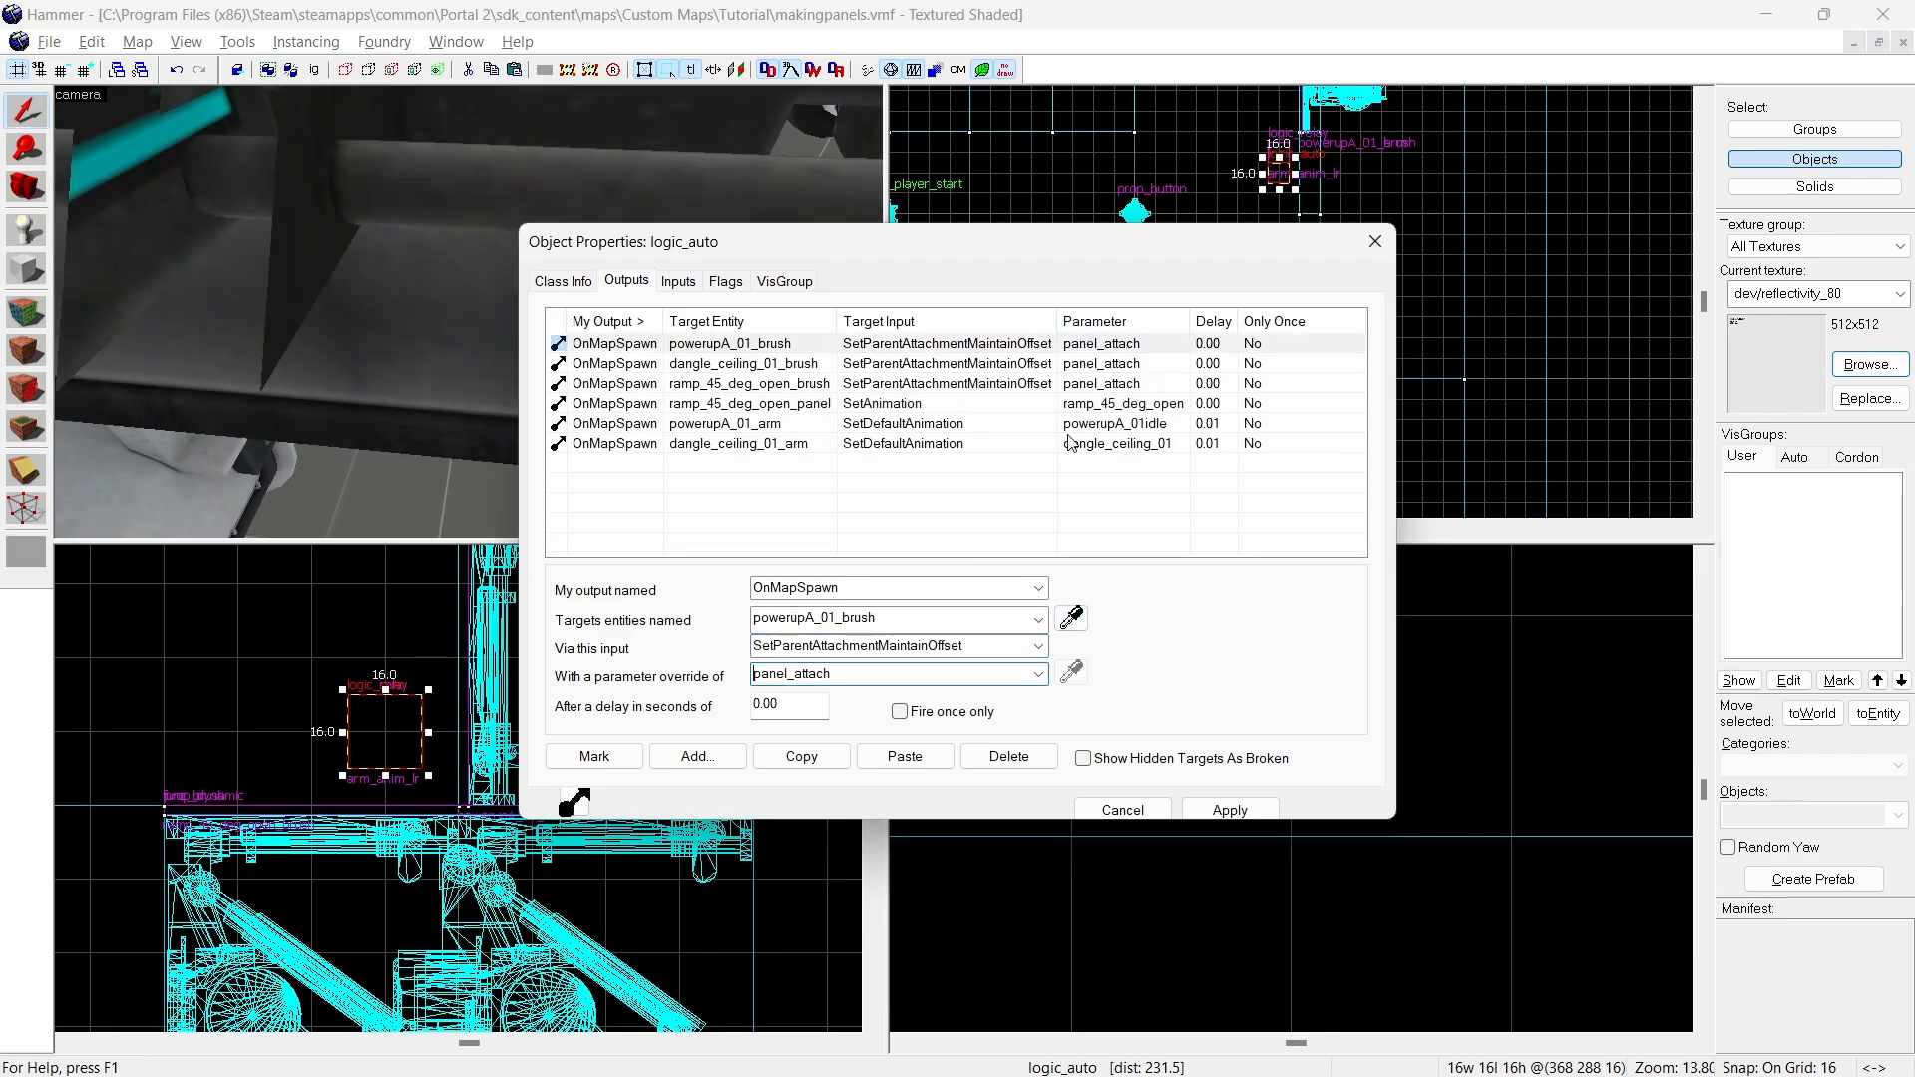
- Give the ramp_45_deg_open_panel SetAnimation spawn output a 0.01-second delay
{"action": "left_click", "coordinate": [749, 403]}
{"action": "type", "text": "0.01"}
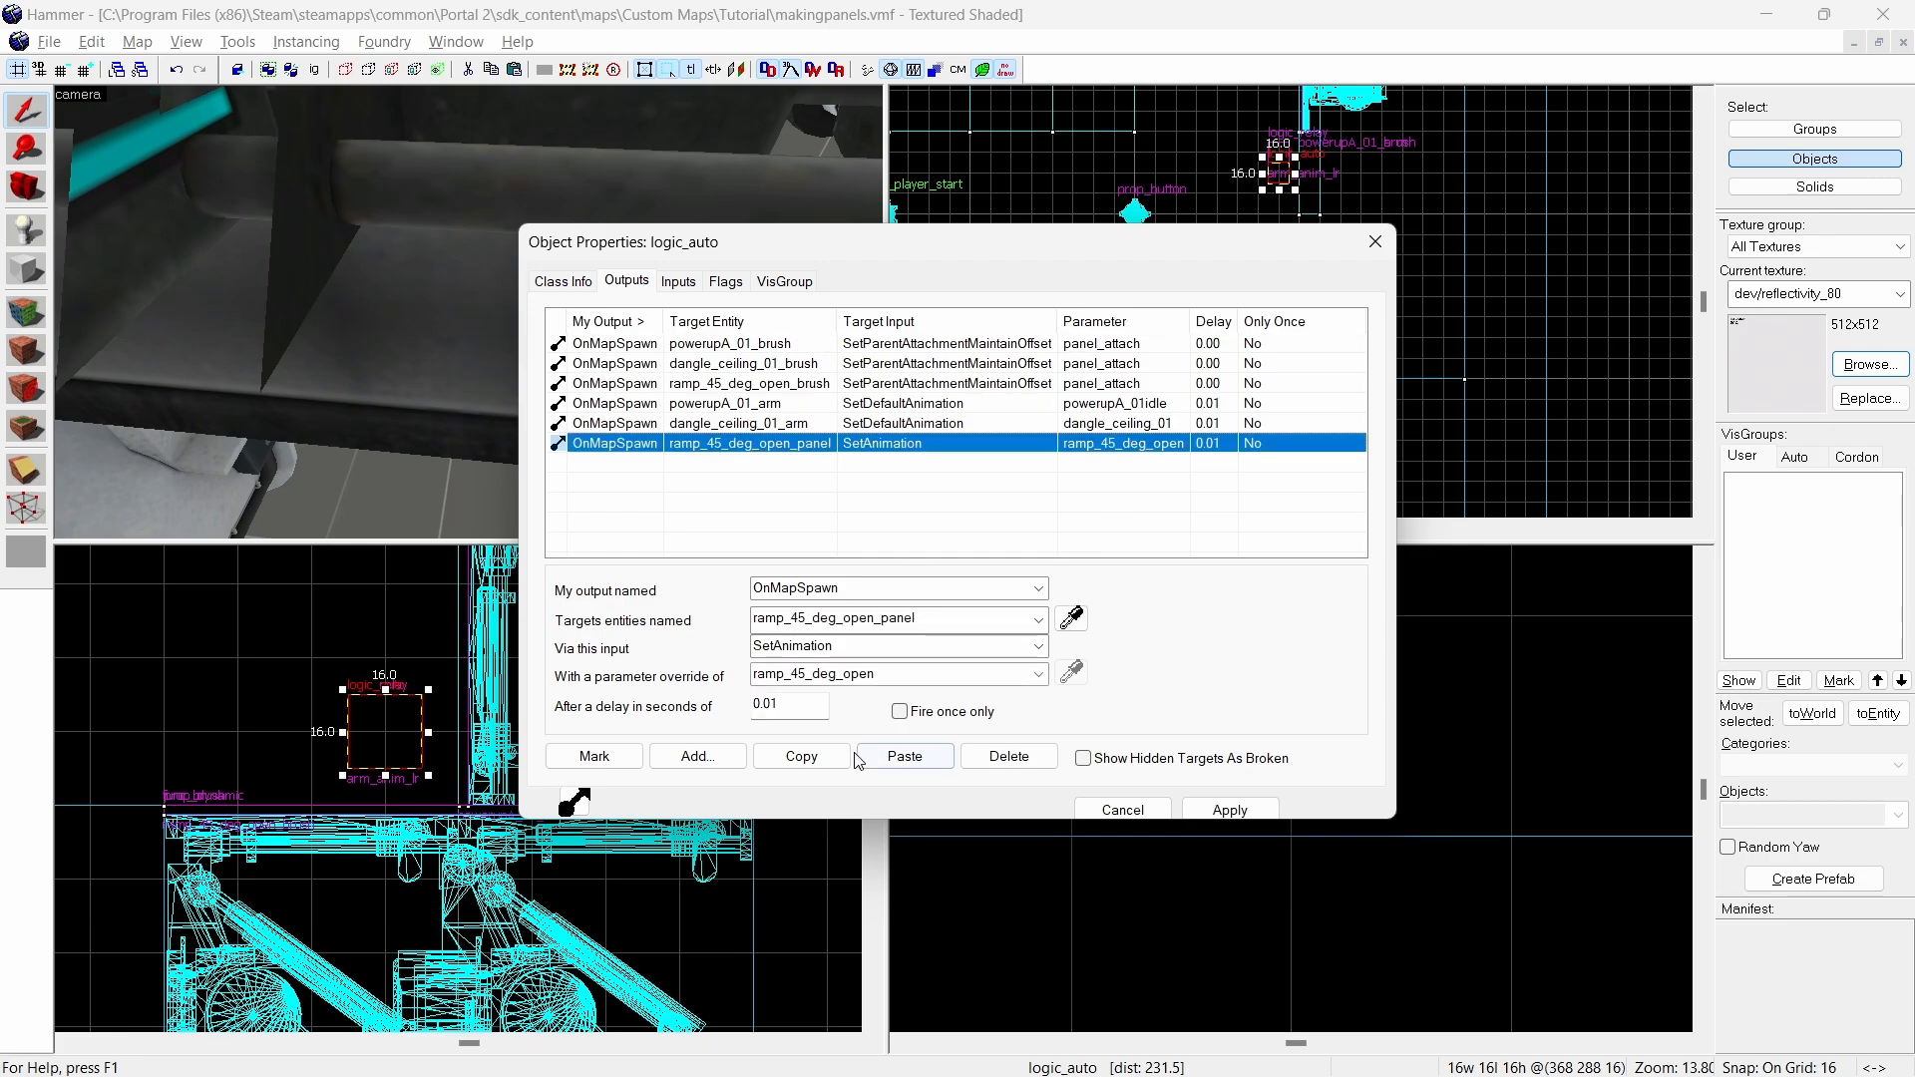
{"action": "left_click", "coordinate": [904, 756]}
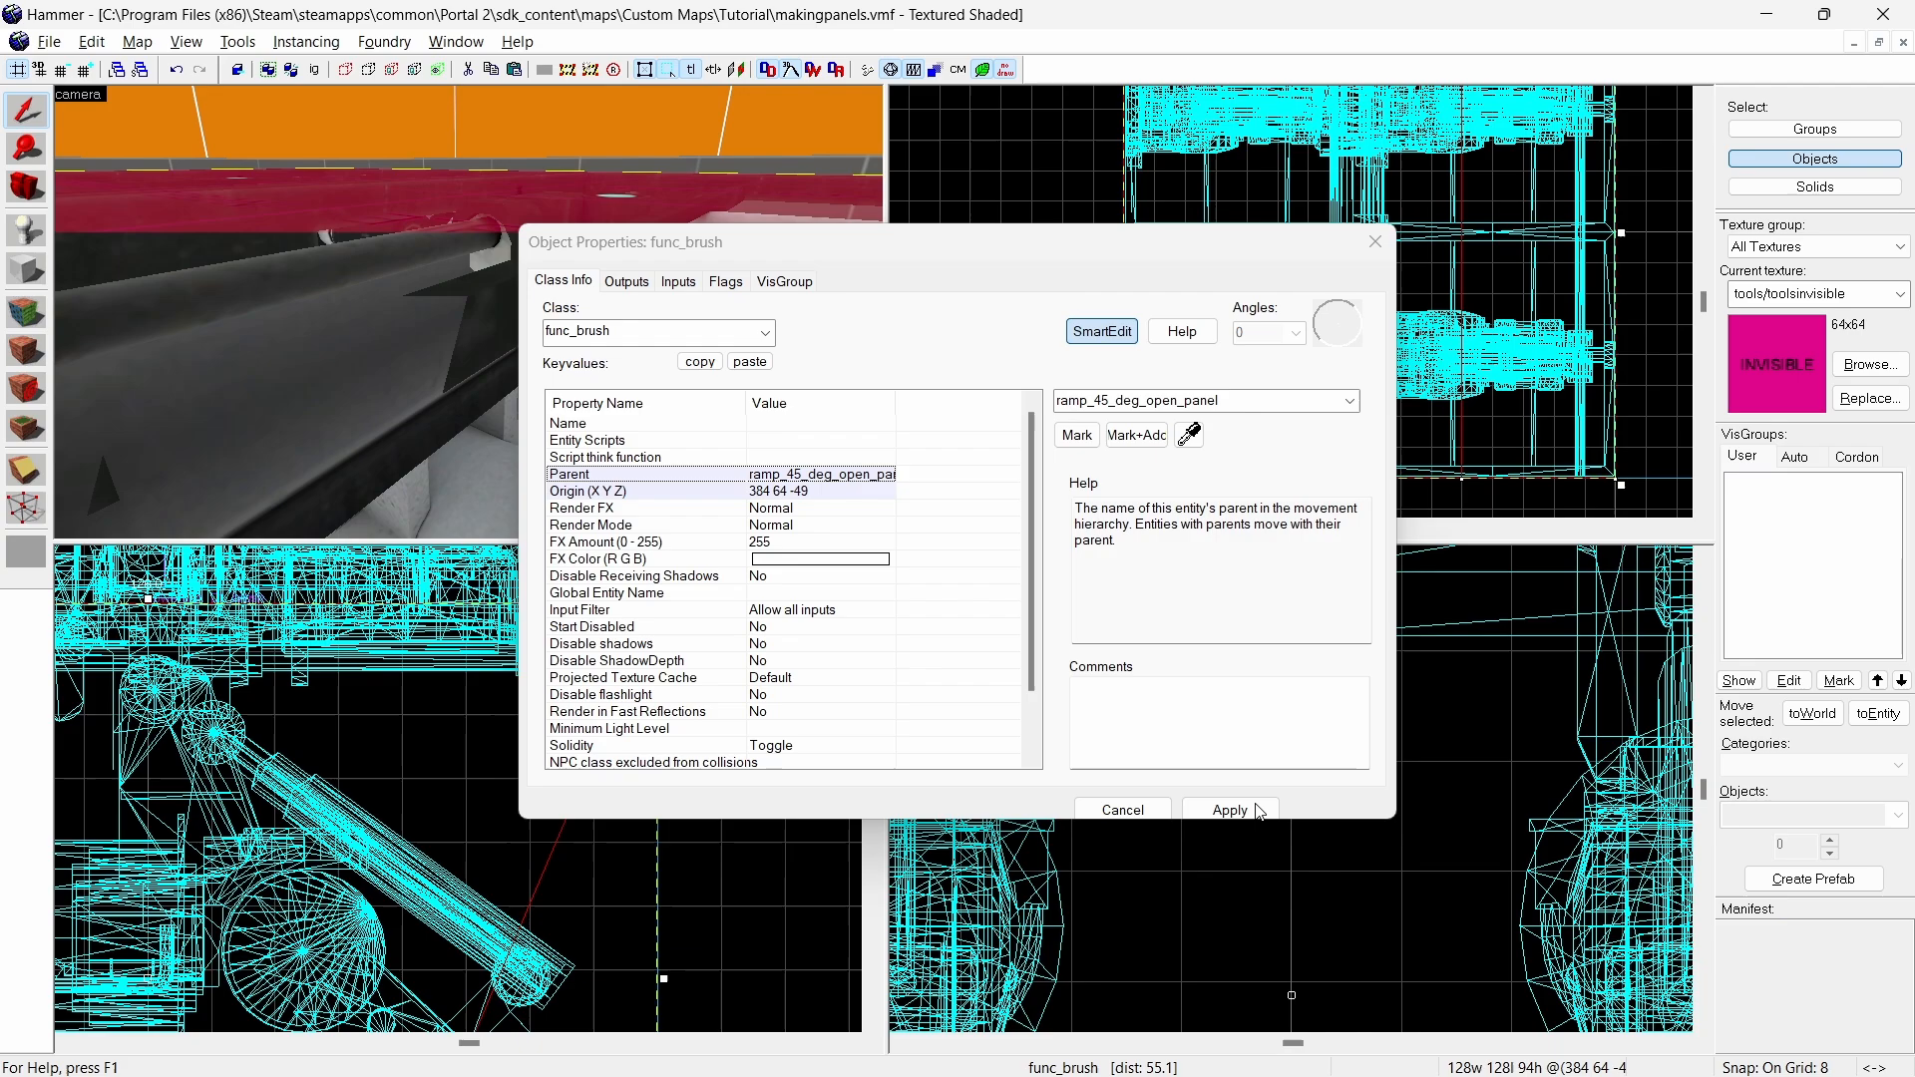
- Apply ramp_45_deg_open_panel as the func_brush's parent
{"action": "left_click", "coordinate": [567, 423]}
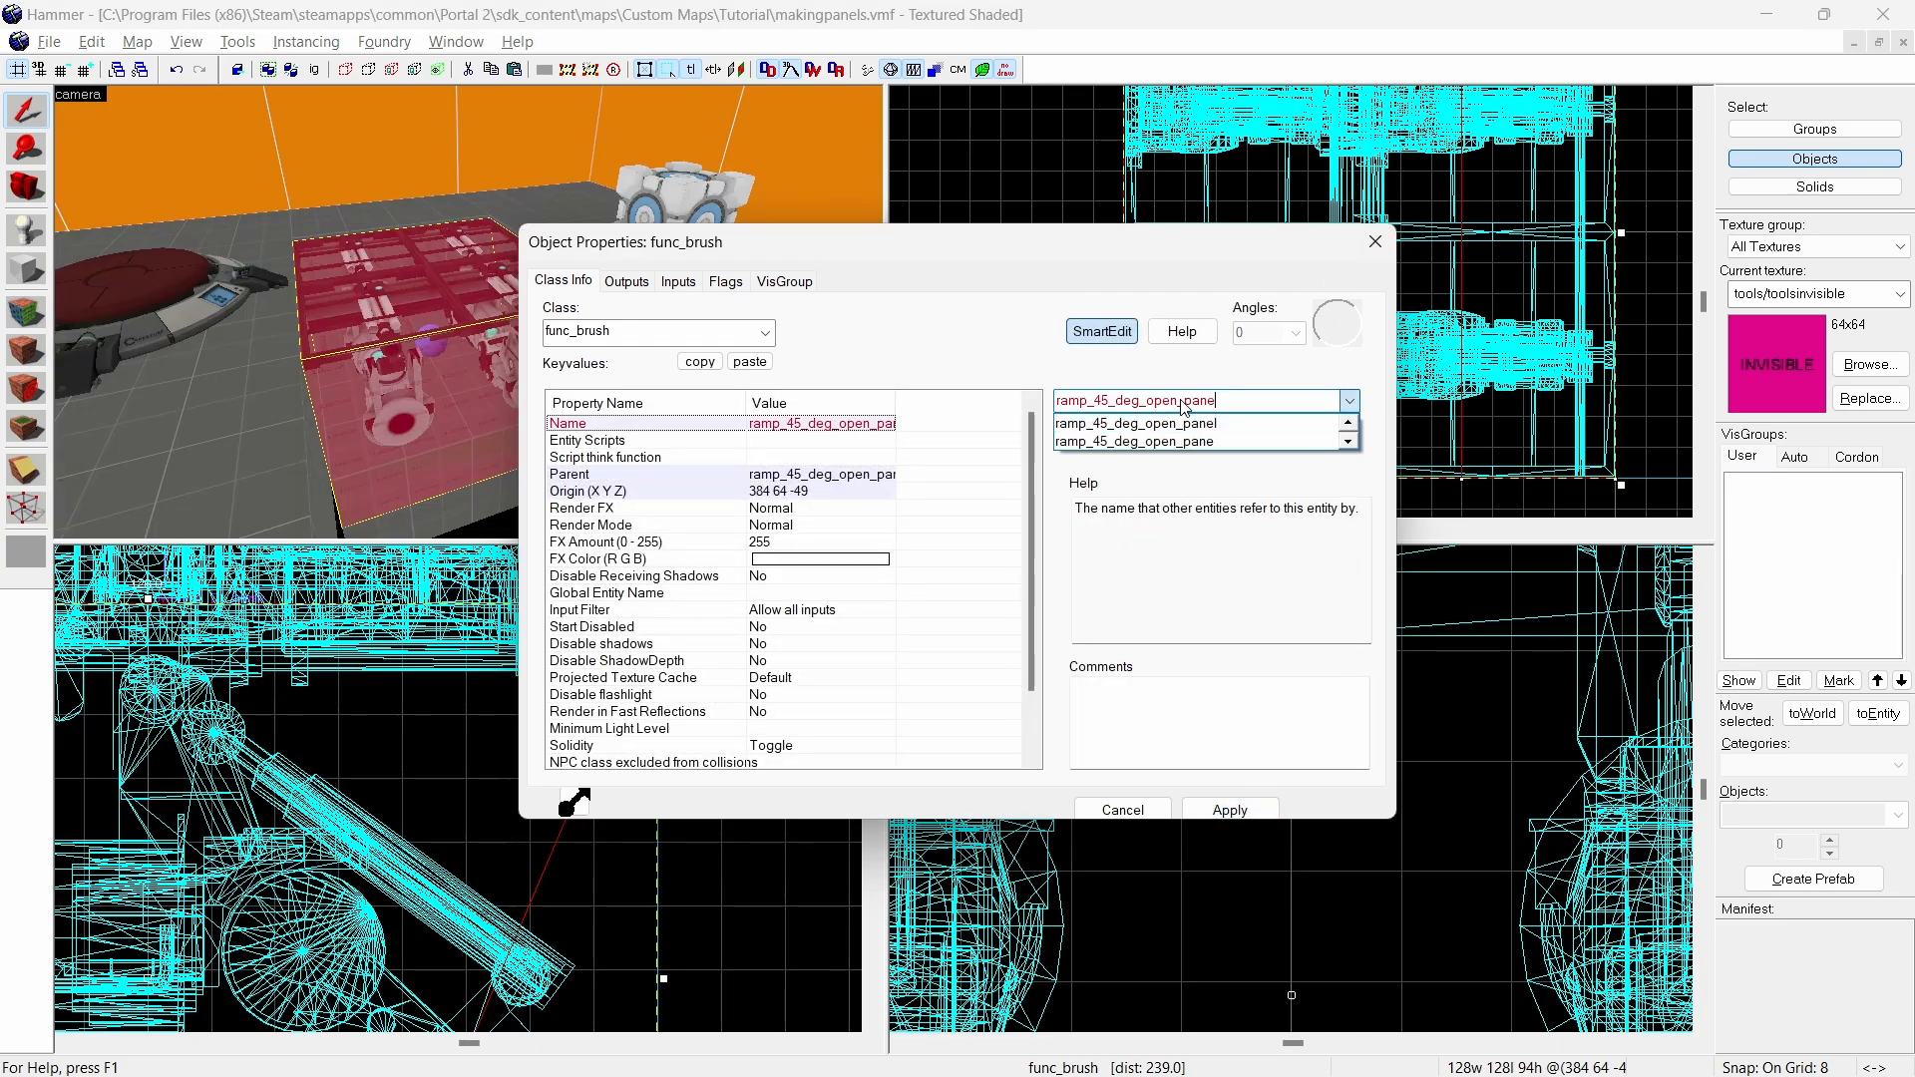